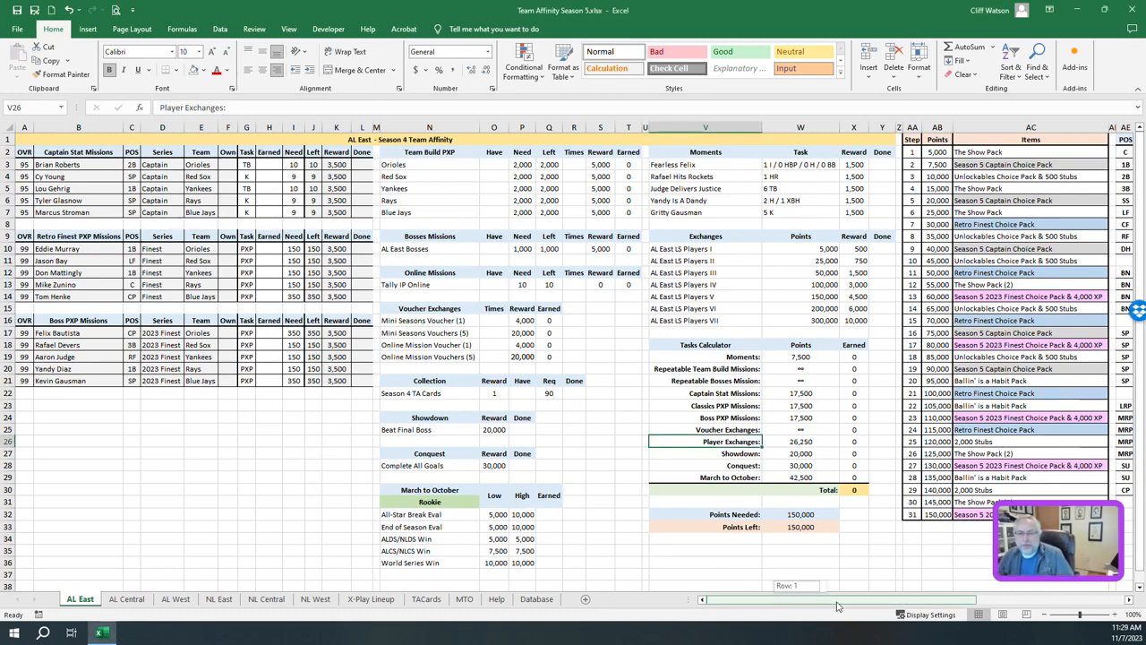
Enter Brian Roberts and Lou Gehrig into the first player slots of the AL East lineup grid
{"action": "scroll", "scroll_direction": "right", "scroll_amount": 3}
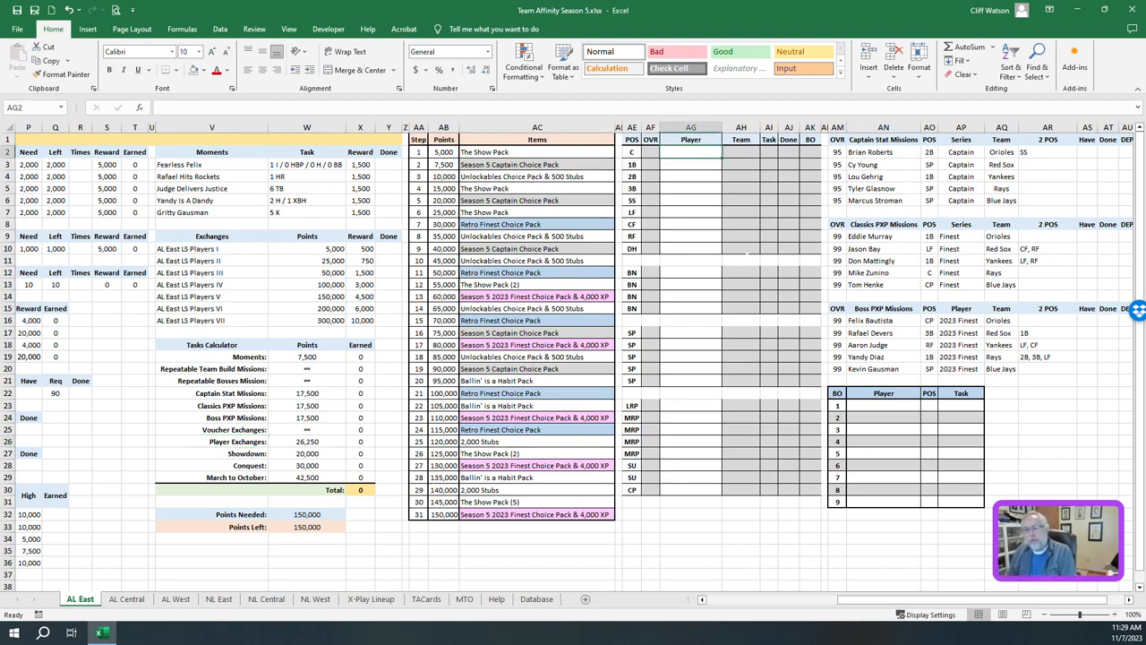
{"action": "left_click", "coordinate": [688, 177]}
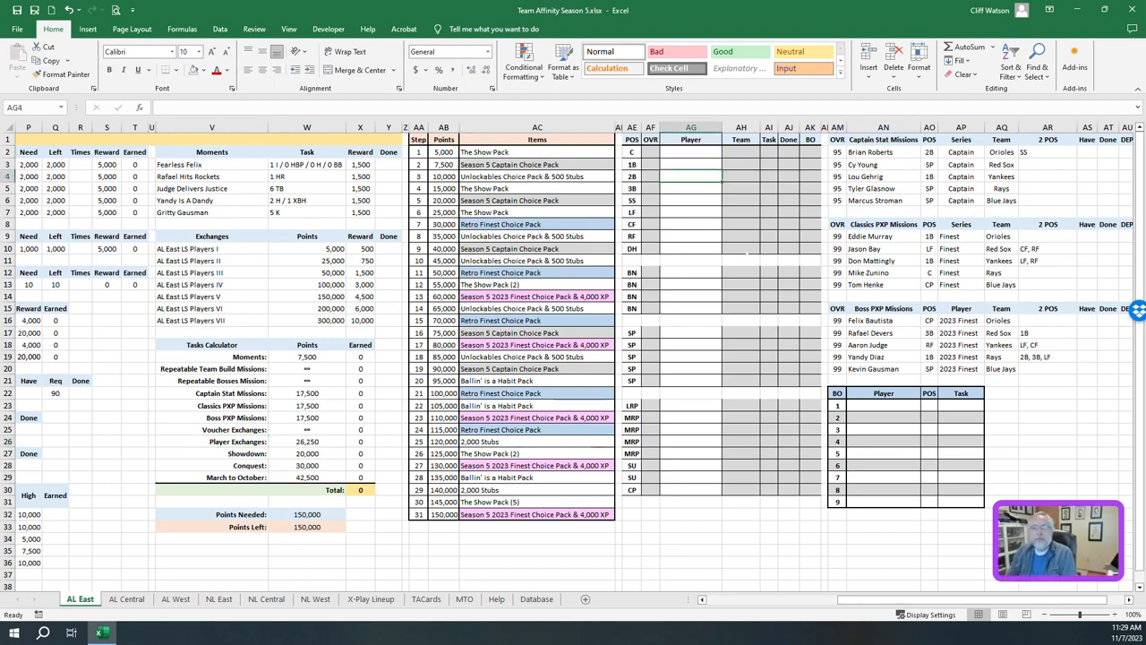
{"action": "type", "text": "Brian Roberts"}
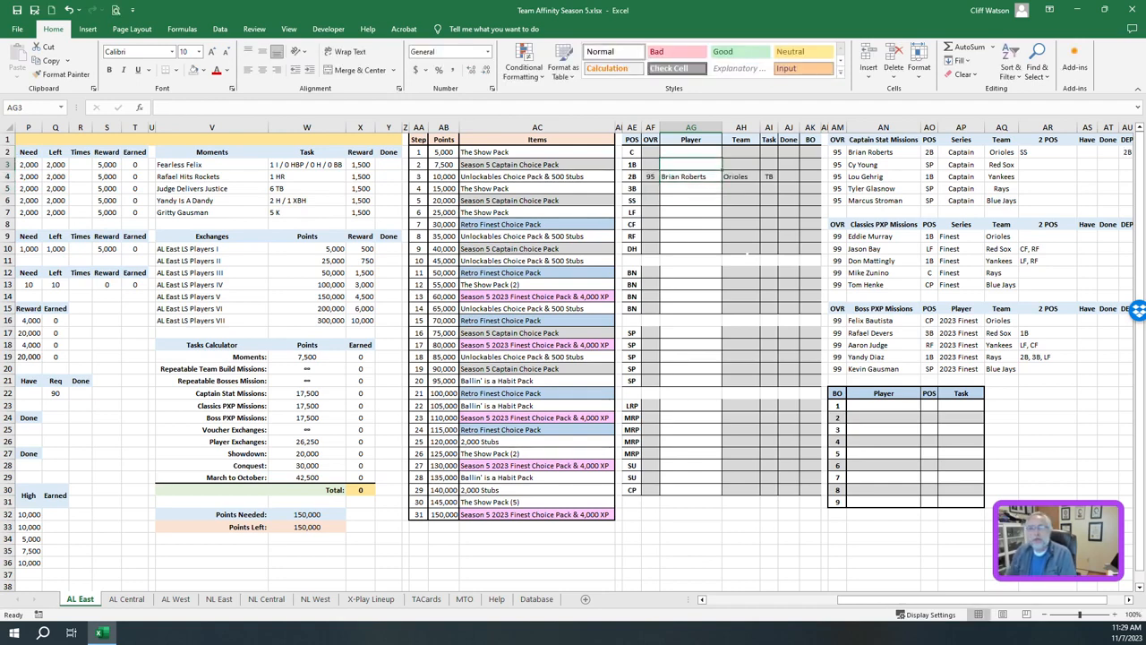
{"action": "type", "text": "Lou"}
{"action": "left_click", "coordinate": [809, 163]}
{"action": "type", "text": "1"}
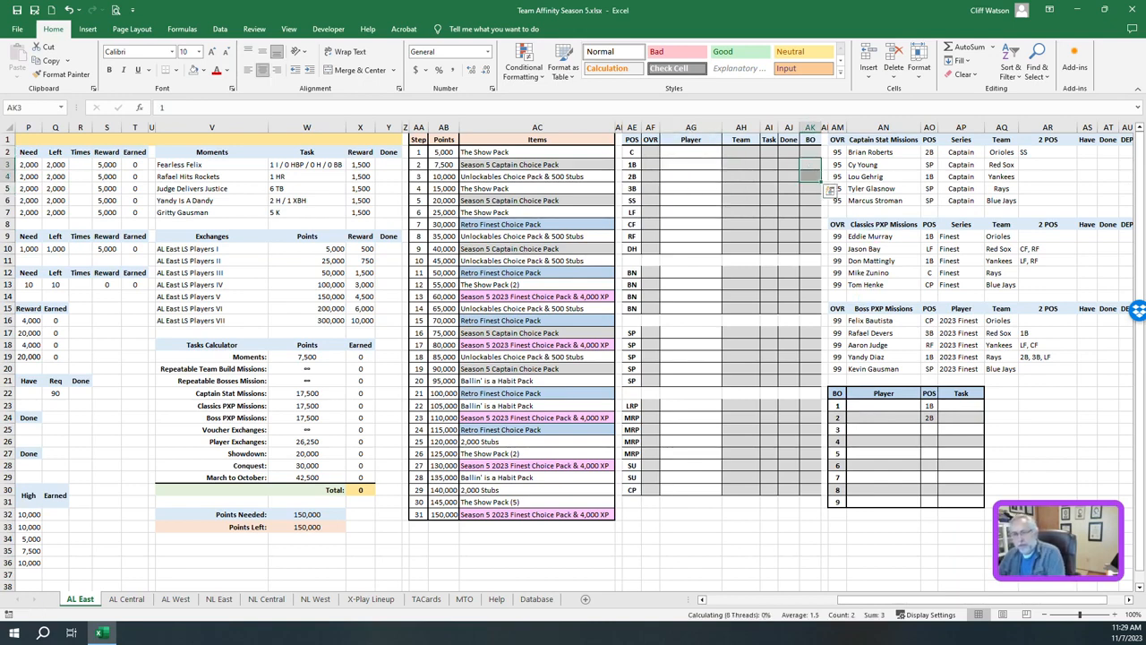
Switch to the X-Play Lineup sheet with its empty player-selection and batting-order tables
{"action": "left_click", "coordinate": [693, 552]}
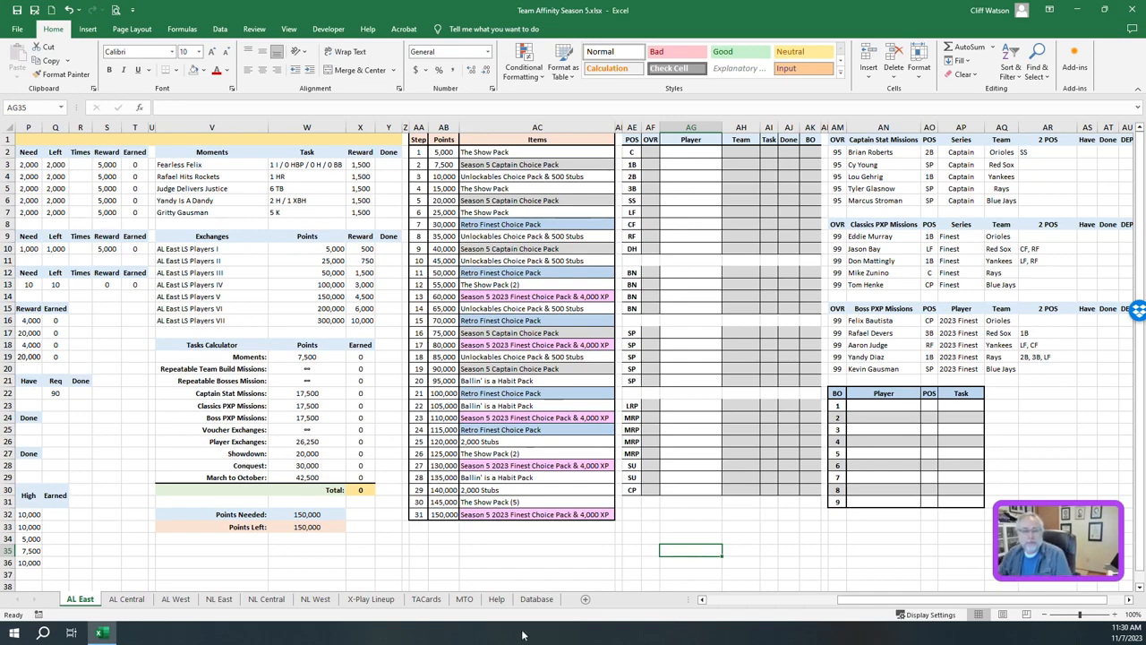
{"action": "left_click", "coordinate": [377, 598]}
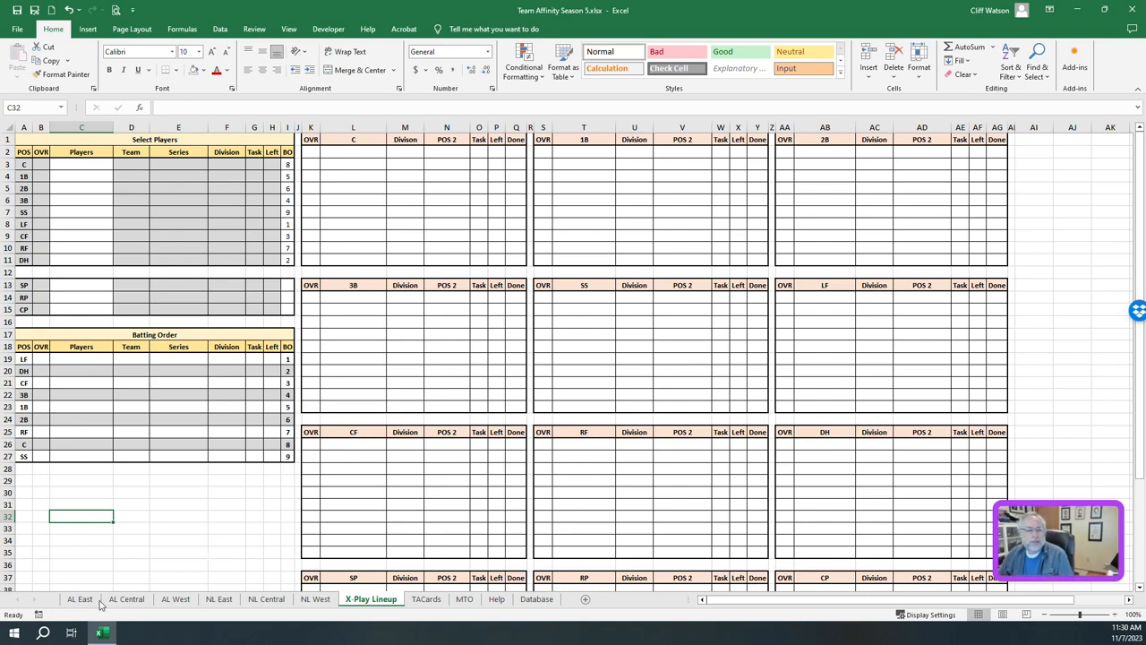
On the TACards sheet, mark Brian Roberts's captain card with an x in the Have column
{"action": "left_click", "coordinate": [78, 599]}
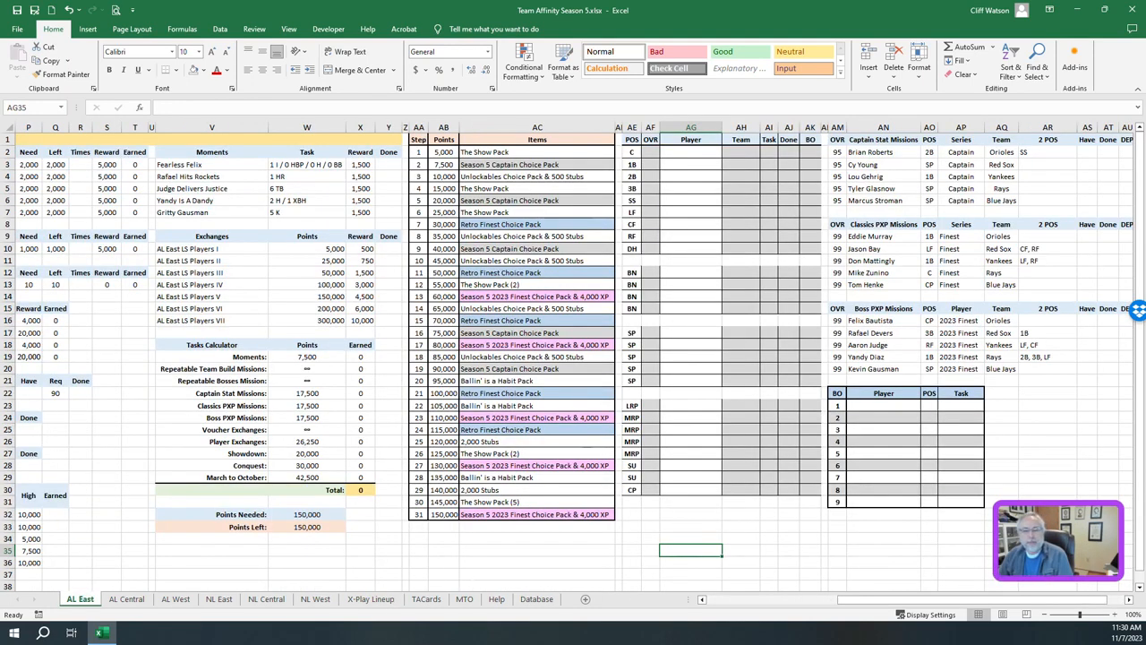
{"action": "left_click", "coordinate": [426, 598]}
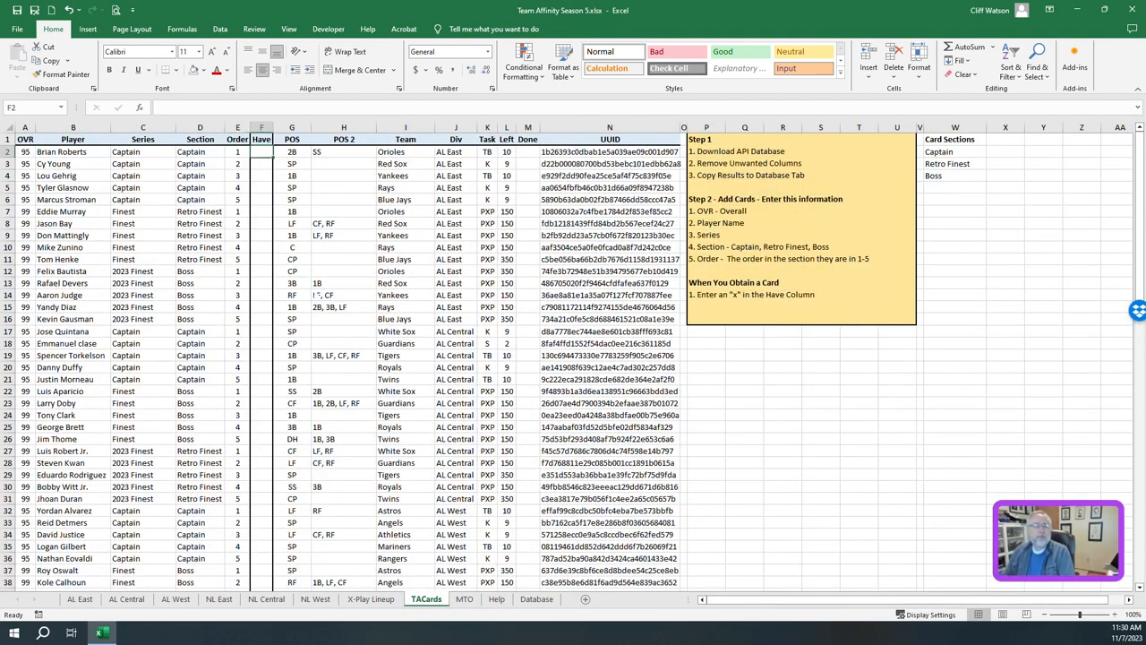
{"action": "type", "text": "x"}
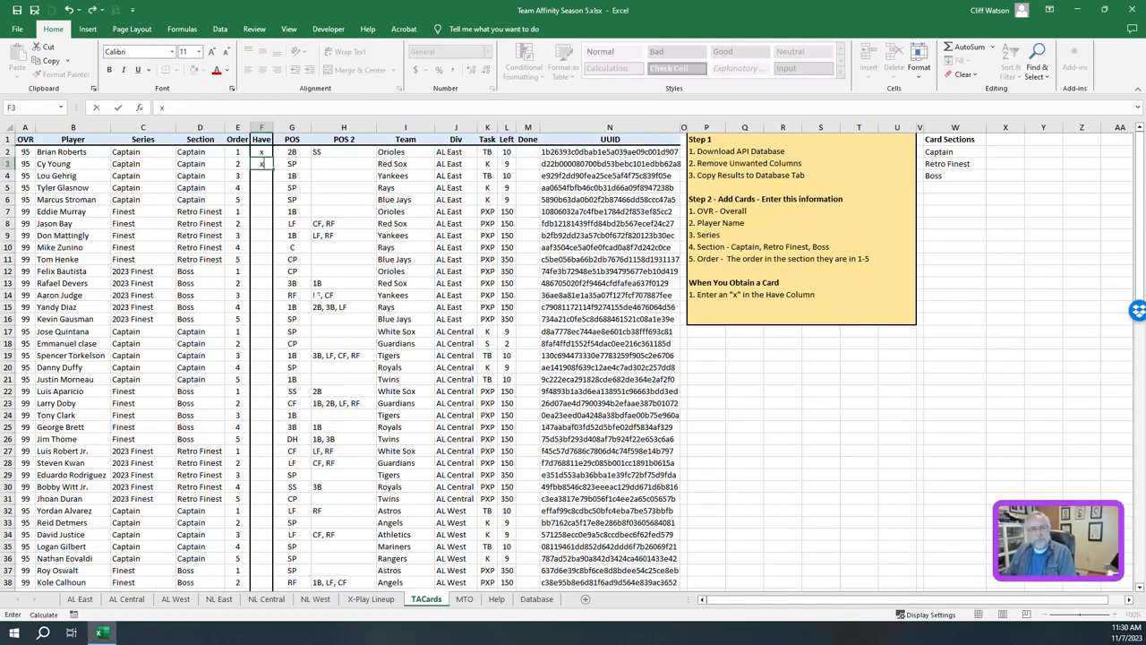
{"action": "left_click", "coordinate": [261, 234]}
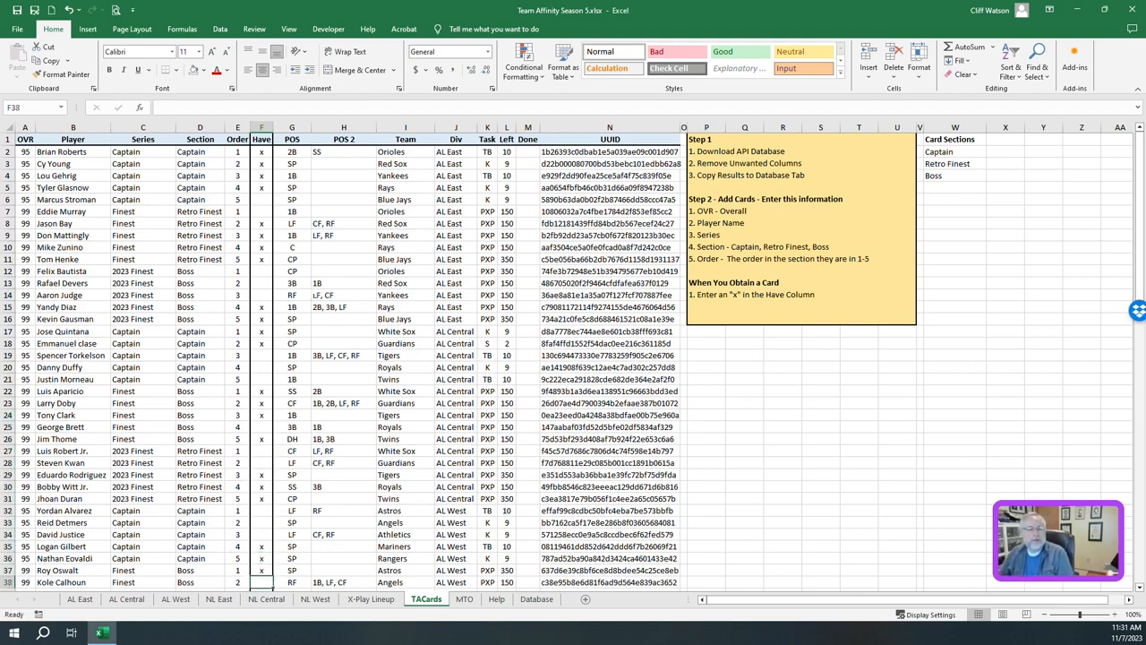
Mark more owned cards so players like Mike Zunino and Don Mattingly appear on X-Play Lineup
{"action": "left_click", "coordinate": [369, 600]}
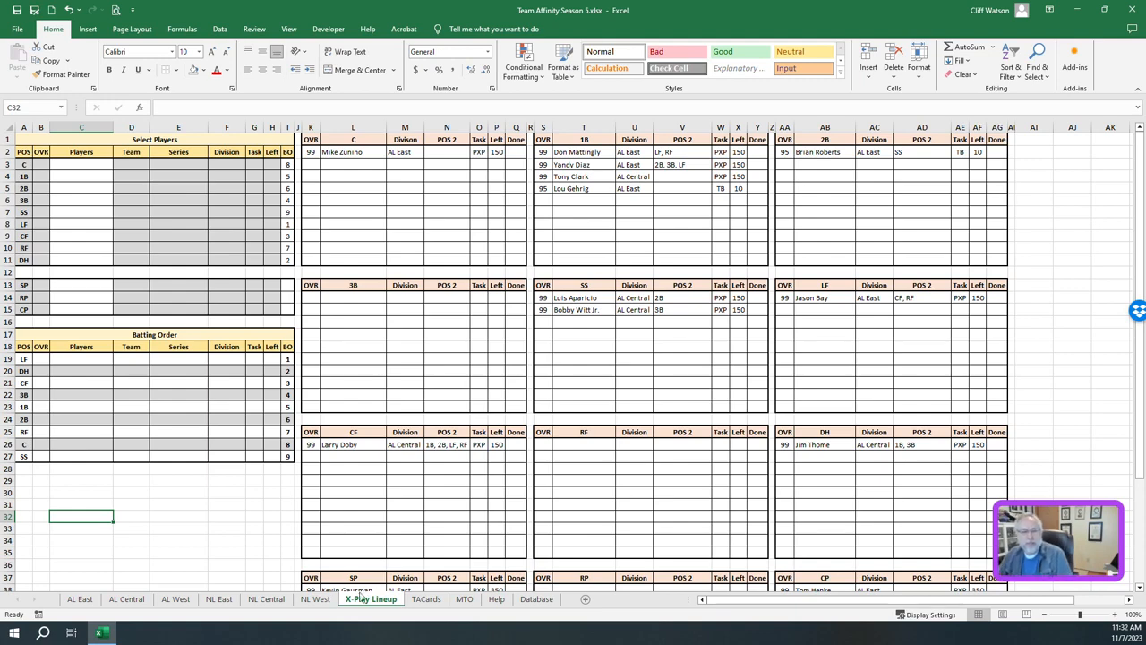
{"action": "left_click", "coordinate": [425, 613]}
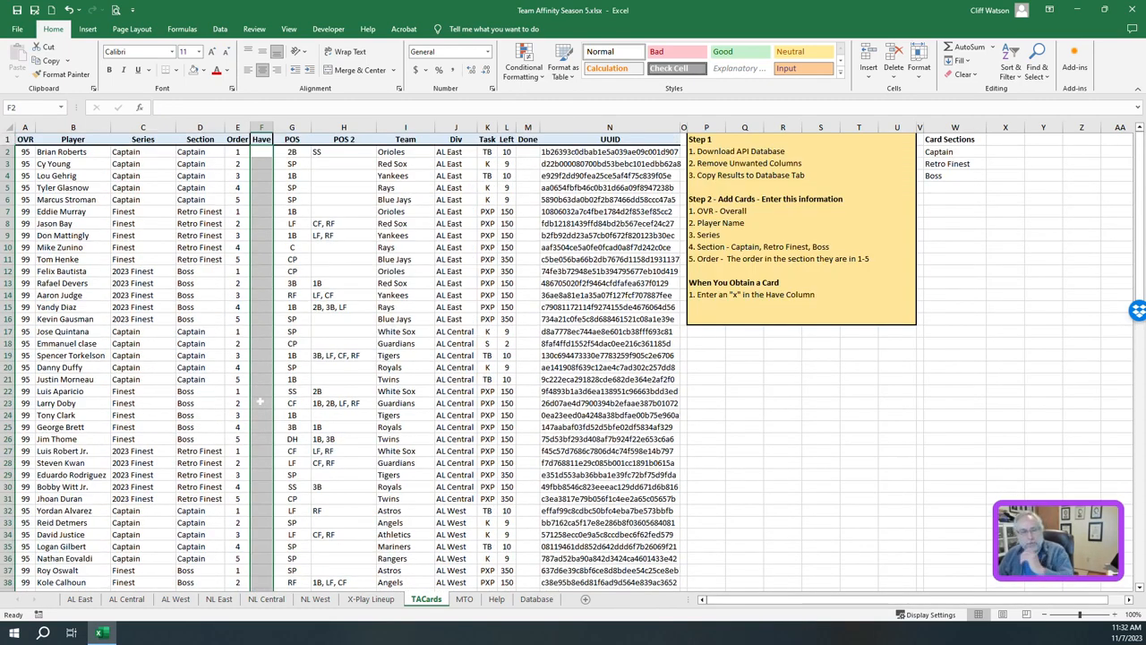
Open the mlb_card_combined.csv card database export in Excel
{"action": "left_click", "coordinate": [262, 293]}
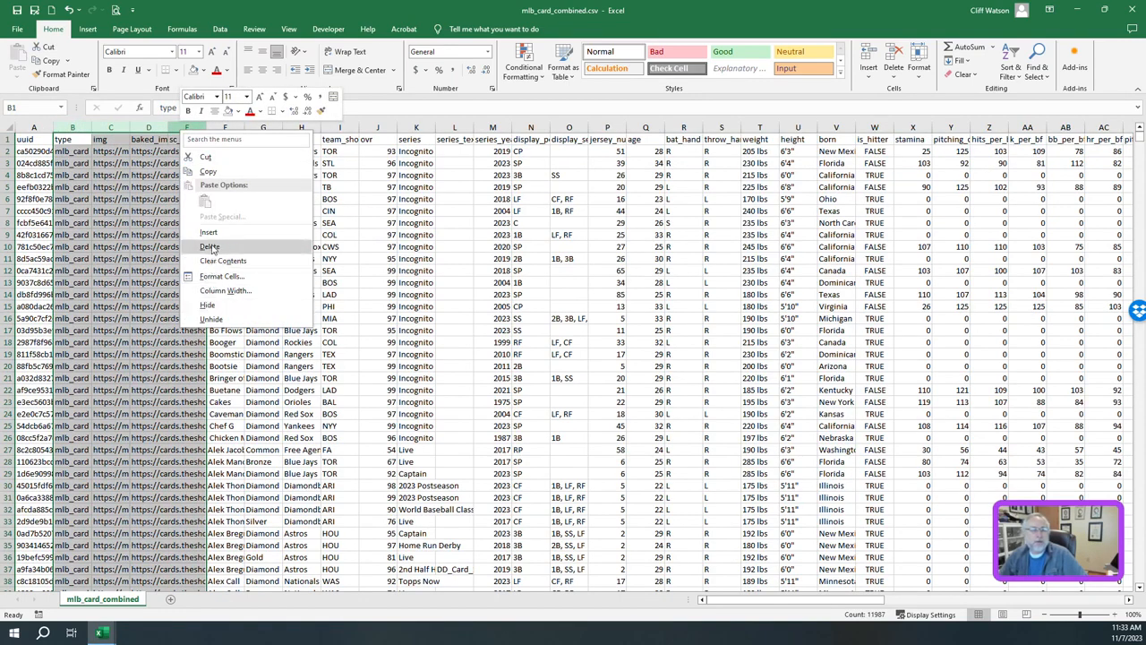
Delete the type, image, baked, jersey_number and age columns, keeping name and team columns
{"action": "left_click", "coordinate": [208, 247]}
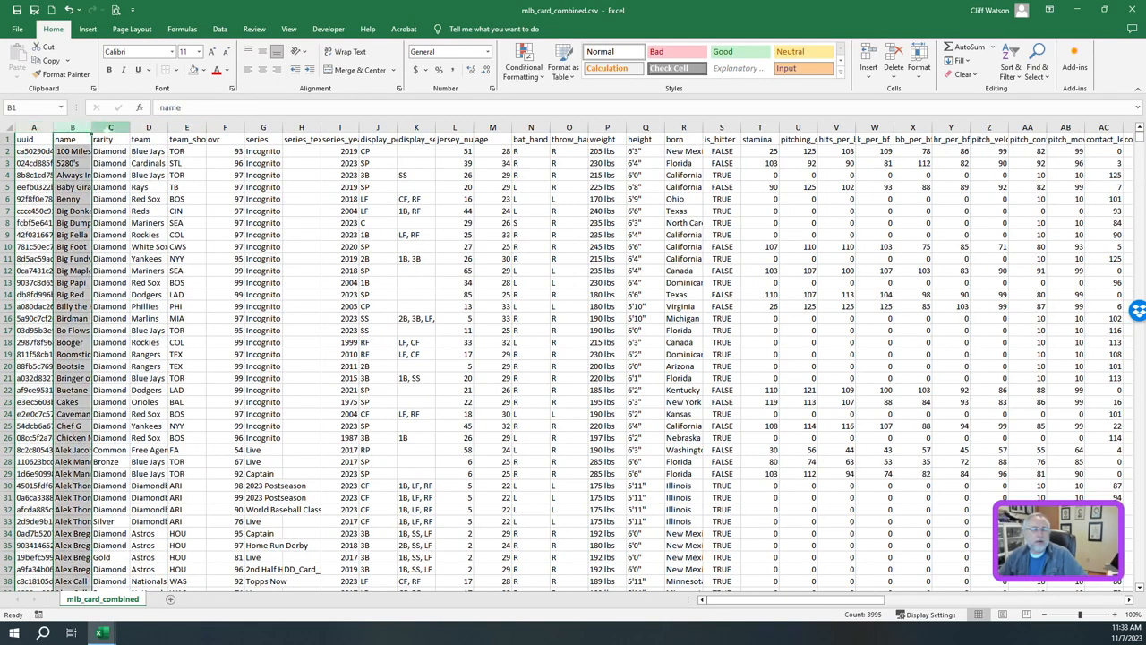
{"action": "left_click", "coordinate": [146, 140]}
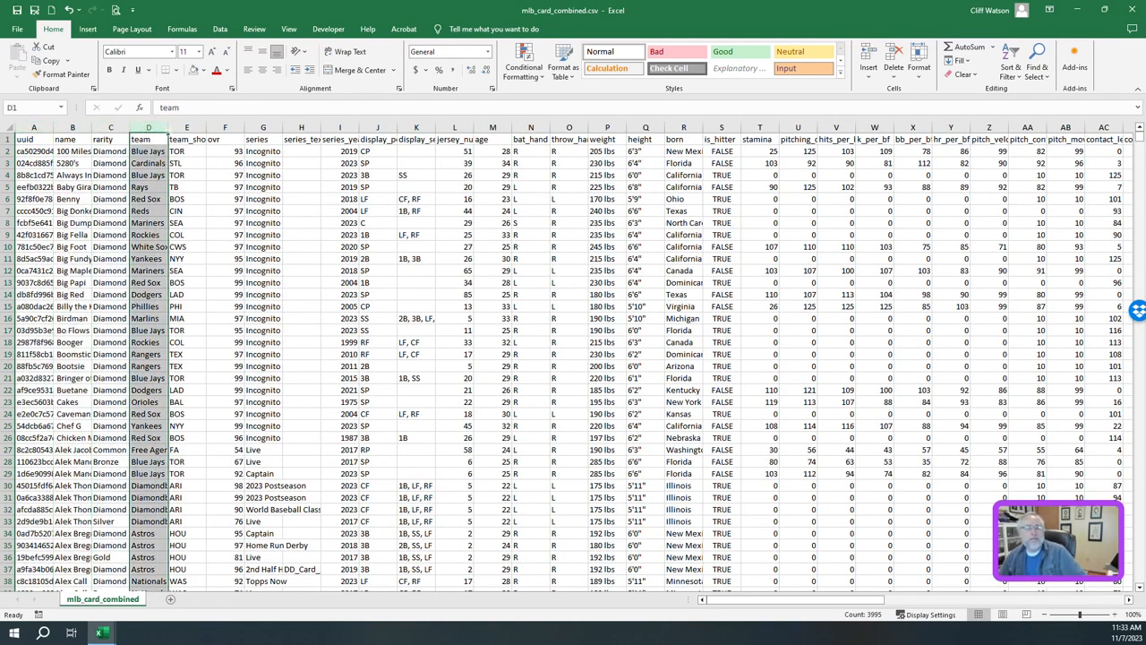
{"action": "left_click", "coordinate": [186, 140]}
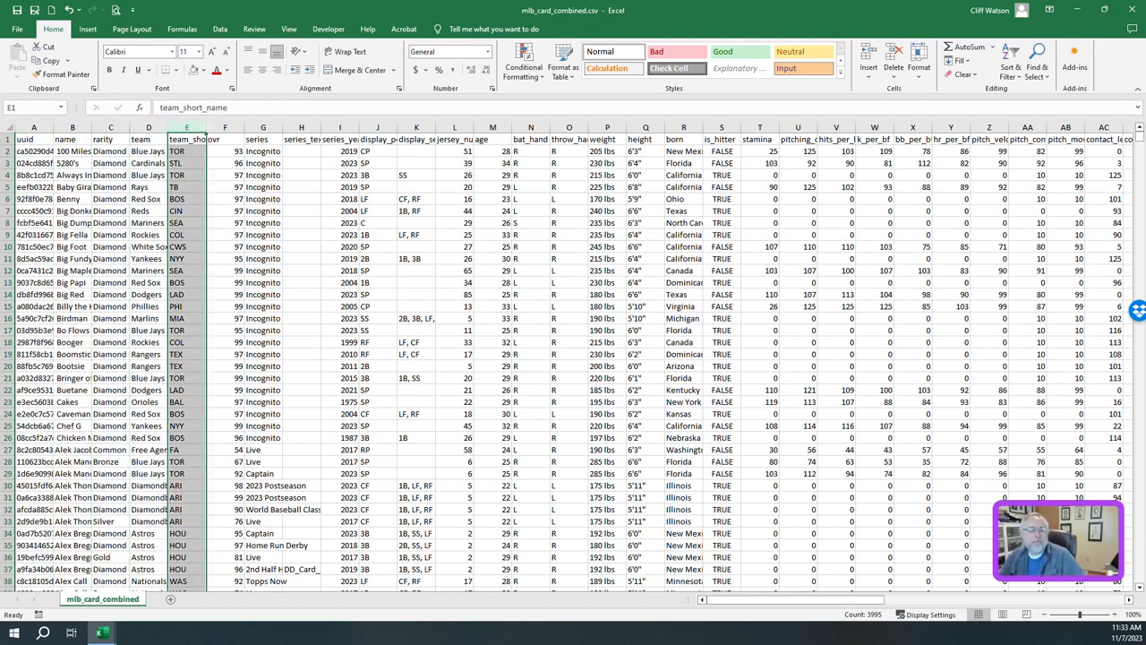
{"action": "left_click", "coordinate": [262, 140]}
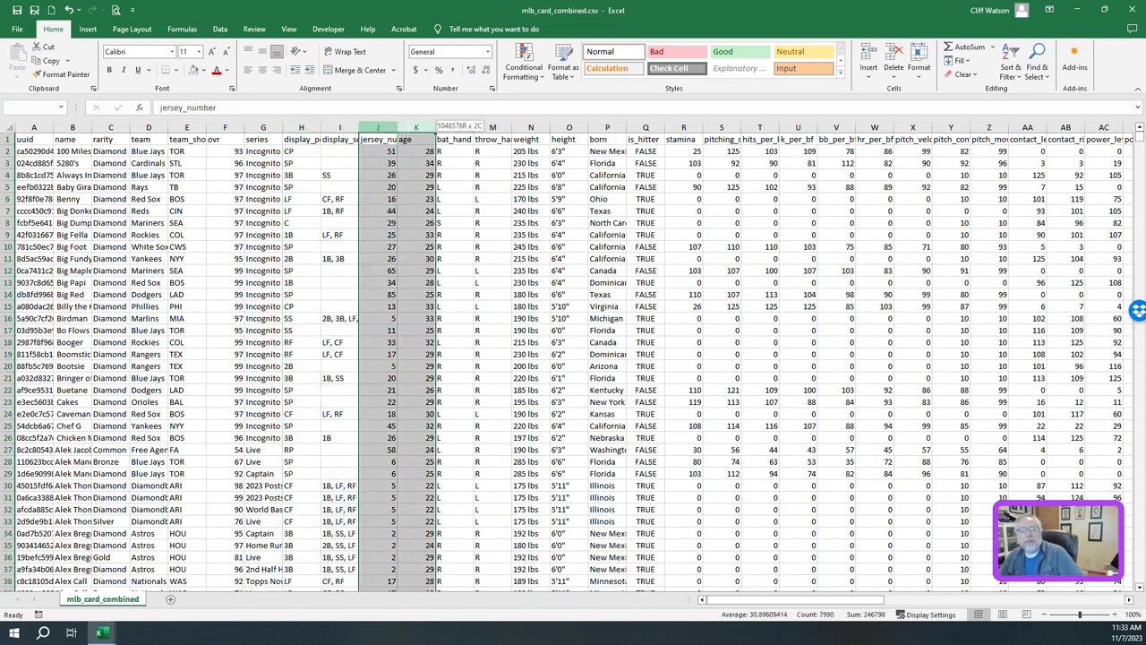
{"action": "right_click", "coordinate": [415, 140]}
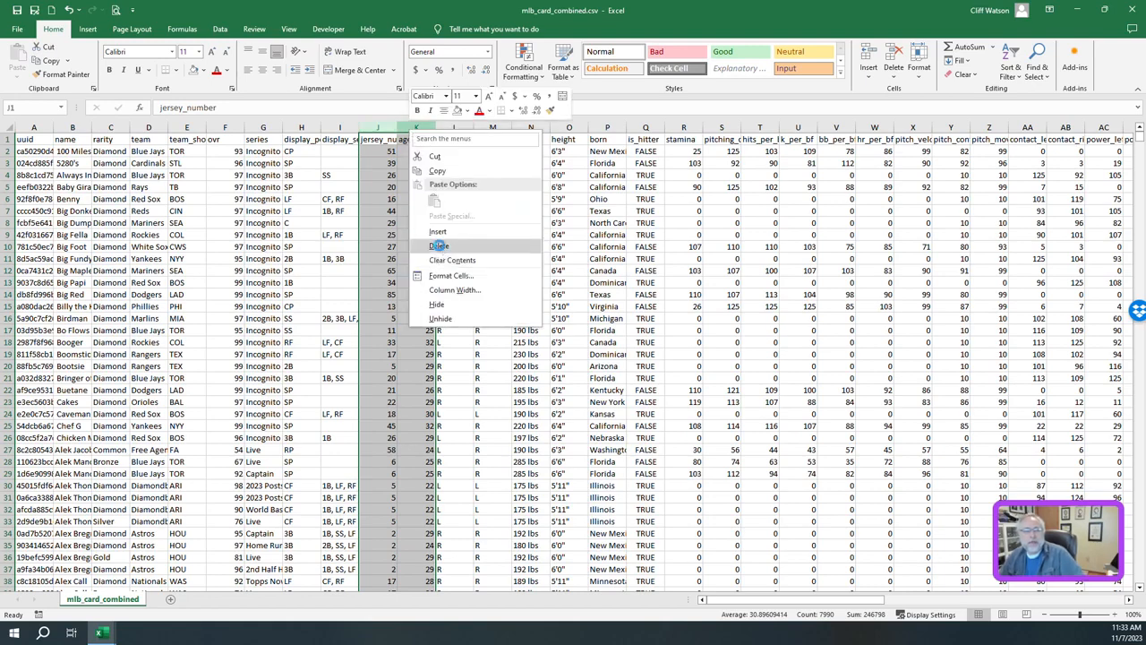
{"action": "left_click", "coordinate": [440, 245]}
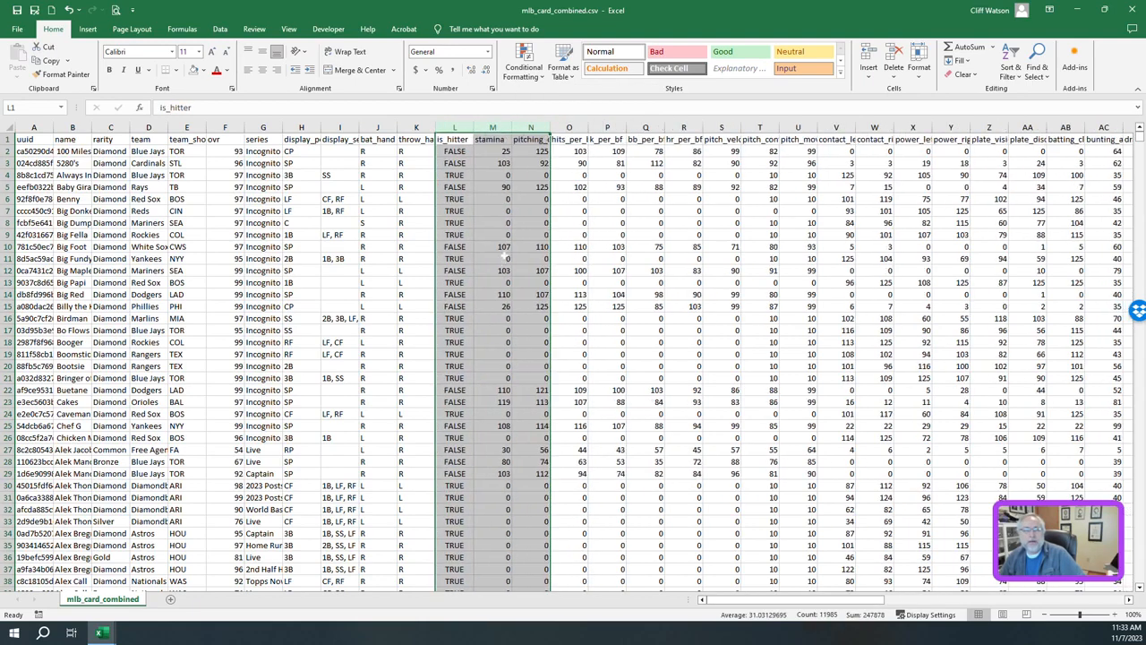
Delete the hit_rank_image, quirks and trailing columns after is_sellable
{"action": "scroll", "scroll_direction": "right", "scroll_amount": 3}
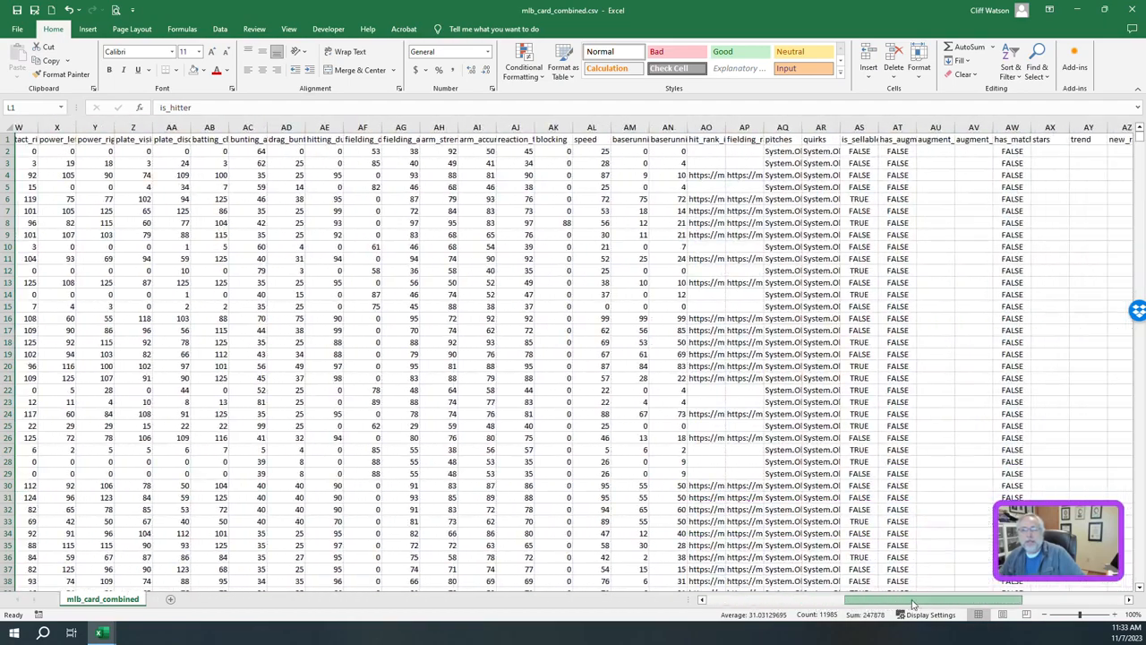
{"action": "scroll", "scroll_direction": "right", "scroll_amount": 3}
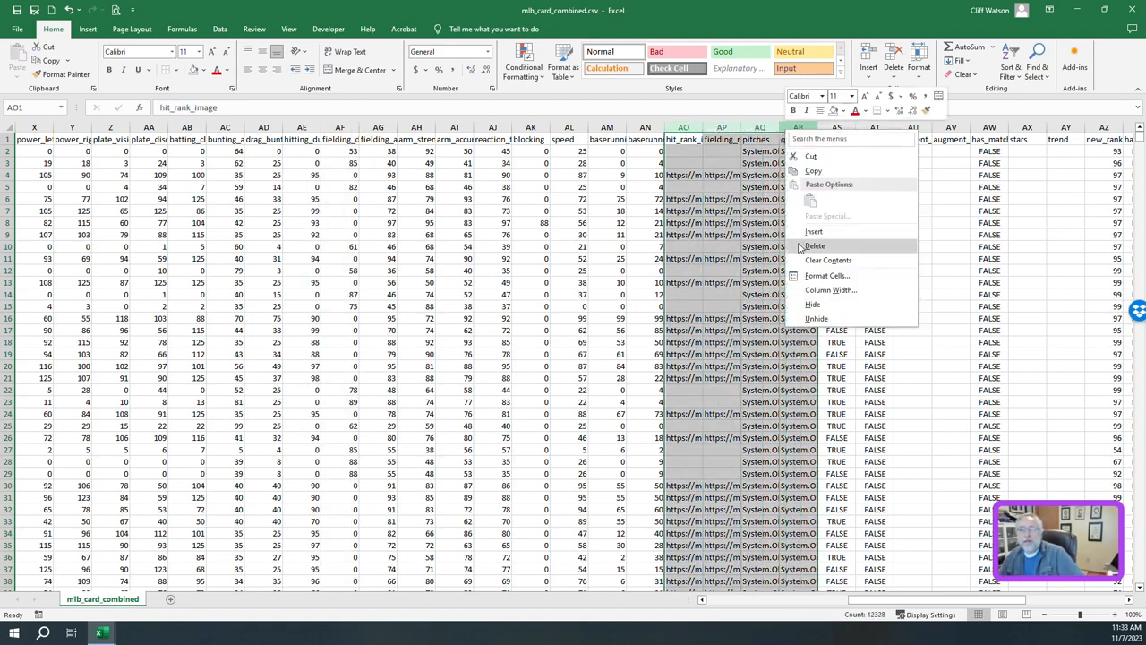
{"action": "left_click", "coordinate": [813, 245]}
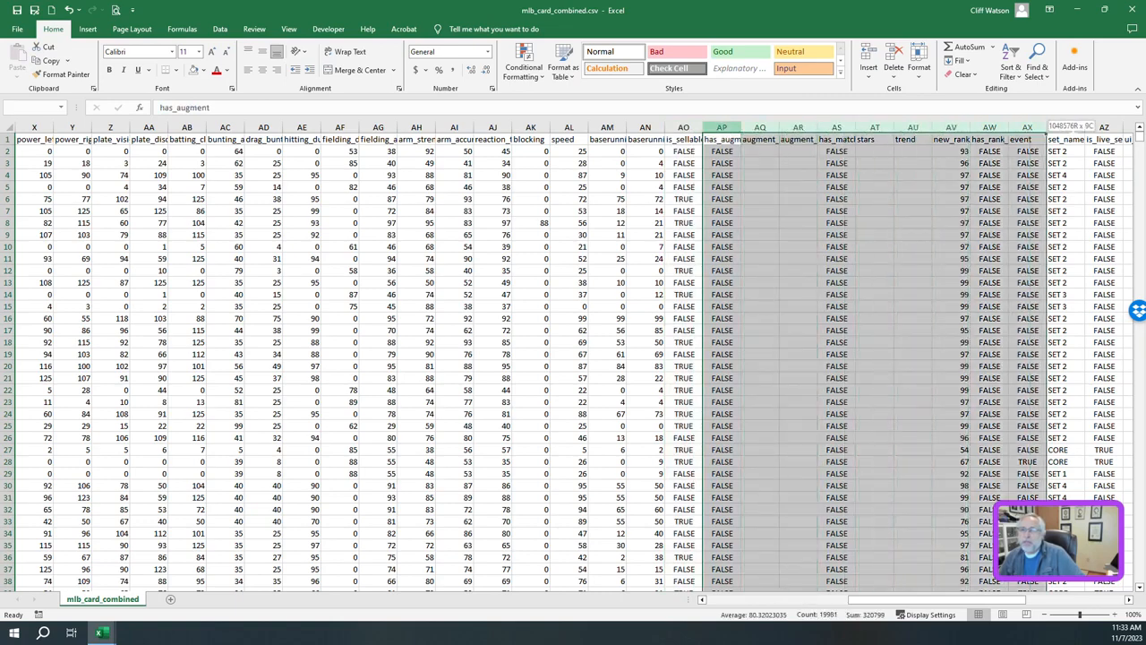
{"action": "scroll", "scroll_direction": "right", "scroll_amount": 3}
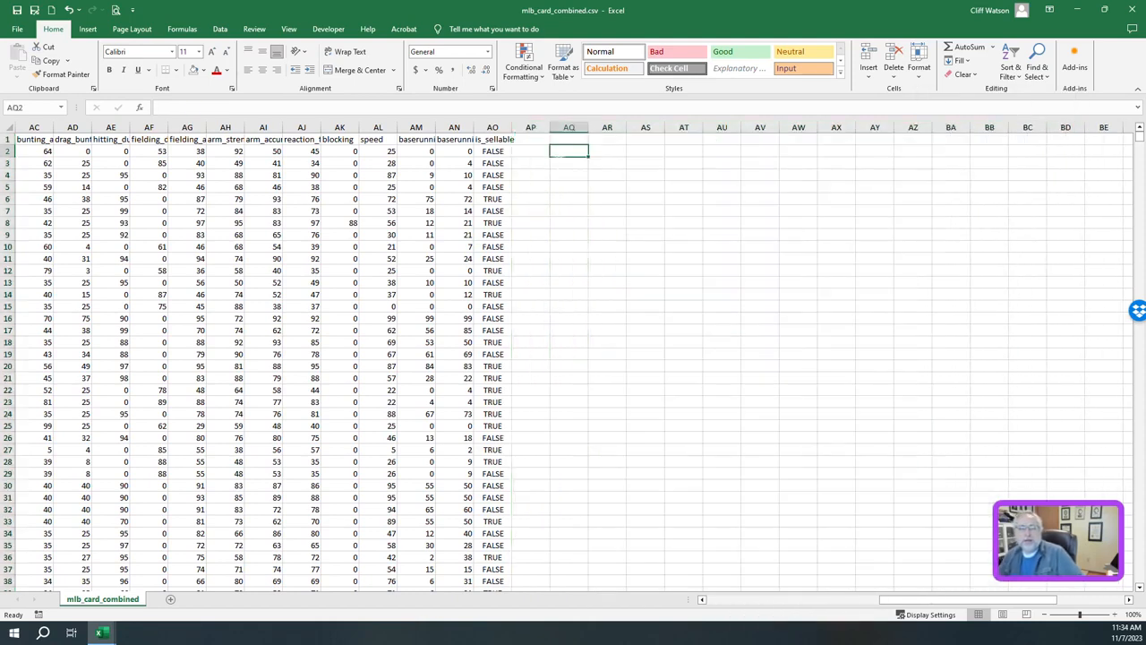
{"action": "scroll", "scroll_direction": "left", "scroll_amount": 3}
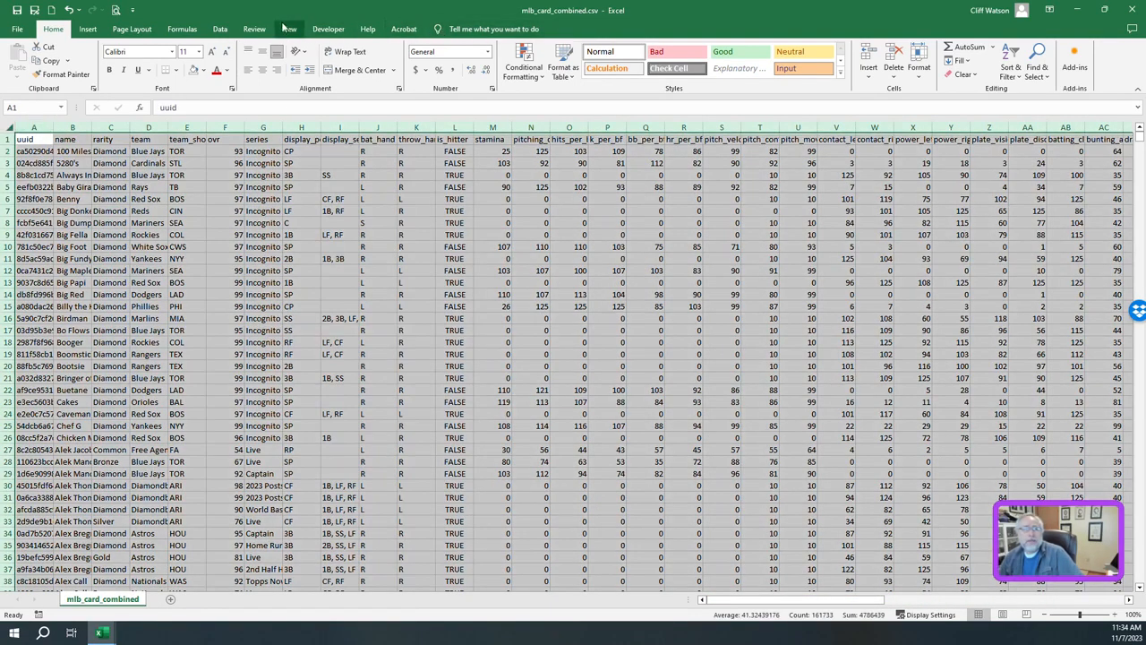
Sort the mlb_card_combined card rows by player name and return to the TACards sheet
{"action": "left_click", "coordinate": [244, 29]}
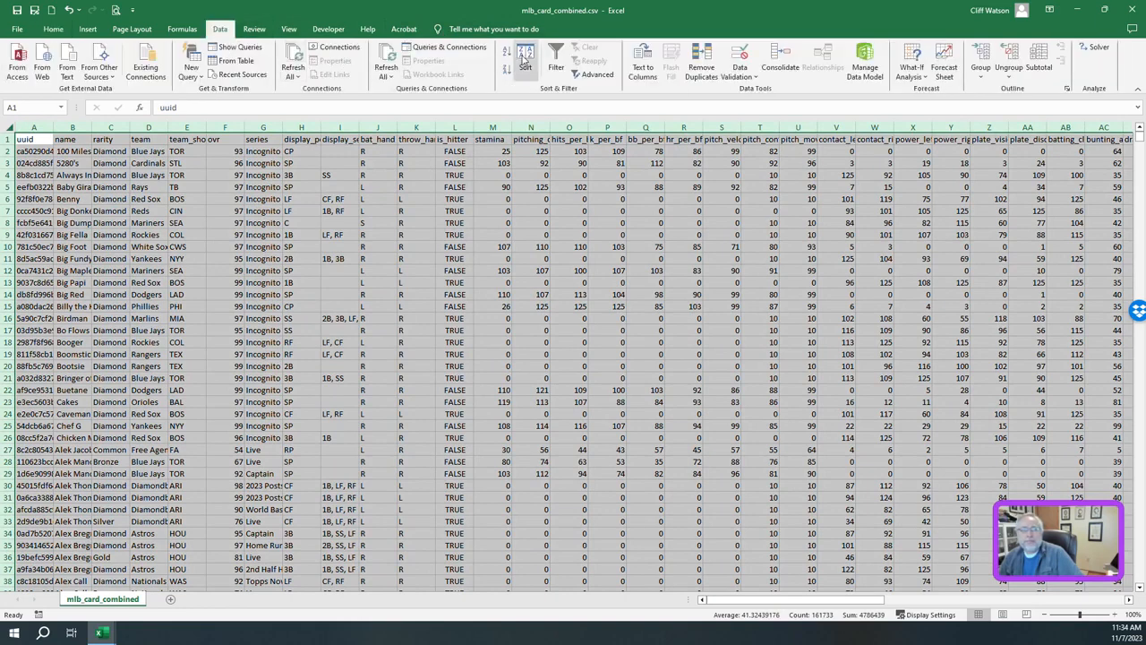
{"action": "left_click", "coordinate": [523, 57]}
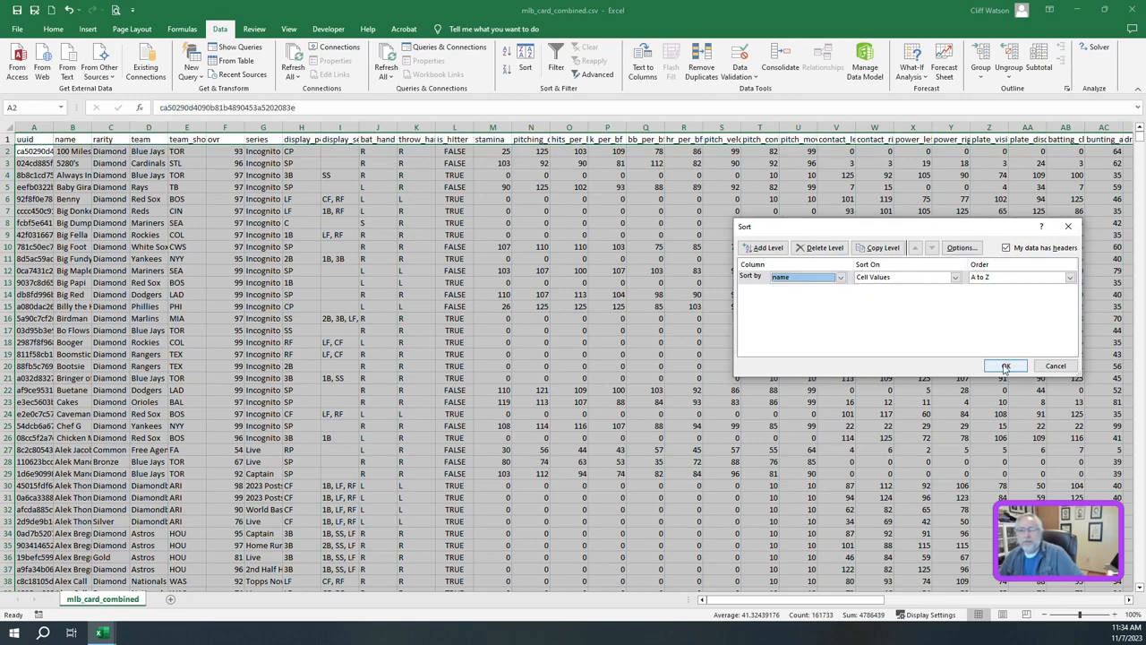
{"action": "left_click", "coordinate": [1004, 366]}
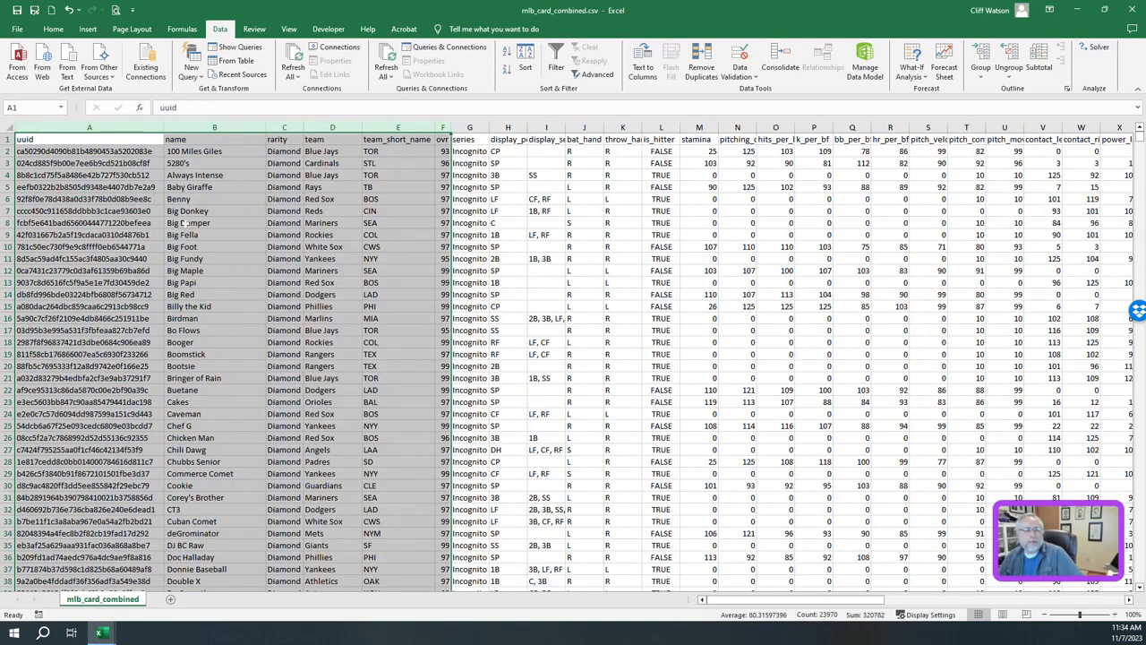
{"action": "left_click", "coordinate": [215, 199]}
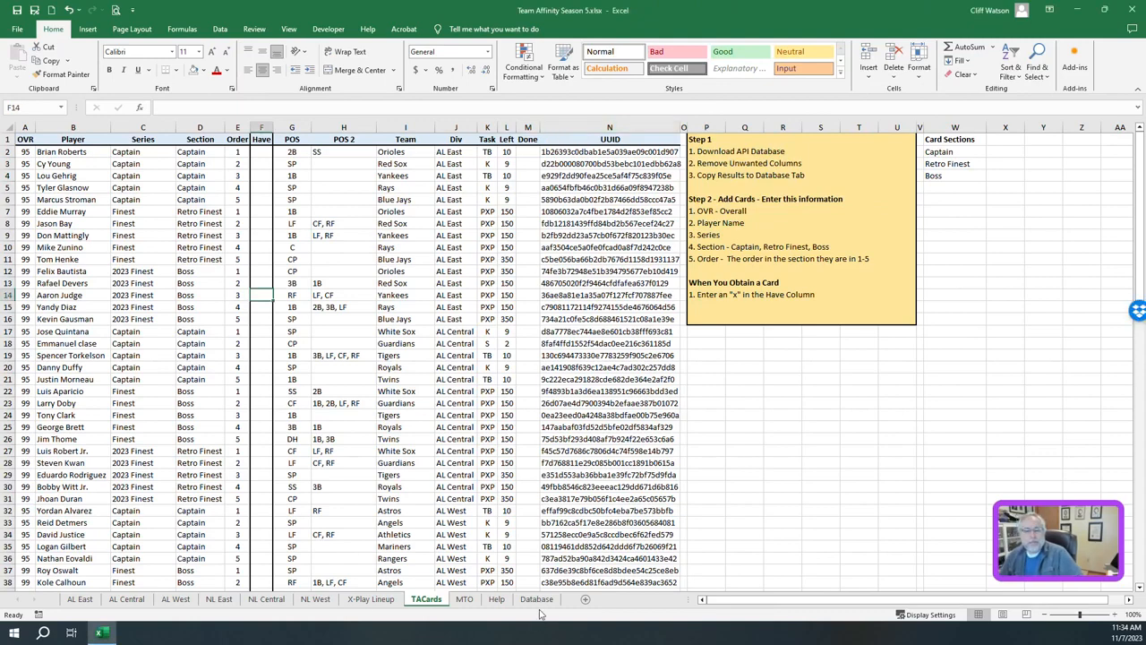
{"action": "left_click", "coordinate": [537, 598]}
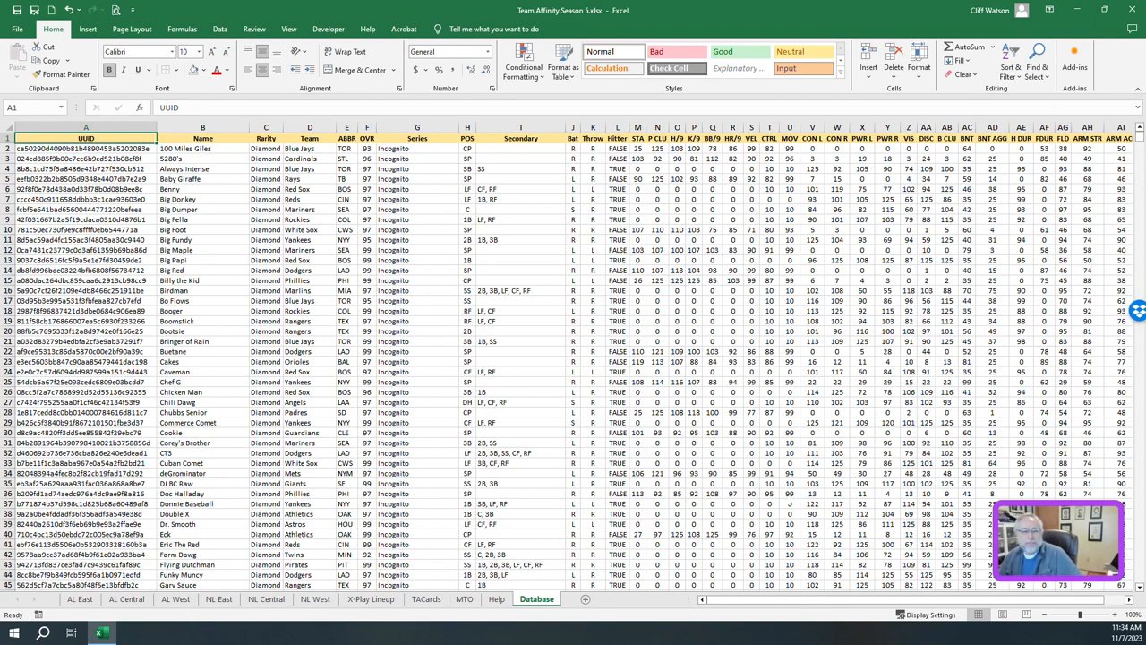
{"action": "left_click", "coordinate": [428, 598]}
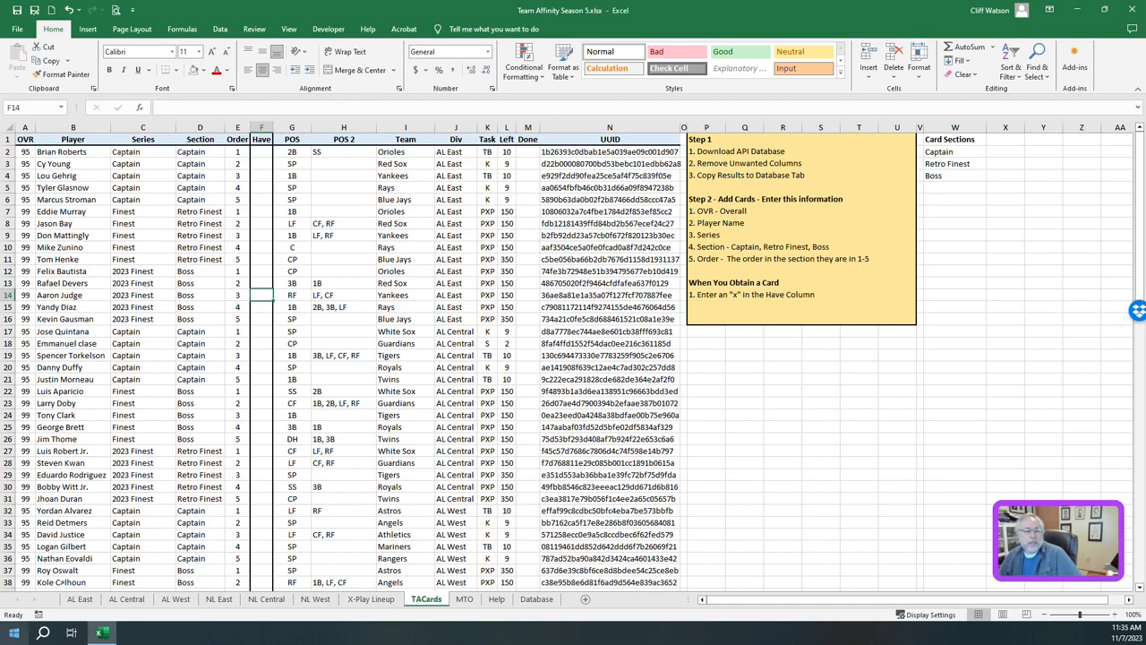
Switch to the AL East team affinity mission sheet
{"action": "left_click", "coordinate": [79, 616]}
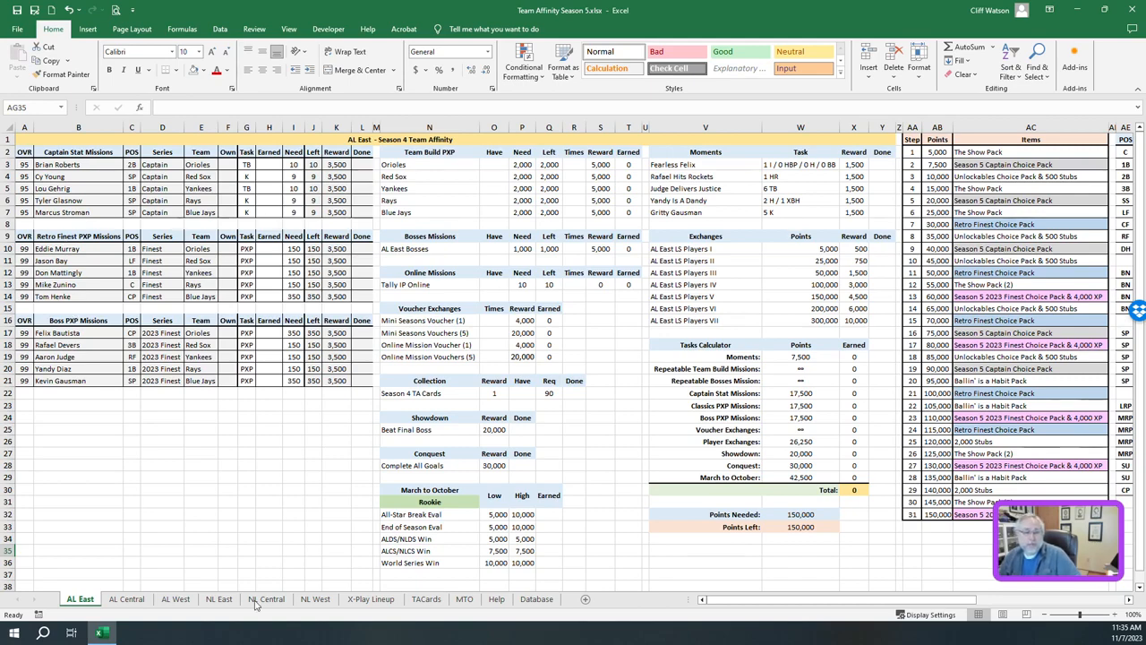
Mark an owned card with x on TACards, then check Lou Gehrig and others on X-Play Lineup
{"action": "left_click", "coordinate": [425, 598]}
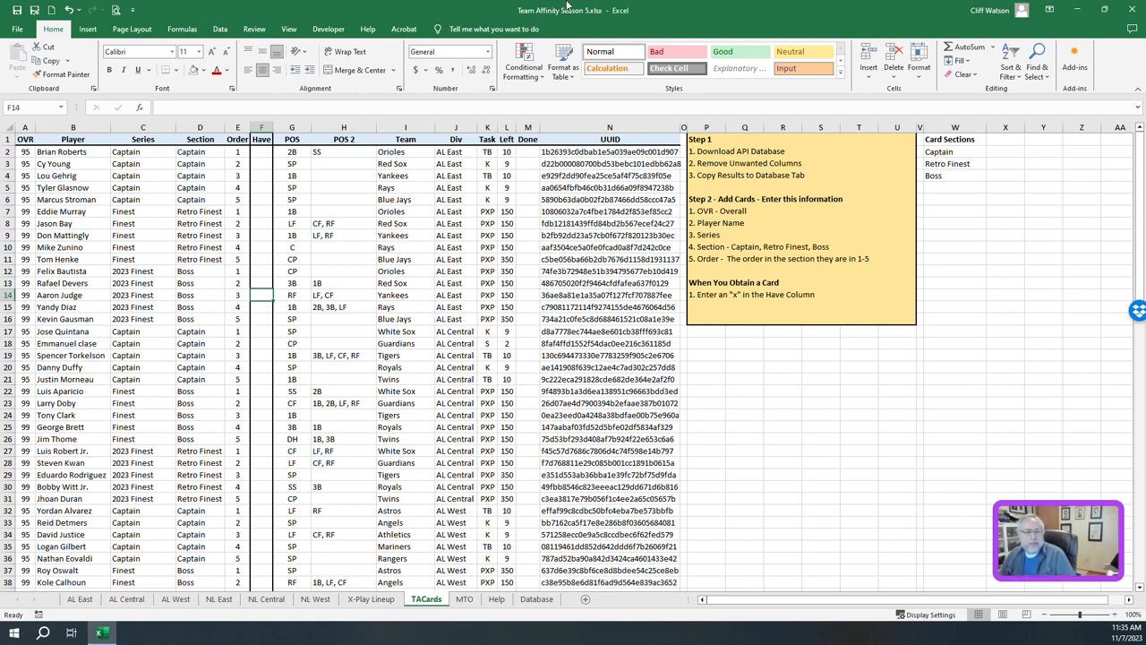
{"action": "left_click", "coordinate": [79, 598]}
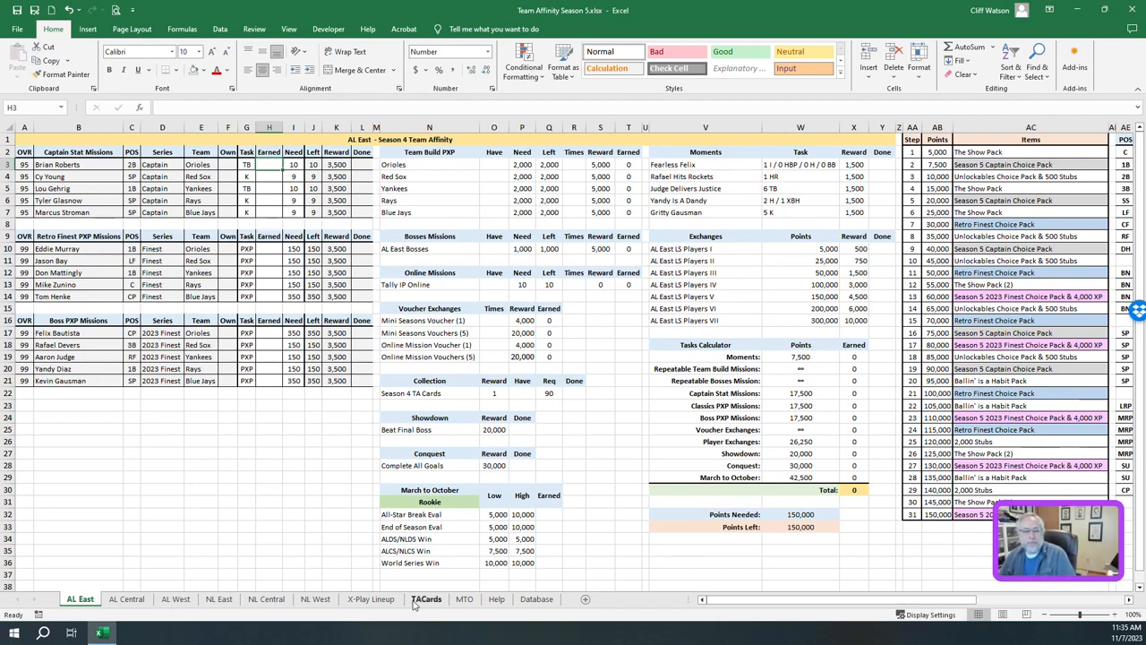
{"action": "left_click", "coordinate": [428, 599]}
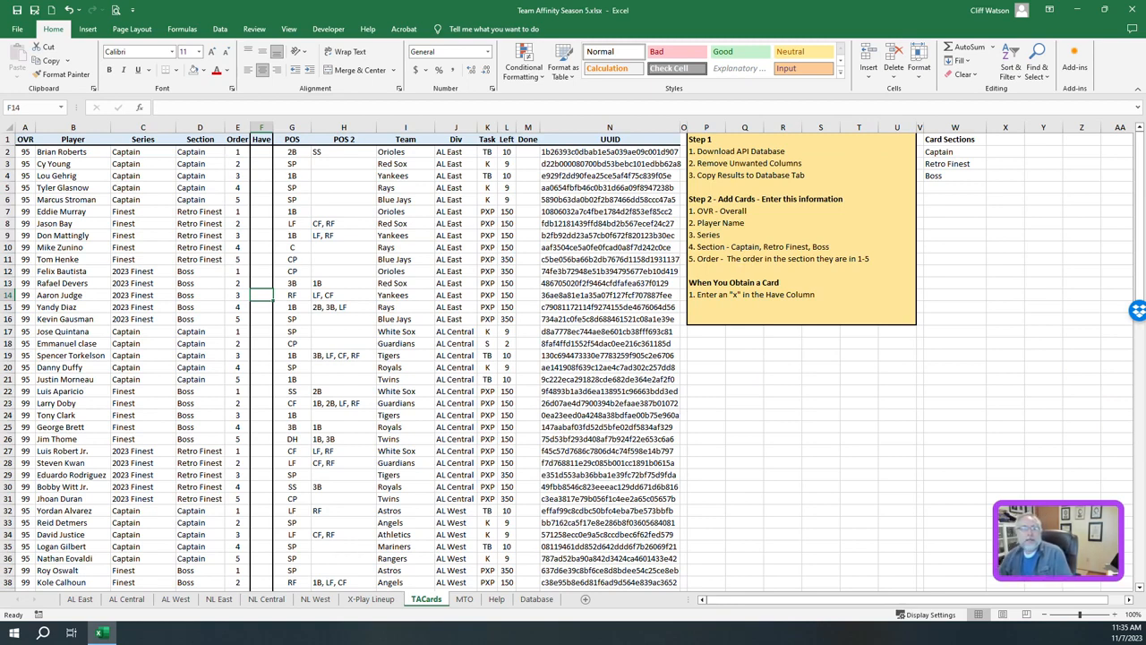
{"action": "left_click", "coordinate": [261, 150]}
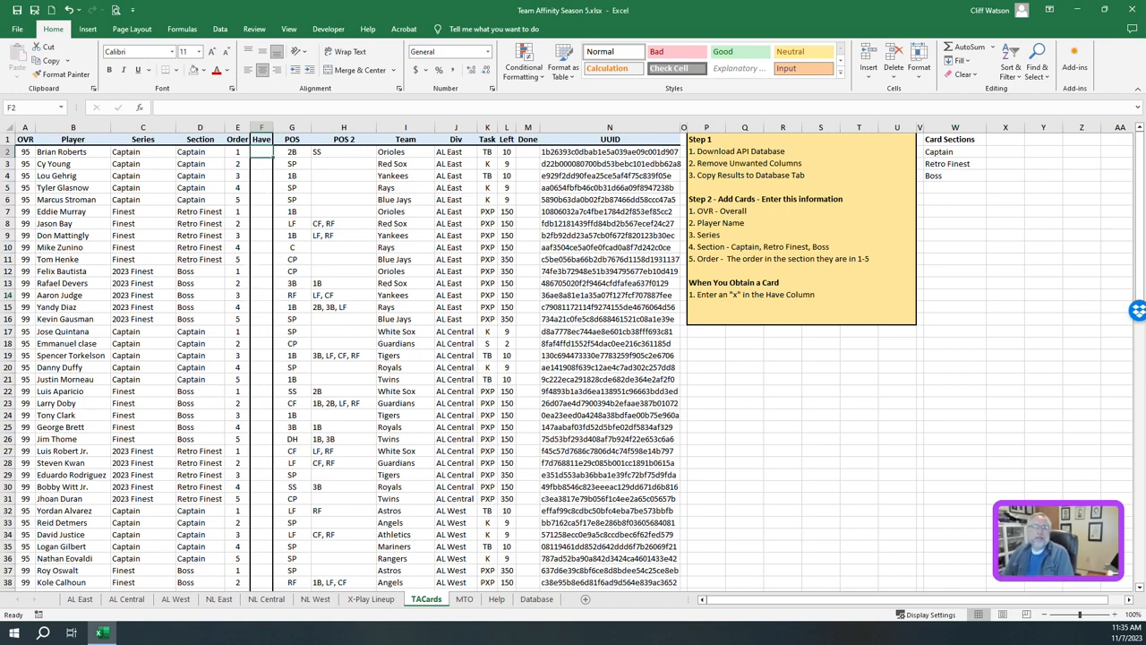
{"action": "type", "text": "x"}
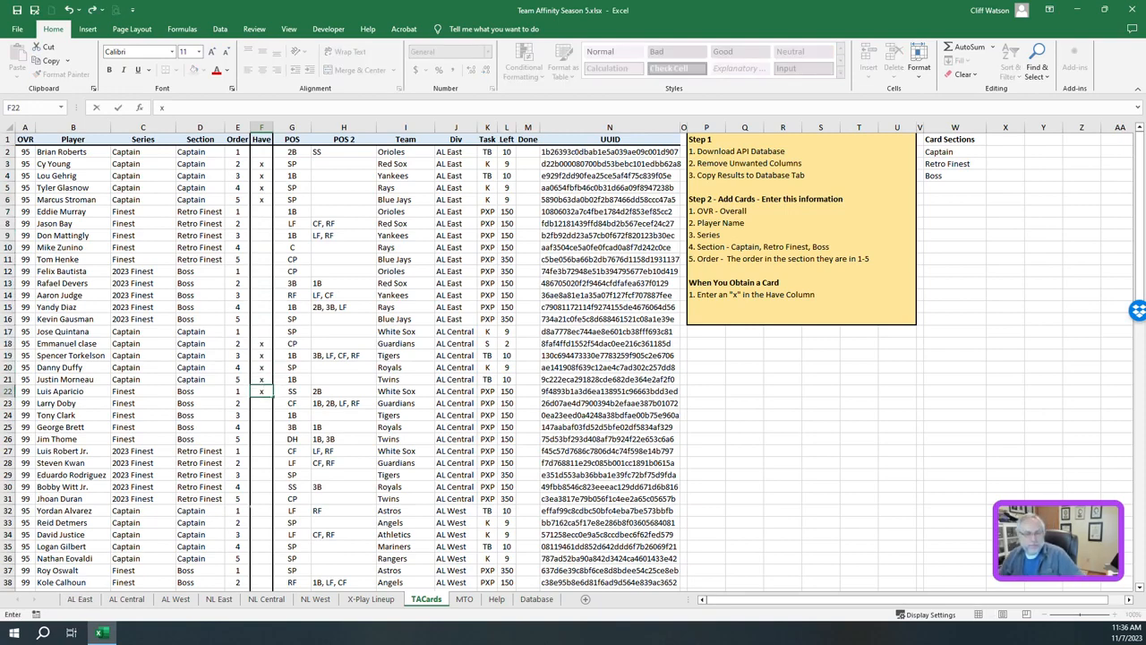
{"action": "left_click", "coordinate": [79, 599]}
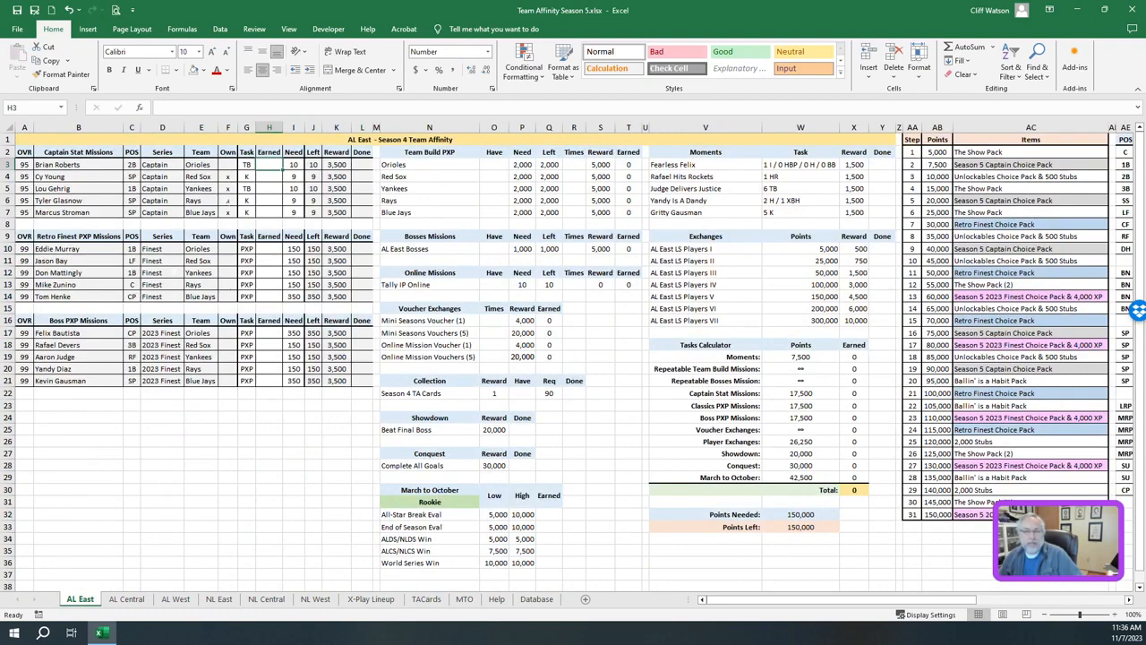
{"action": "left_click", "coordinate": [369, 598]}
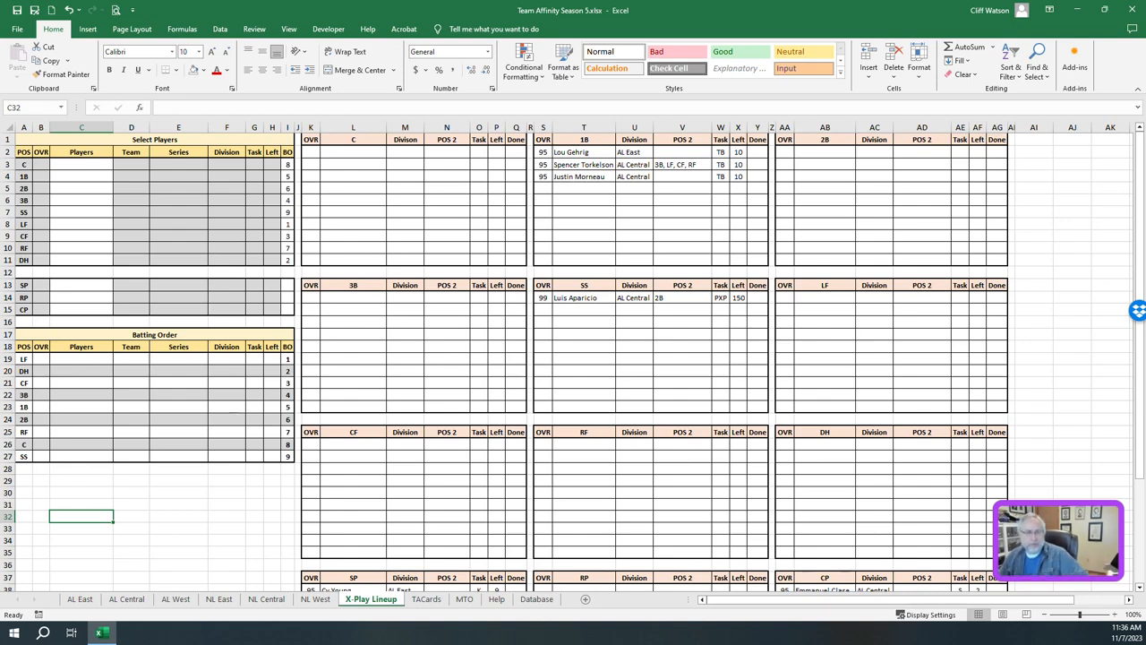
Return to TACards and scroll to the end of the card list near CJ Abrams
{"action": "left_click", "coordinate": [428, 598]}
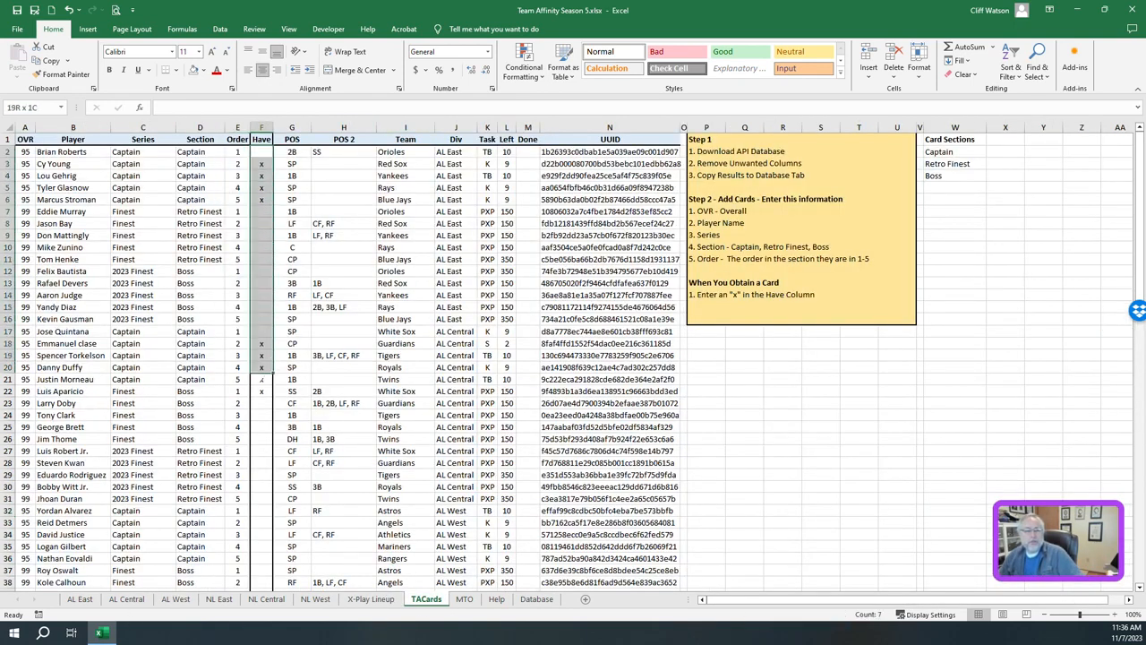
{"action": "scroll", "scroll_direction": "down", "scroll_amount": 3}
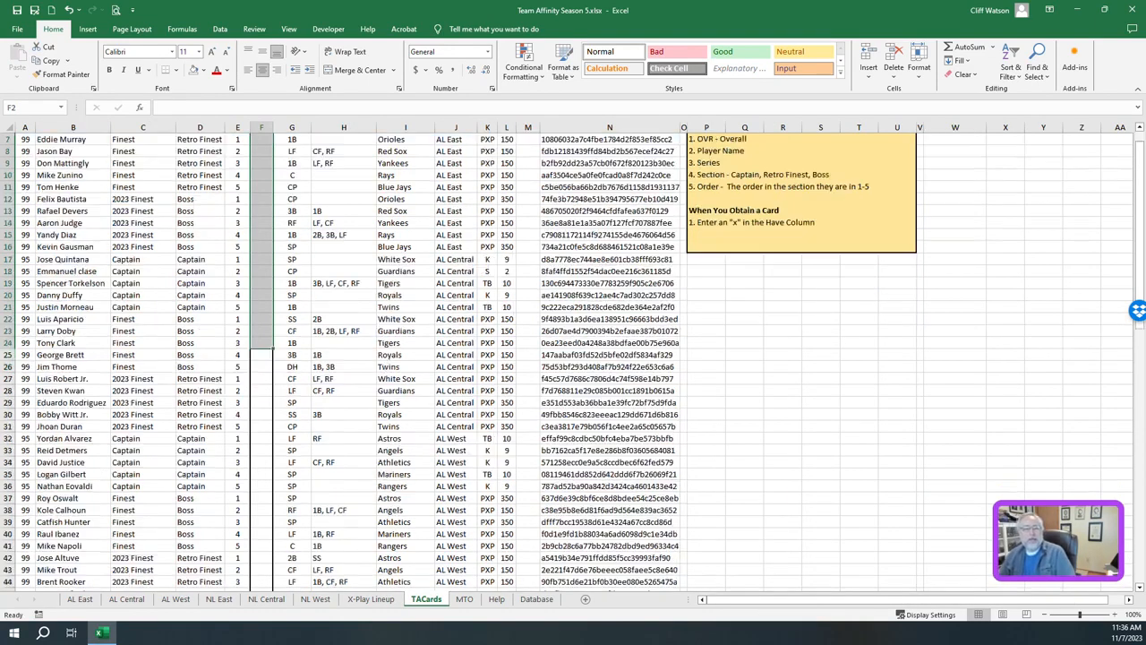
{"action": "scroll", "scroll_direction": "down", "scroll_amount": 3}
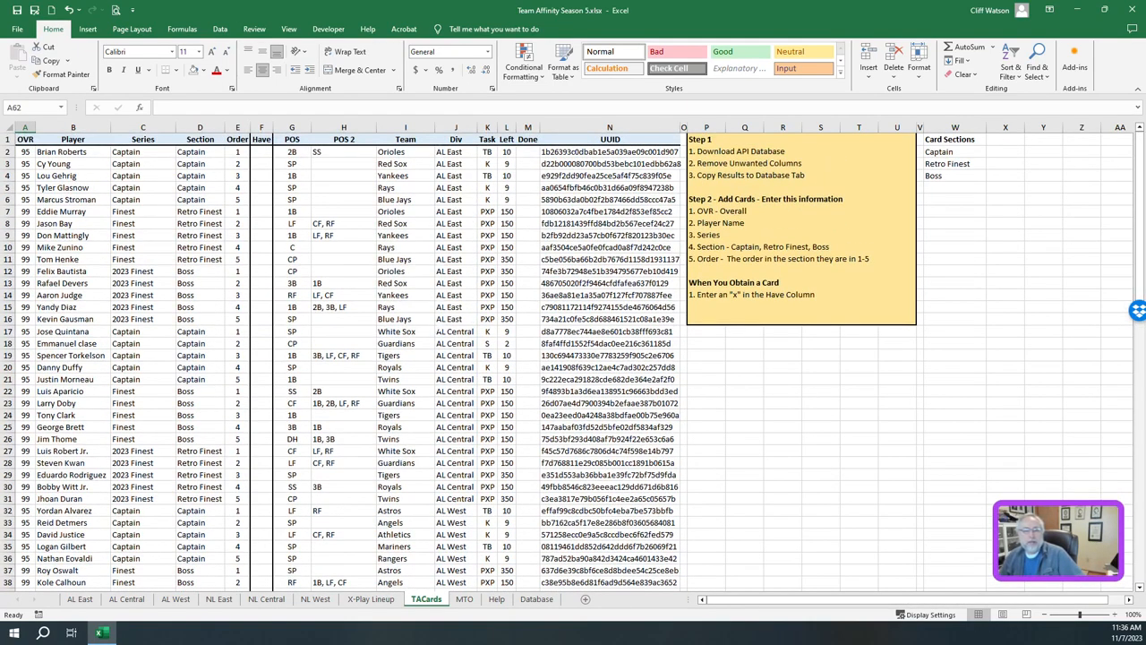
{"action": "scroll", "scroll_direction": "down", "scroll_amount": 3}
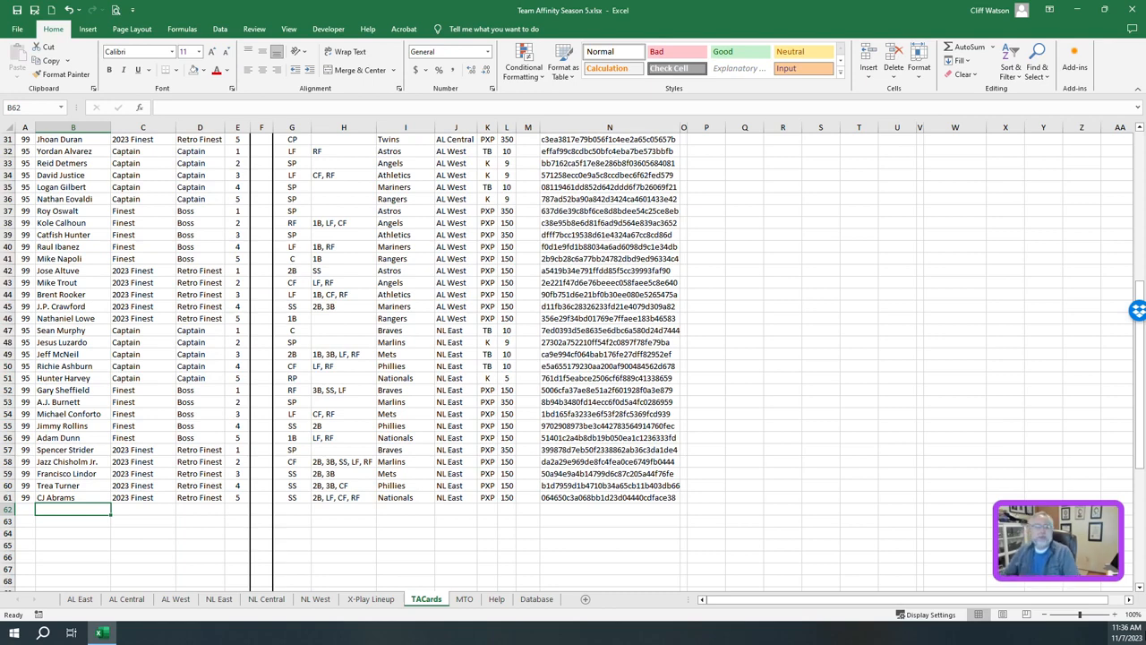
Enter a 95 OVR Ryne Sandberg row marked Captain / Captain below C.J. Abrams
{"action": "left_click", "coordinate": [27, 511]}
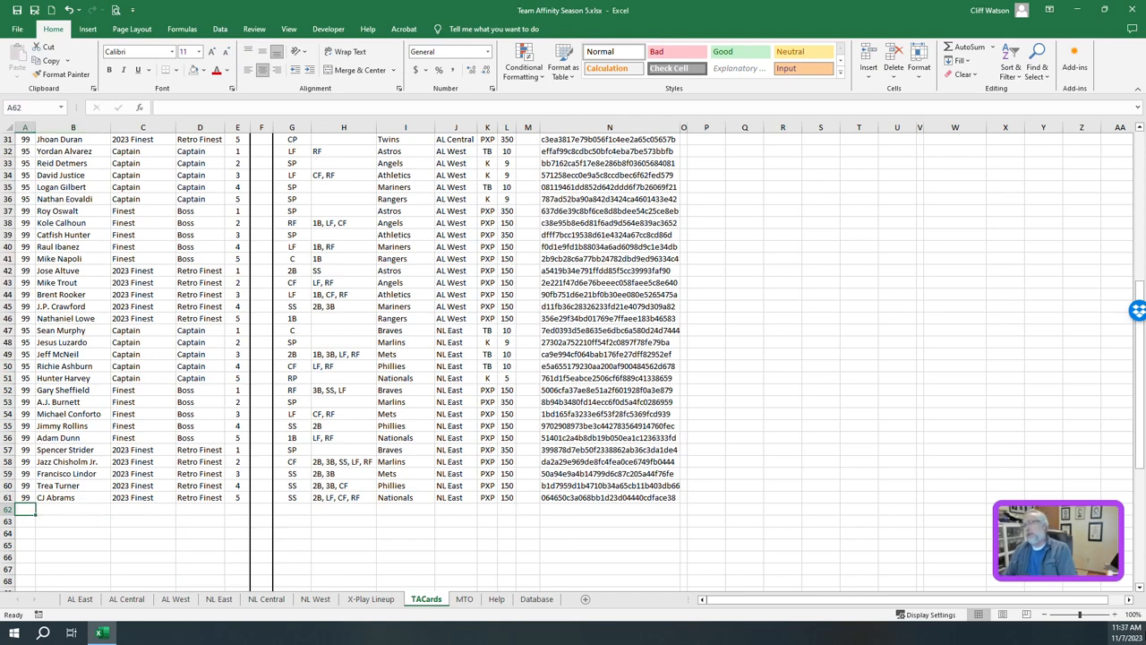
{"action": "type", "text": "95"}
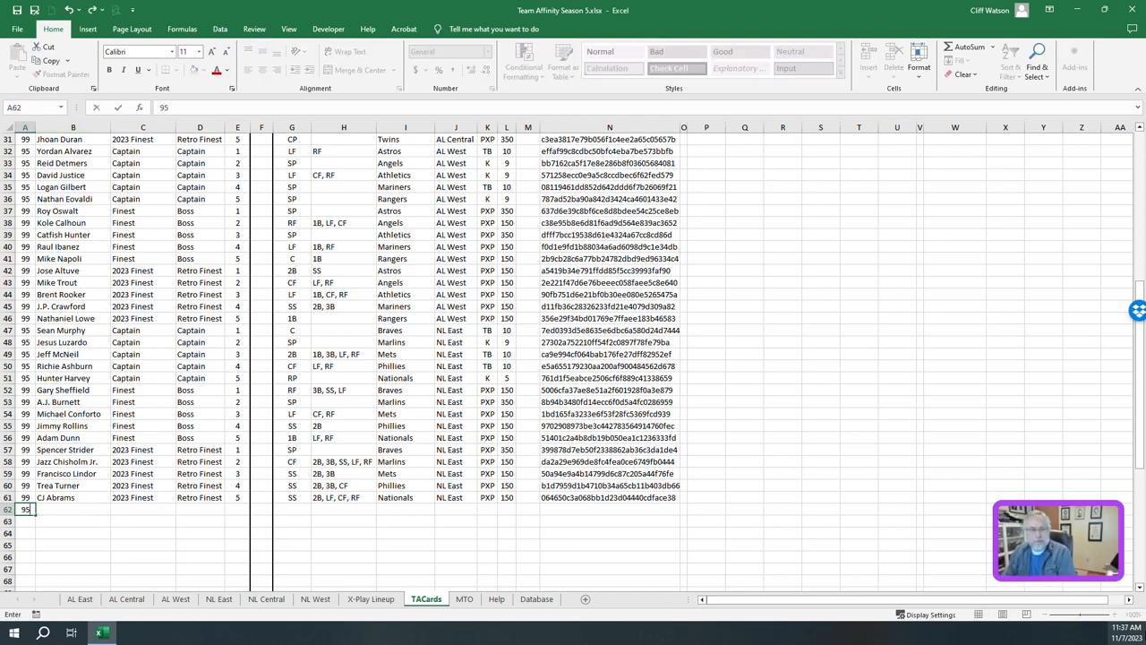
{"action": "type", "text": "Ryne Sandber"}
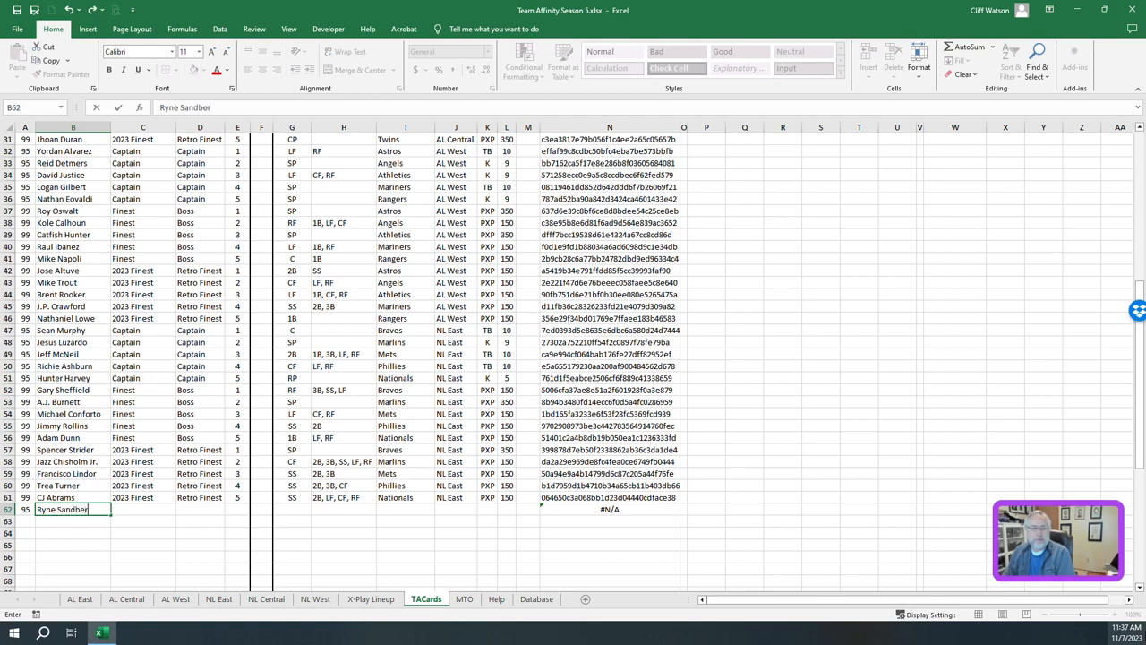
{"action": "type", "text": "Captain"}
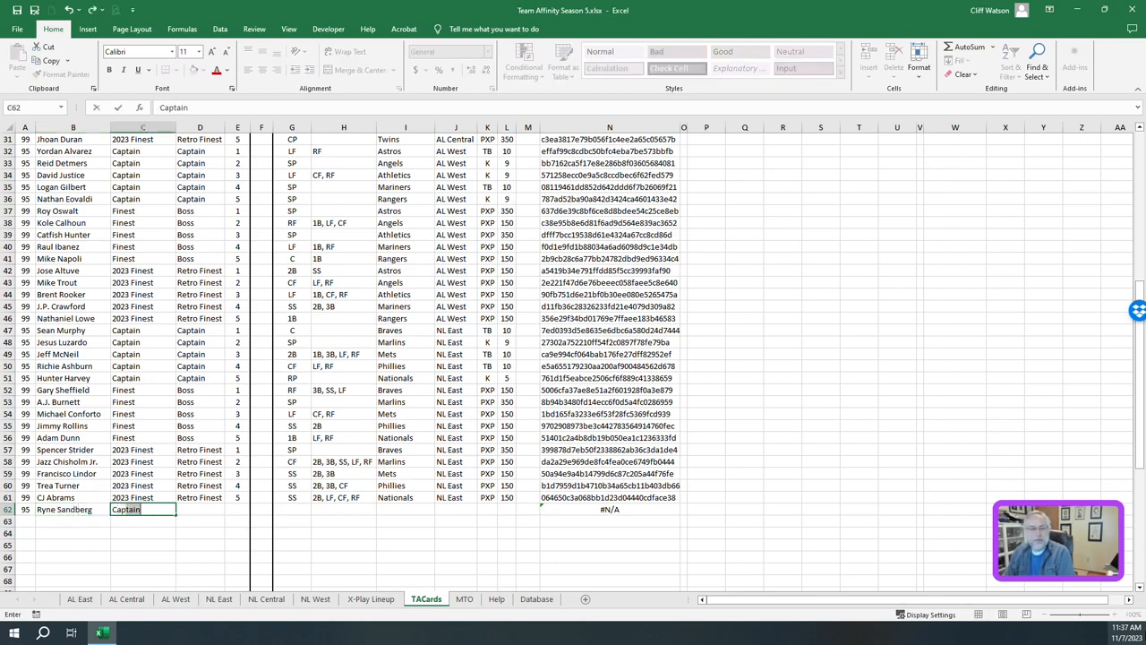
{"action": "type", "text": "Captain"}
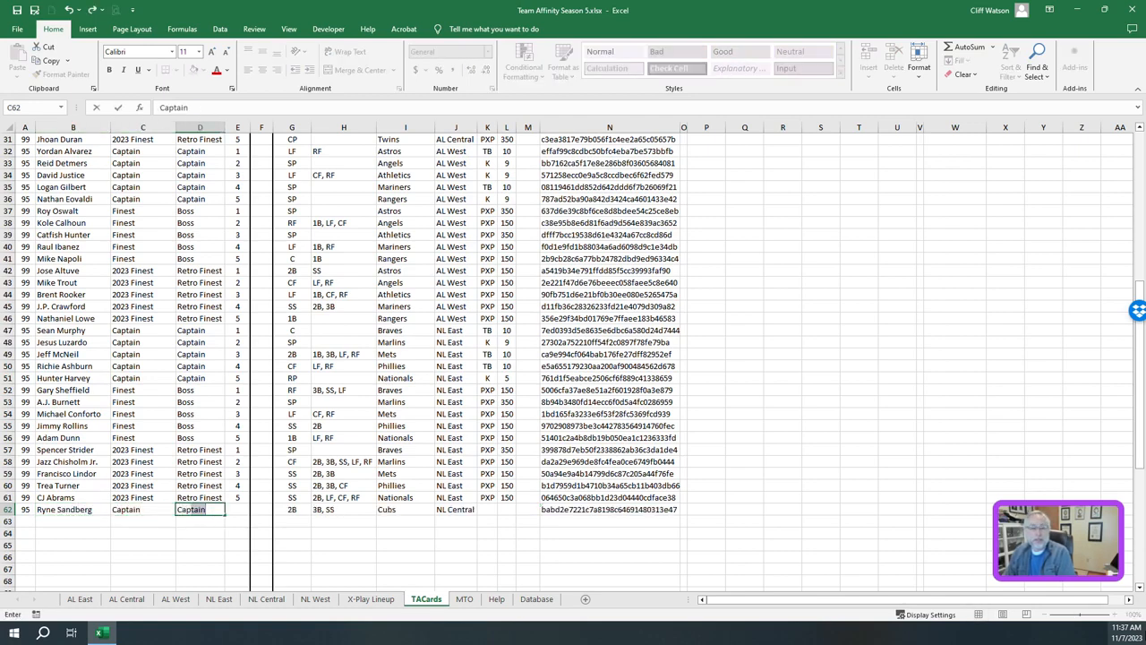
{"action": "key", "text": "Enter"}
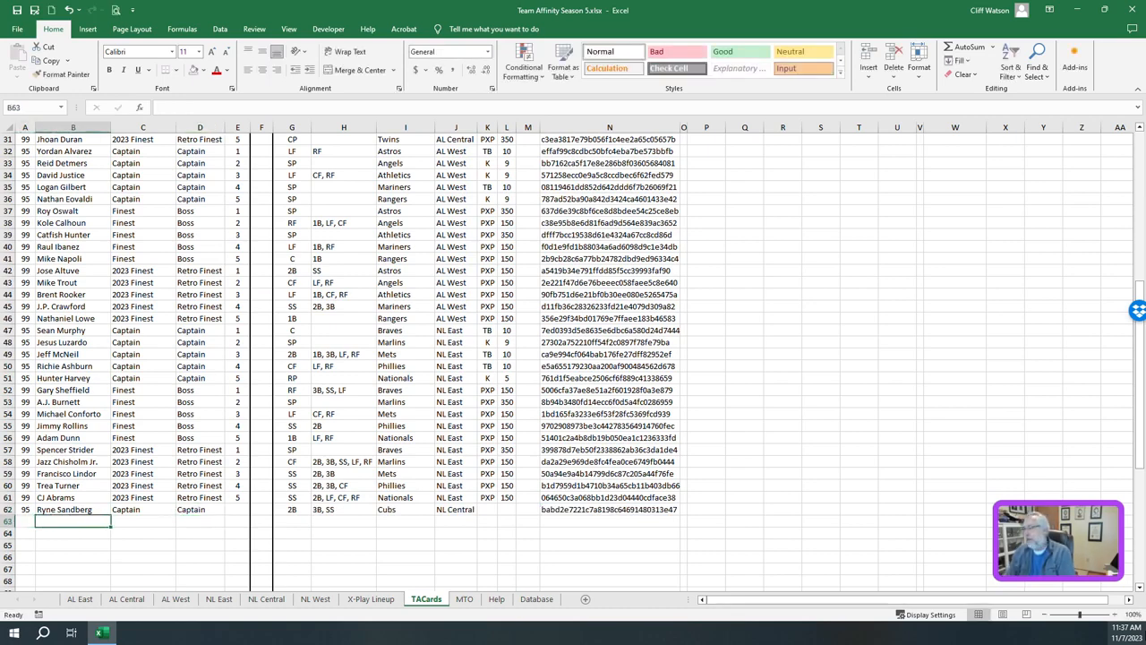
Add the remaining captain names Mike Carmon, Bill Mazeroski and Giovanny Gallegos
{"action": "type", "text": "Mike Carmon"}
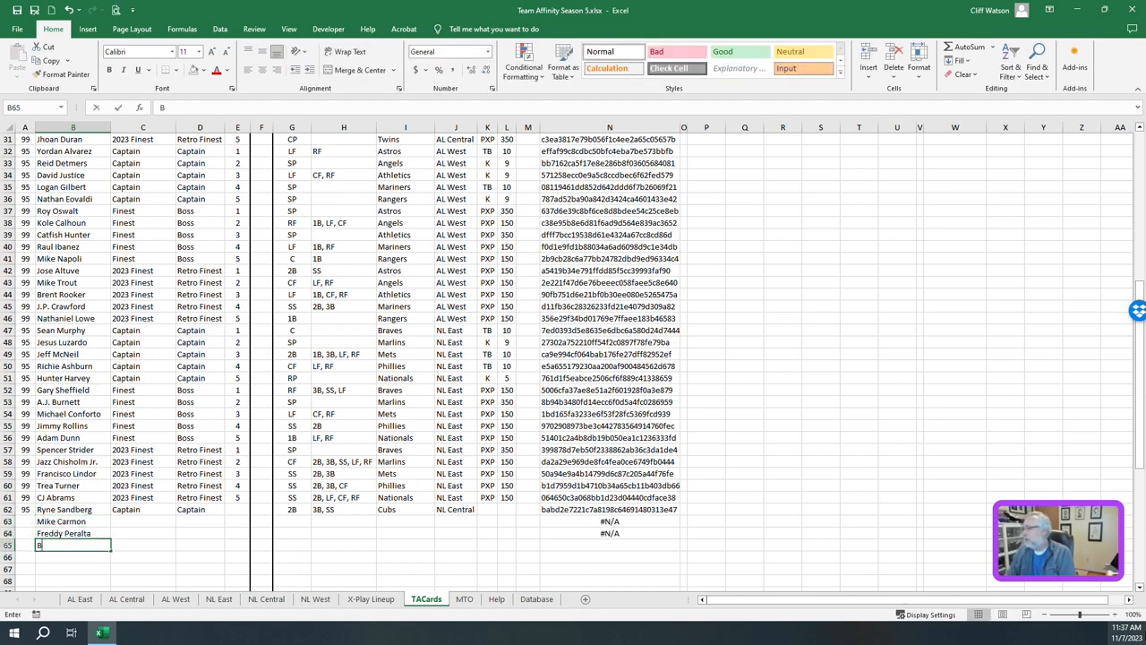
{"action": "type", "text": "Bill Mazeroski"}
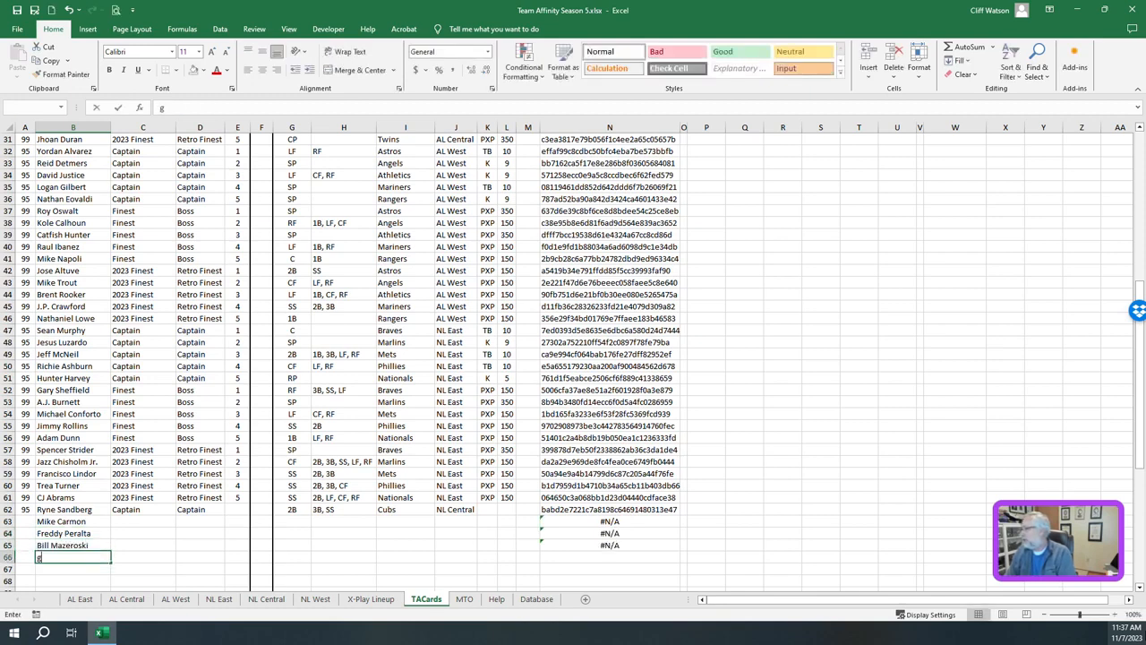
{"action": "type", "text": "giovanny Gallegos"}
{"action": "left_click", "coordinate": [238, 557]}
{"action": "type", "text": "5"}
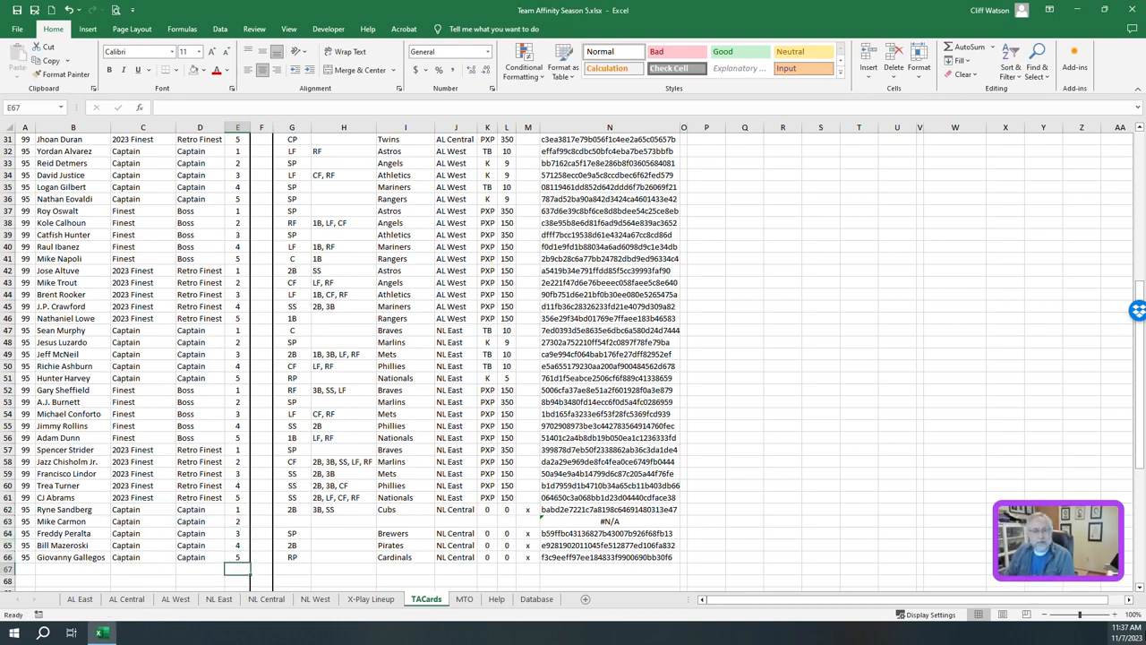
{"action": "left_click", "coordinate": [197, 534]}
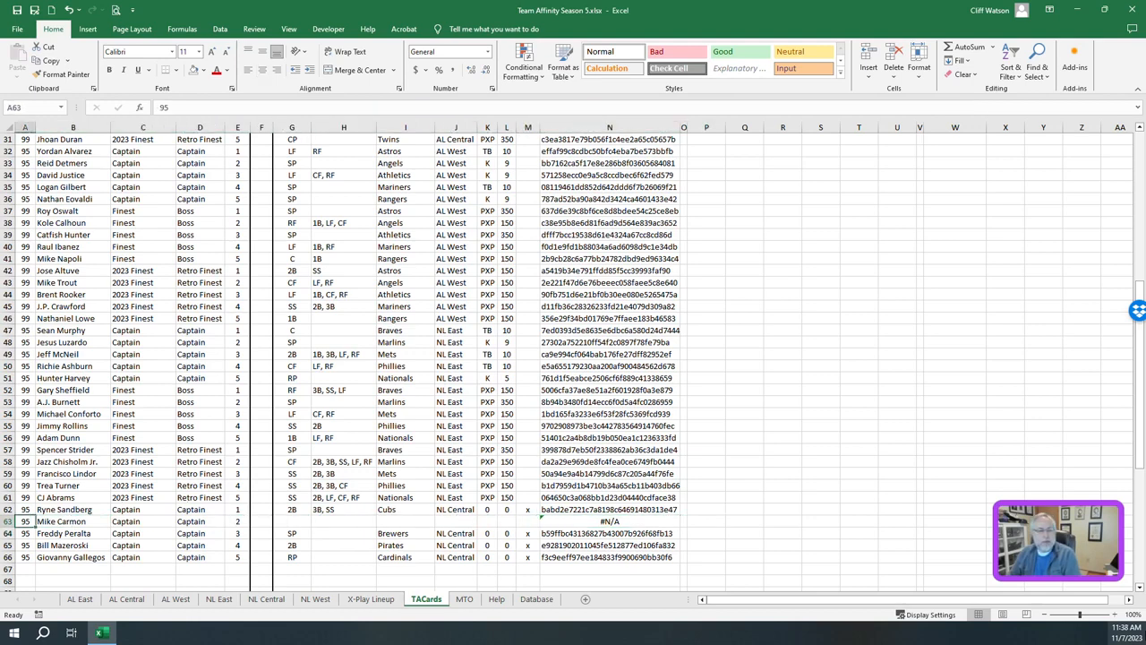
{"action": "double_click", "coordinate": [69, 521]}
{"action": "type", "text": "me"}
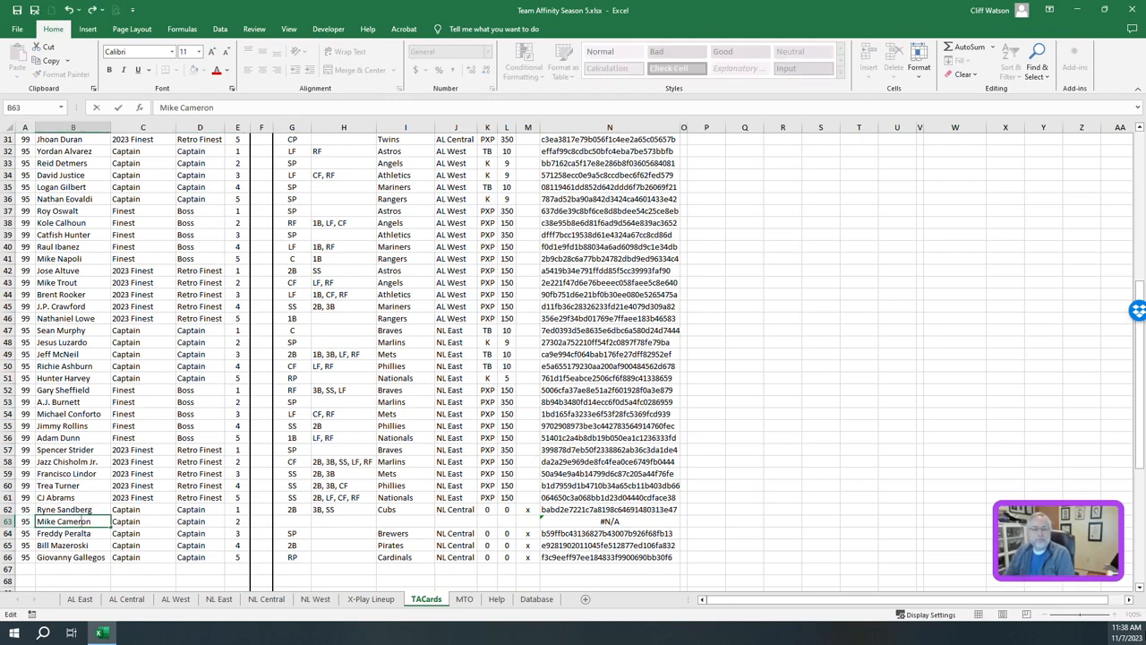
{"action": "left_click", "coordinate": [63, 534]}
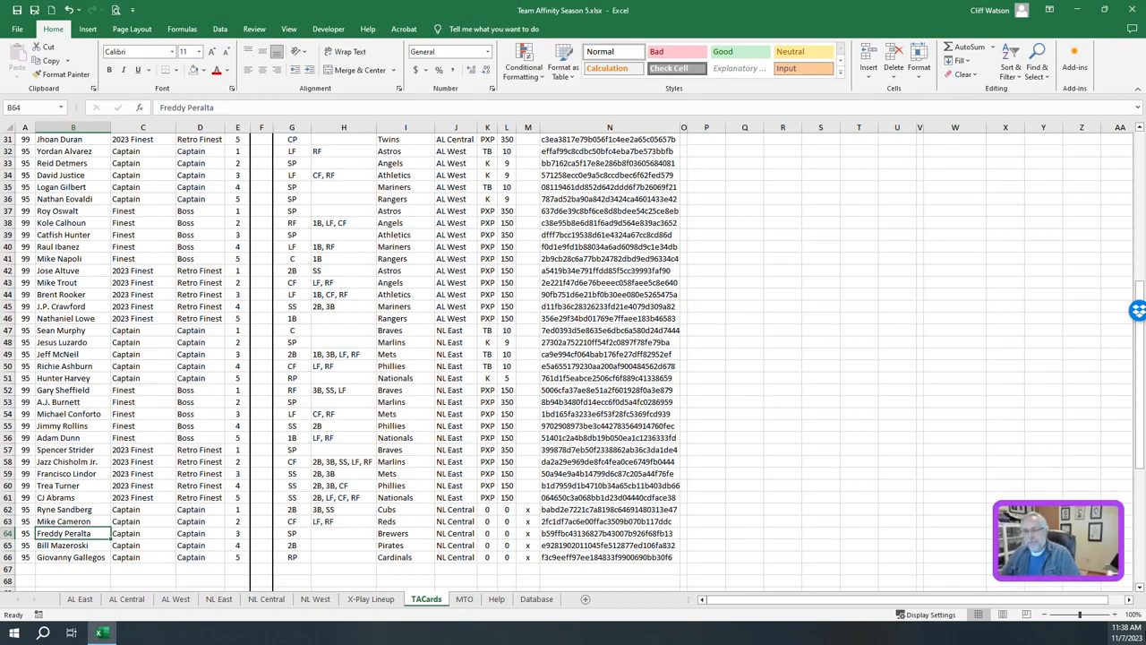
{"action": "mouse_move", "coordinate": [1139, 389]}
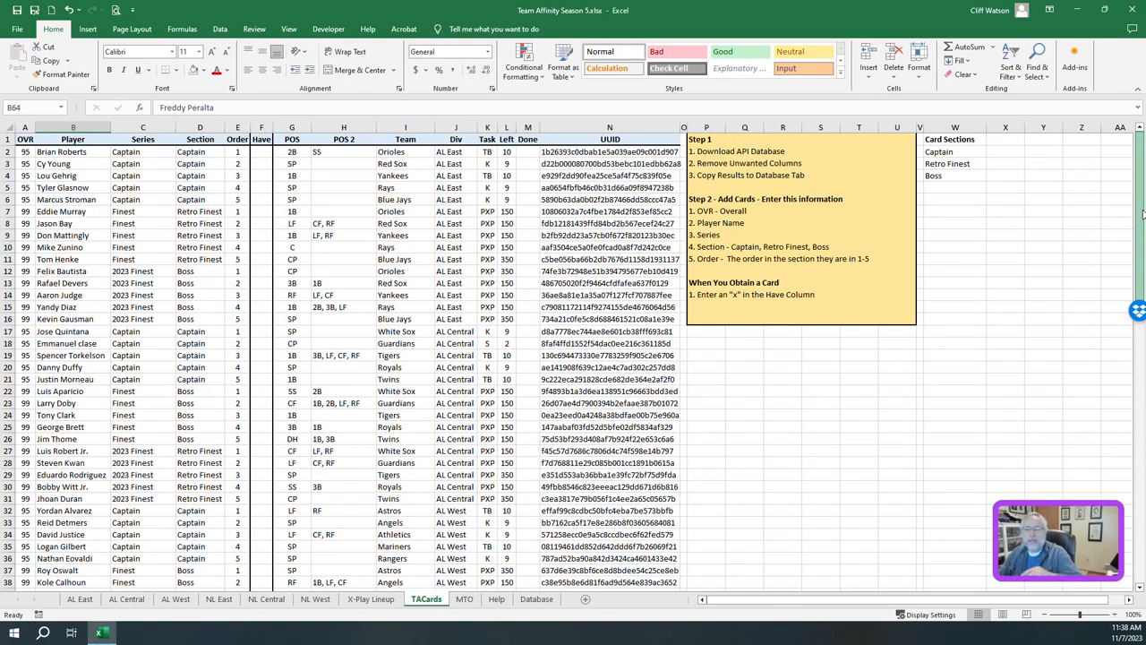
{"action": "scroll", "scroll_direction": "down", "scroll_amount": 3}
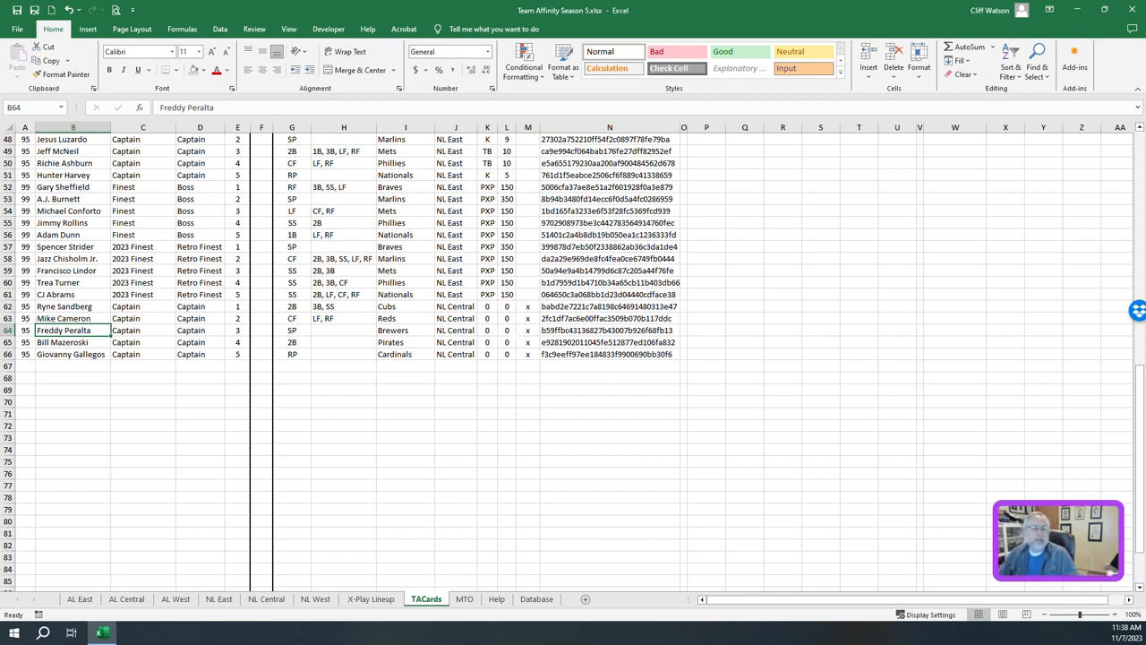
Enter boss rows Billy Williams, Ken Griffey Sr. through Matt Holliday with their IDs
{"action": "left_click", "coordinate": [25, 365]}
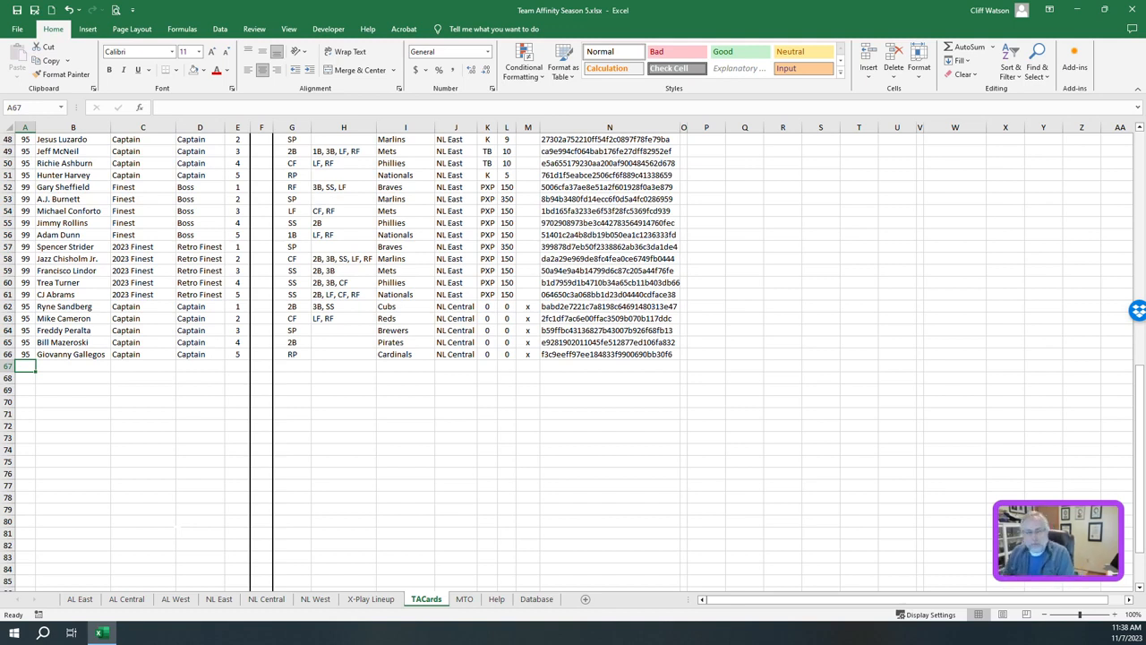
{"action": "type", "text": "899"}
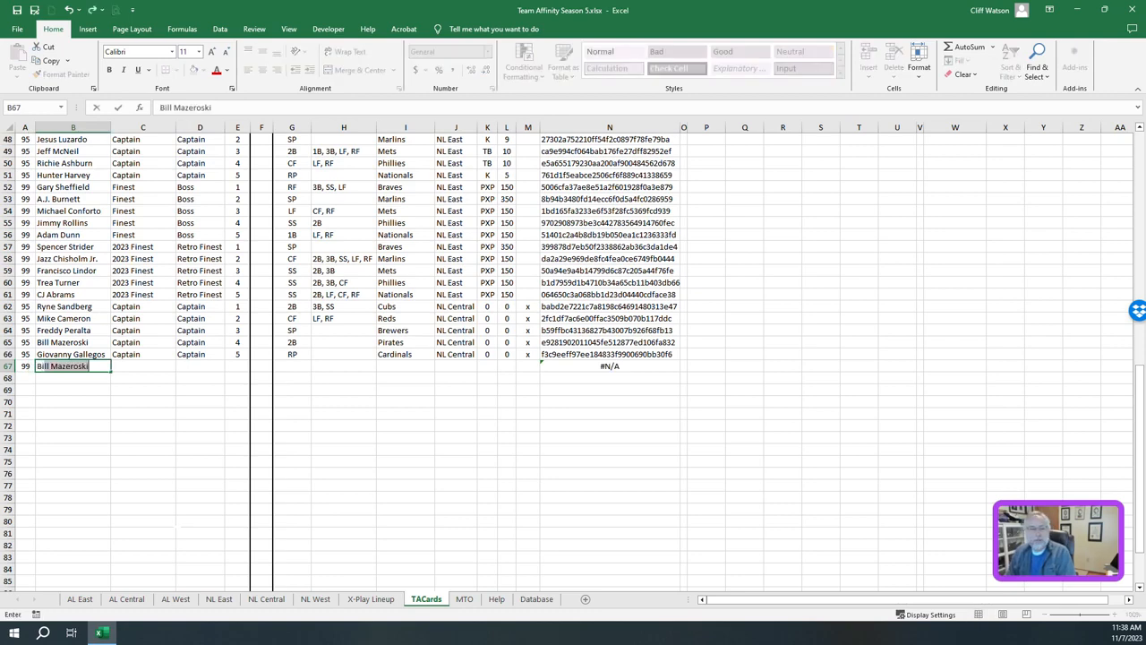
{"action": "type", "text": "Billy Williams"}
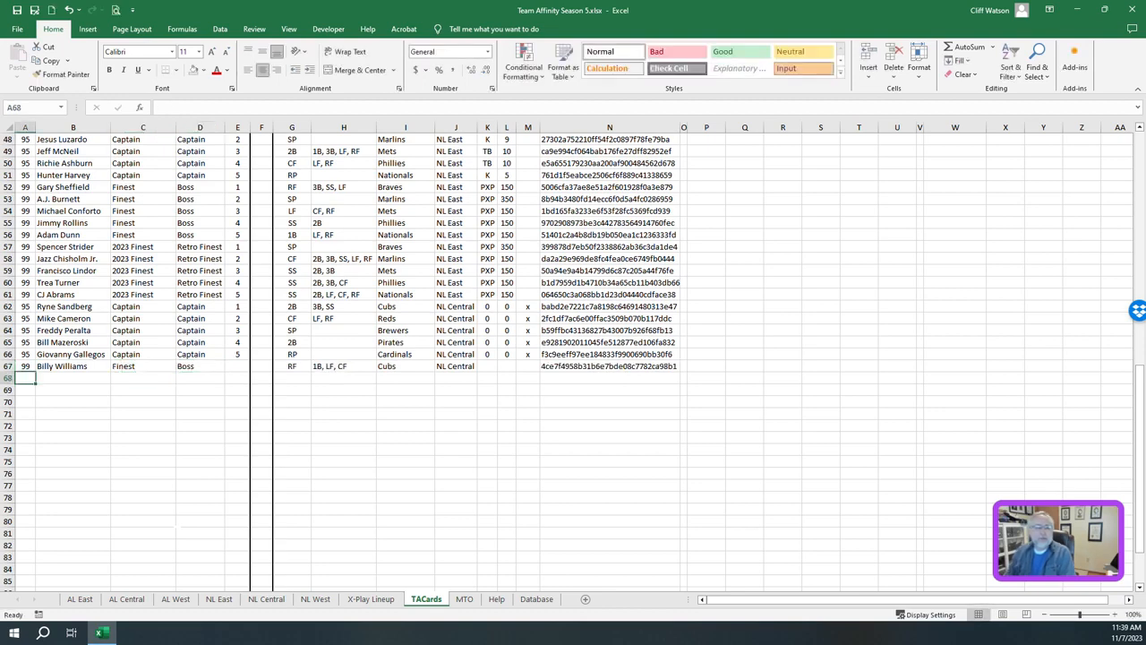
{"action": "type", "text": "Ken Griffey Sr."}
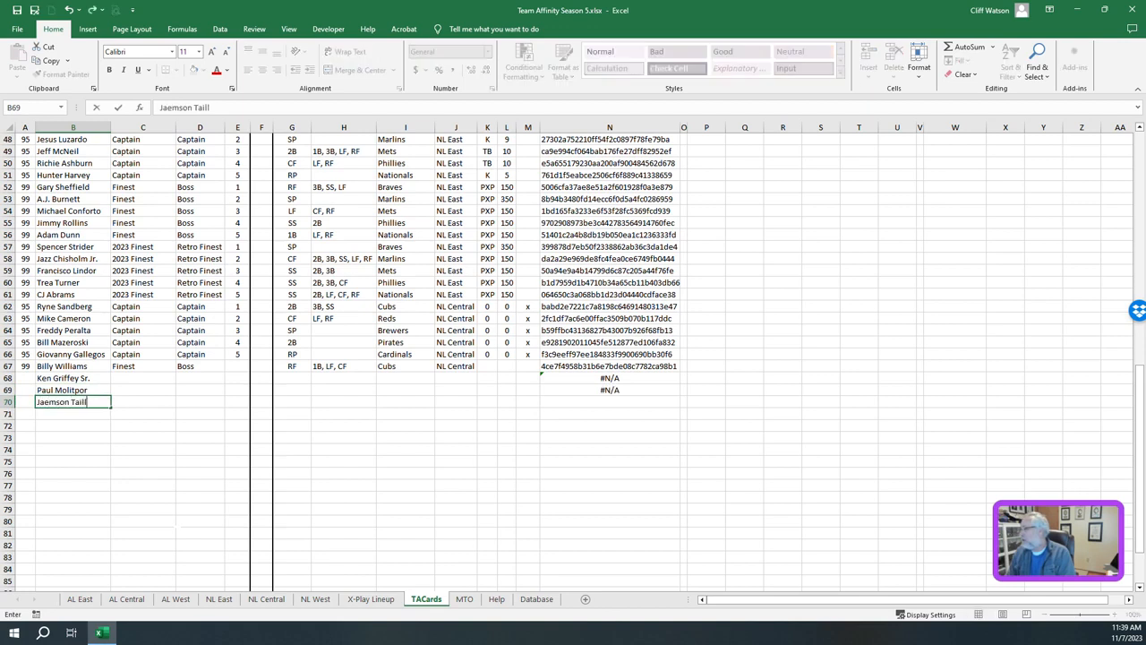
{"action": "type", "text": "Matt Holliday"}
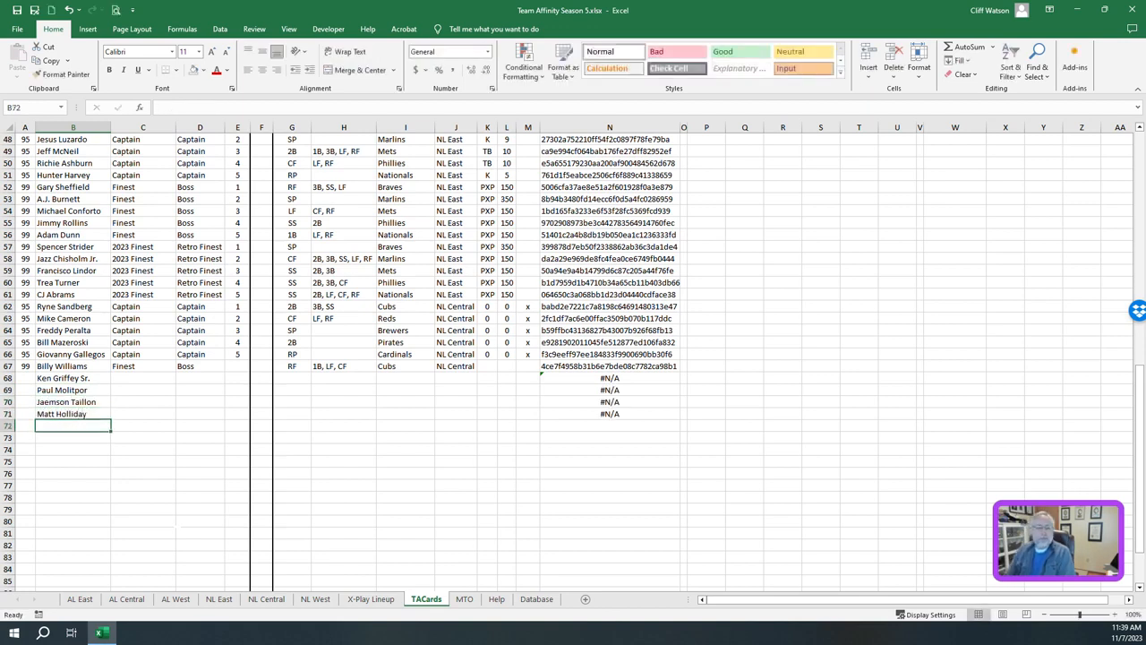
{"action": "left_click", "coordinate": [63, 390]}
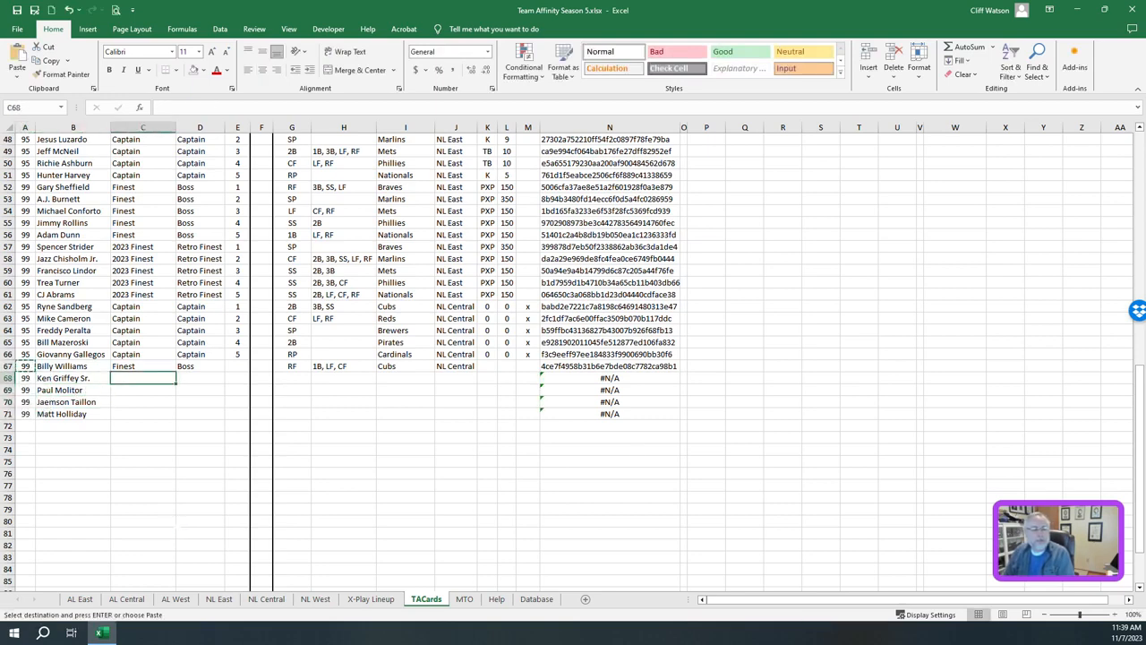
{"action": "left_click_drag", "start_coordinate": [144, 376], "coordinate": [143, 413]}
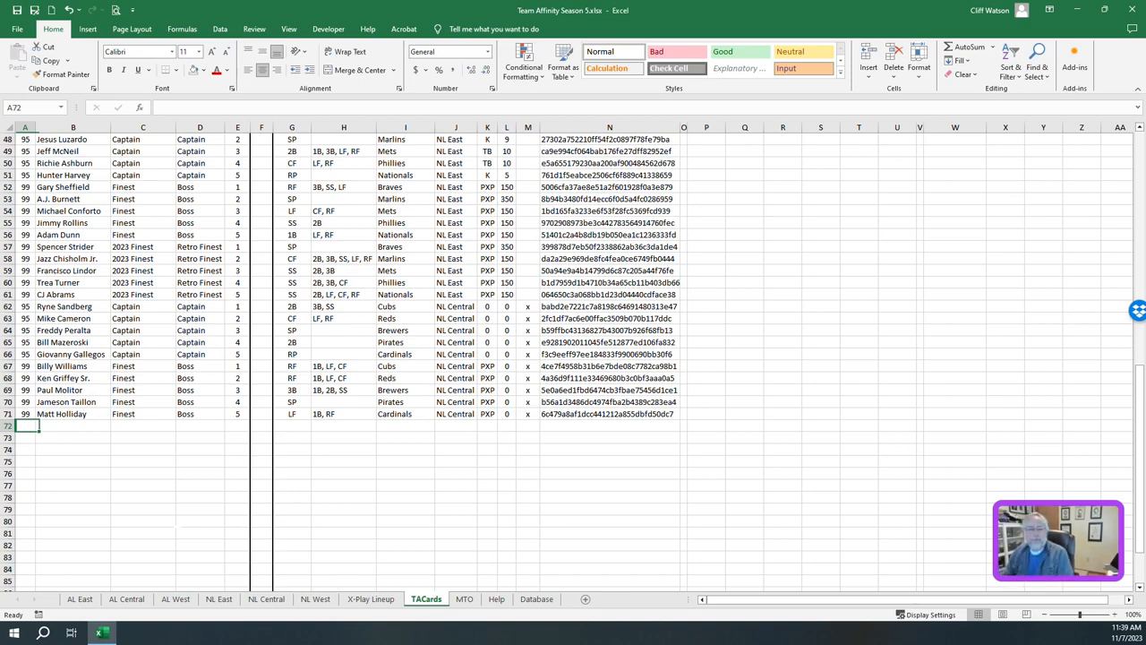
Enter 2023 Finest retro rows for Justin Steele, Matt McLain and the others, then show the Database sheet
{"action": "type", "text": "99"}
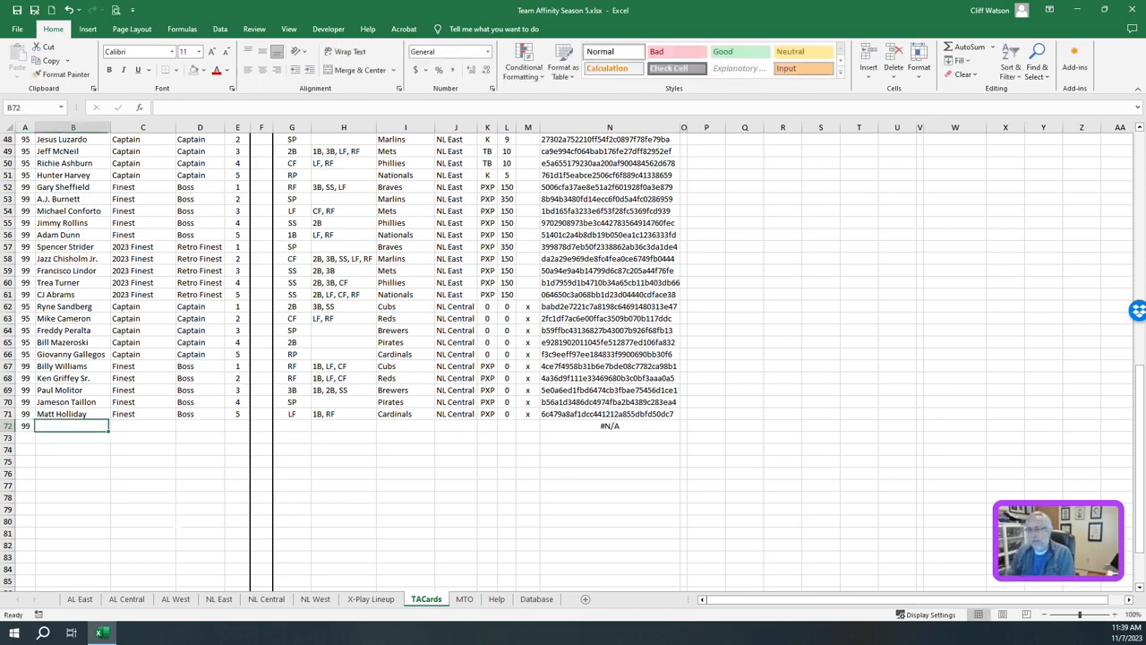
{"action": "type", "text": "Jusw"}
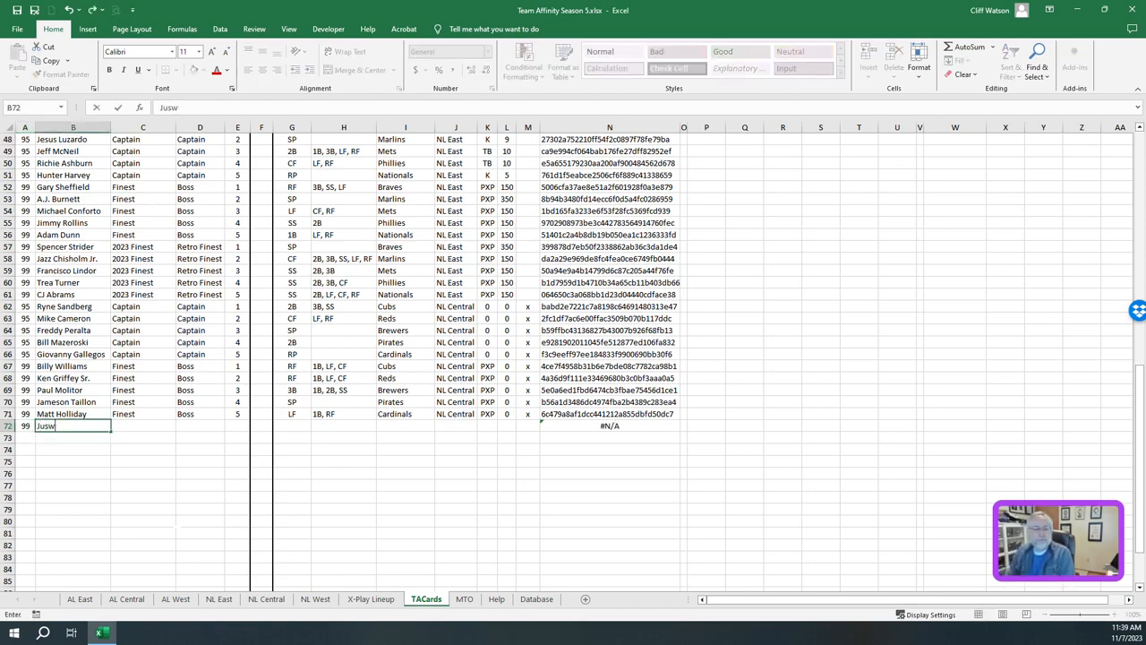
{"action": "type", "text": "Justin Steele"}
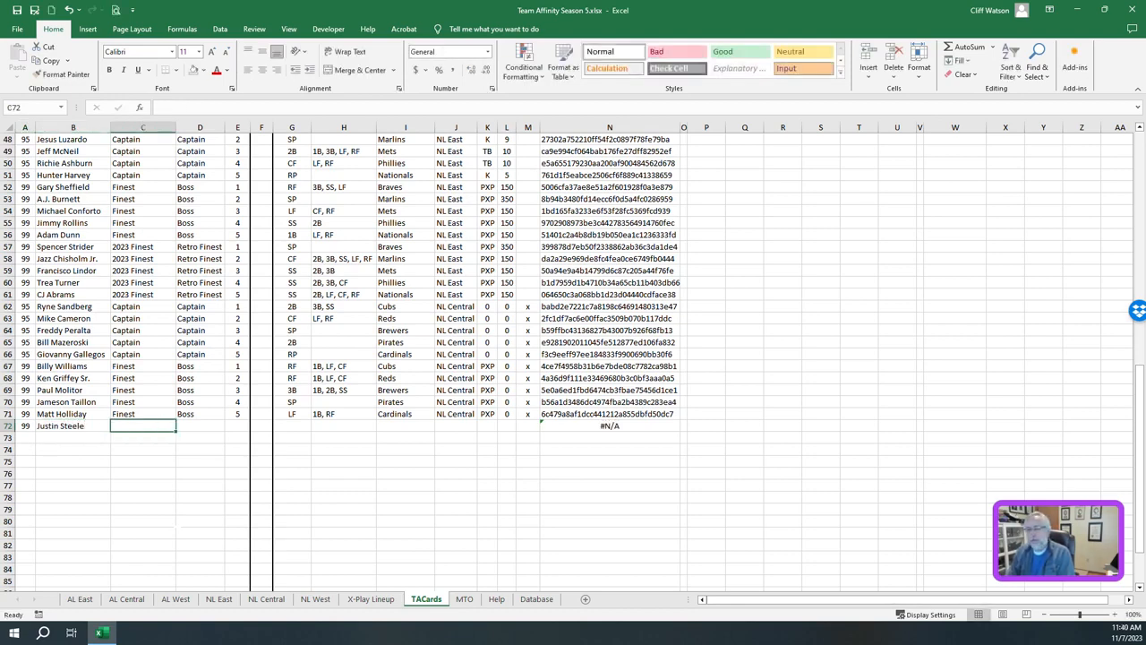
{"action": "type", "text": "2023 Finest"}
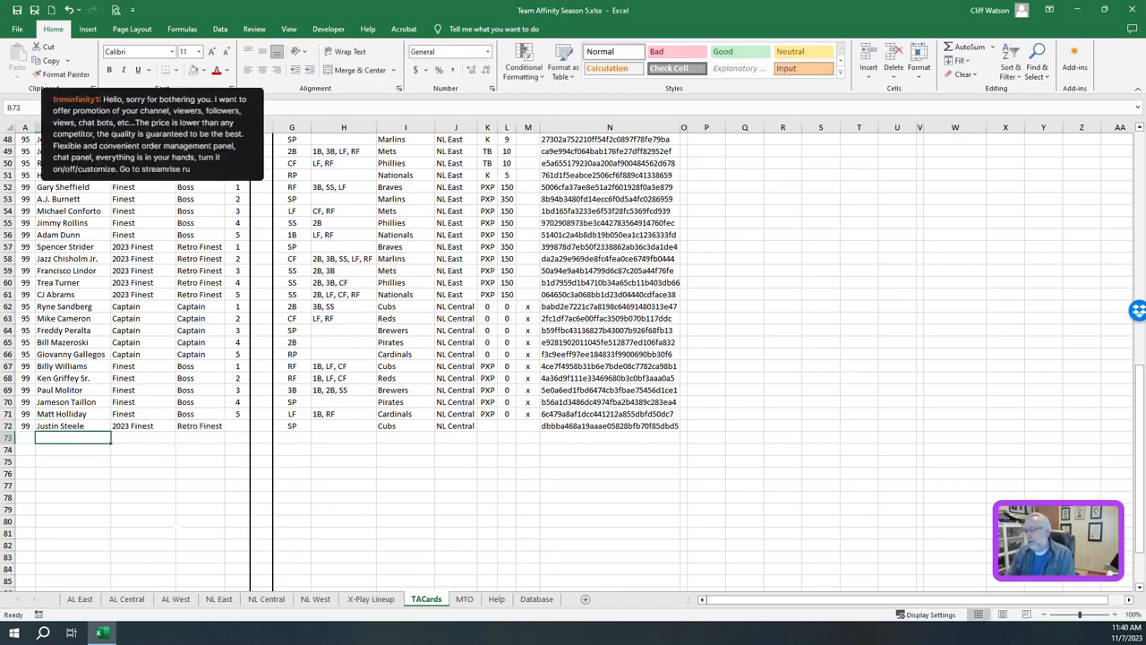
{"action": "type", "text": "Matt Cm"}
{"action": "left_click", "coordinate": [71, 450]}
{"action": "type", "text": "Crobin"}
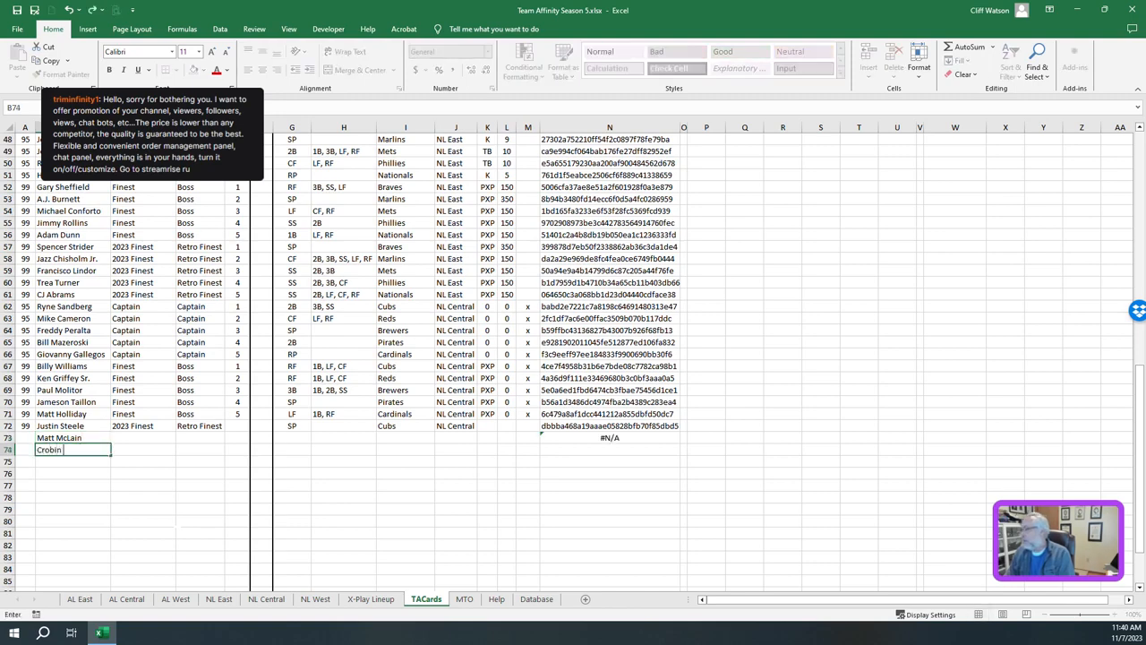
{"action": "type", "text": "David Justice"}
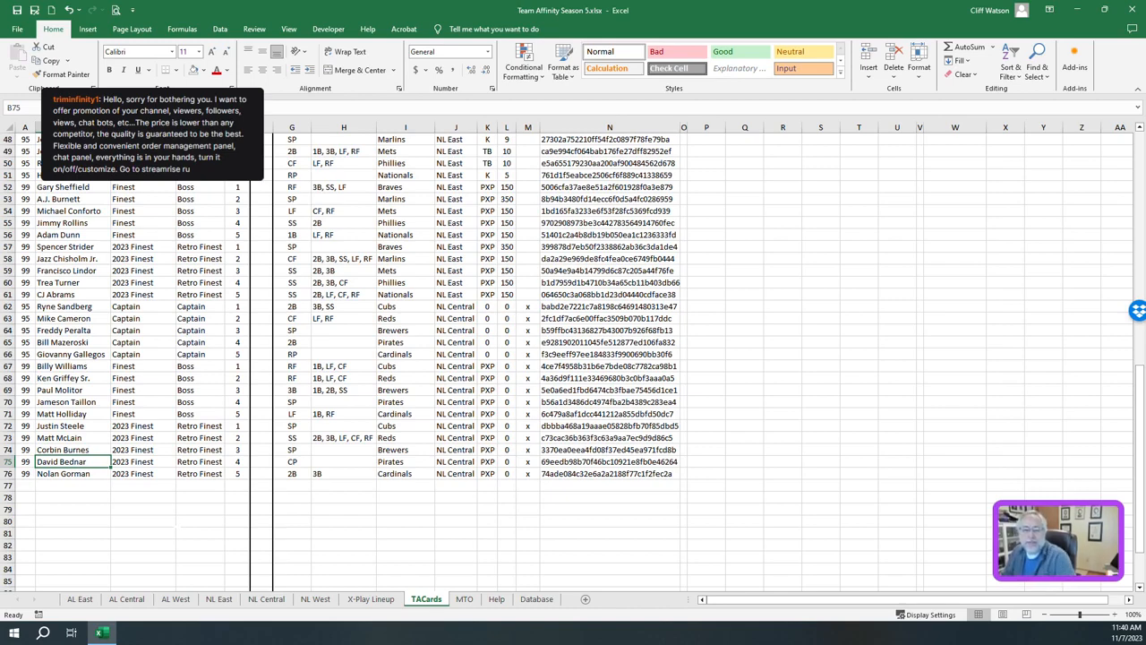
{"action": "left_click", "coordinate": [534, 598]}
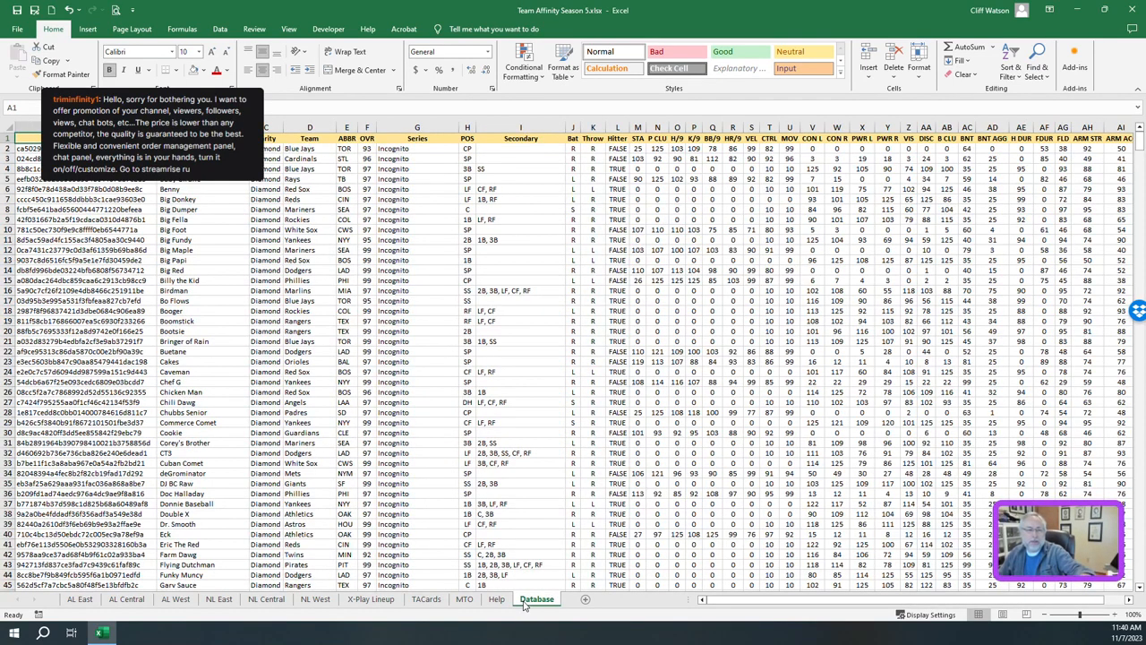
Switch to the NL Central team affinity sheet
{"action": "left_click", "coordinate": [426, 598]}
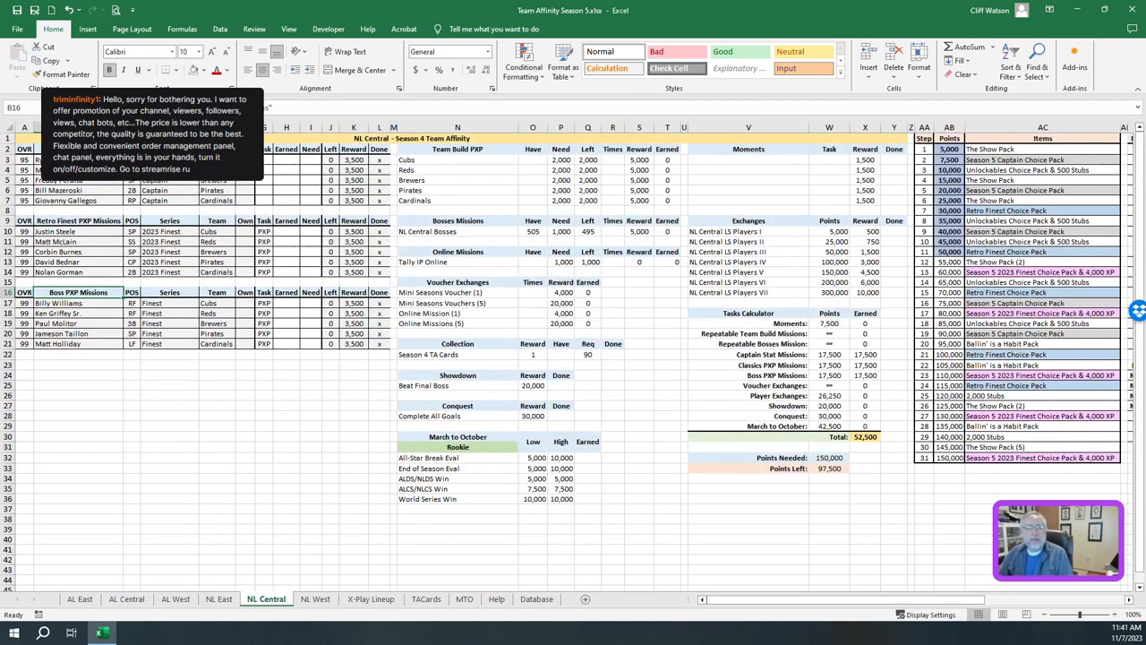
List moments Man of Steele, McLain is a Machine, Bednar Rests on Saves and Gorman's Power Gear
{"action": "left_click", "coordinate": [747, 159]}
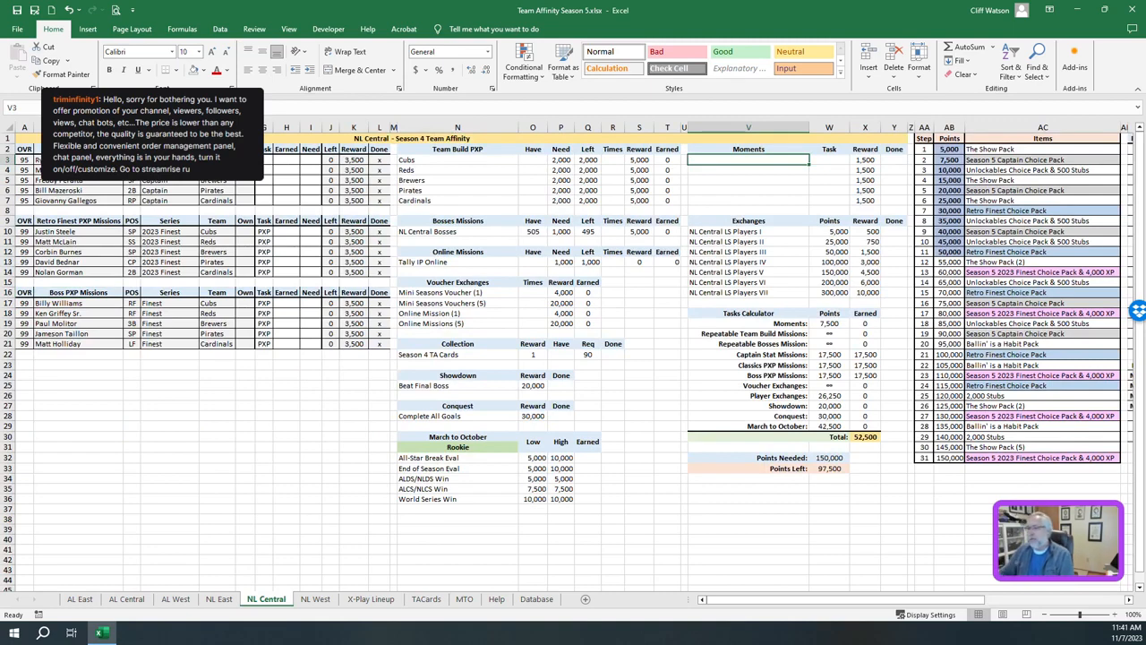
{"action": "type", "text": "Man of Steel"}
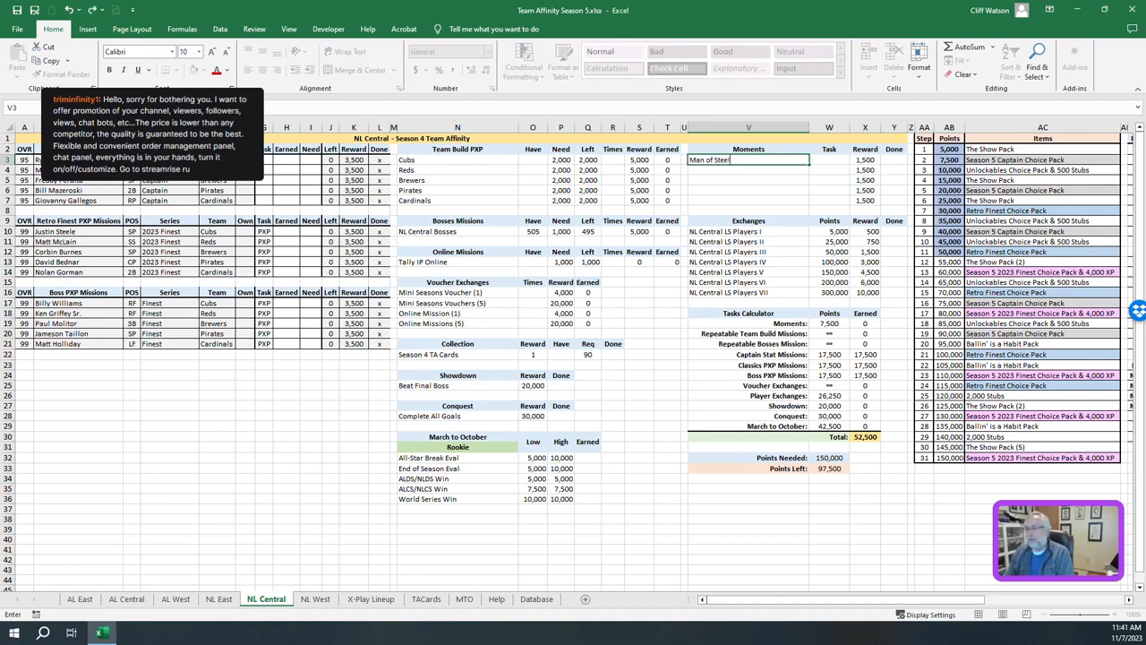
{"action": "type", "text": "McLain is a Machine"}
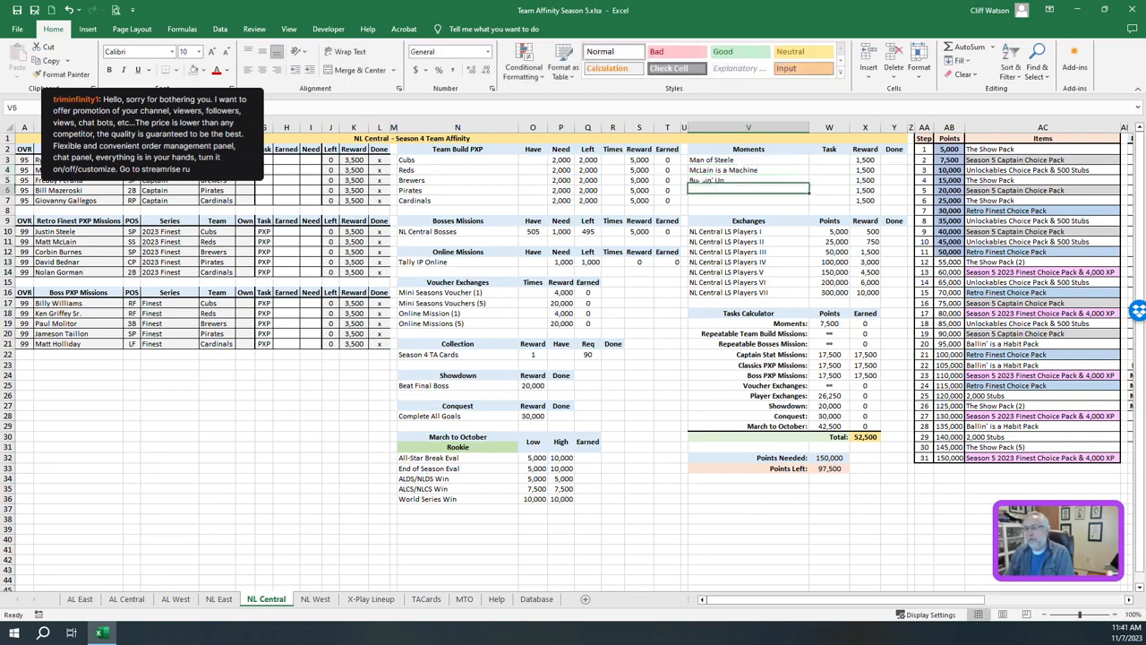
{"action": "type", "text": "Bednar Rests on Save"}
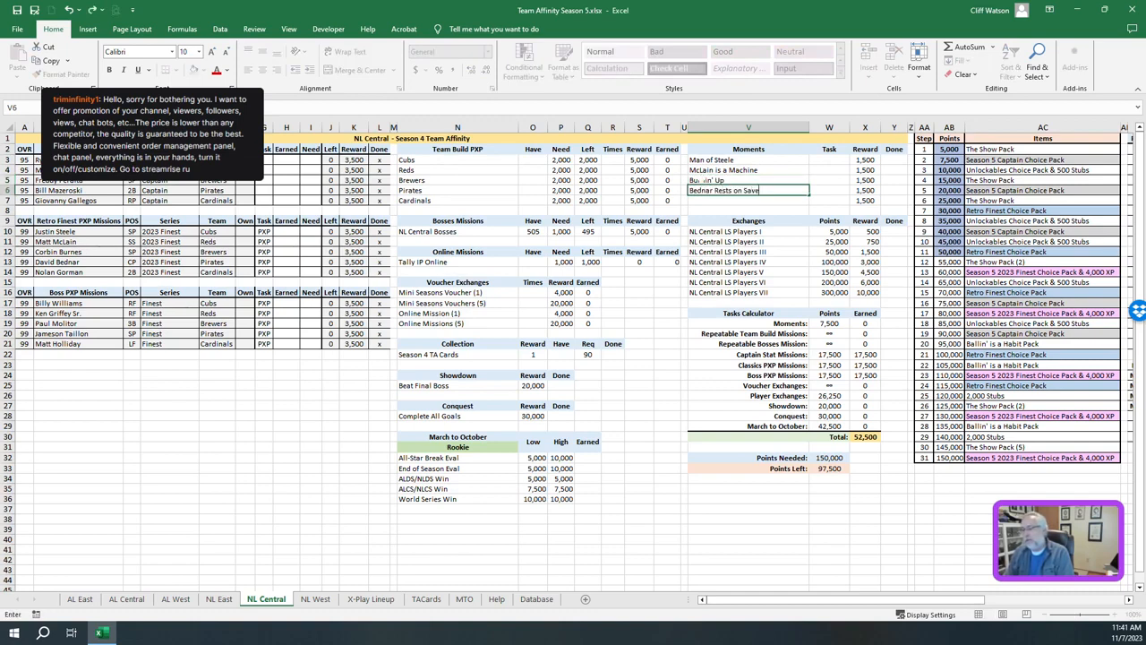
{"action": "type", "text": "Gorman's Power Gea"}
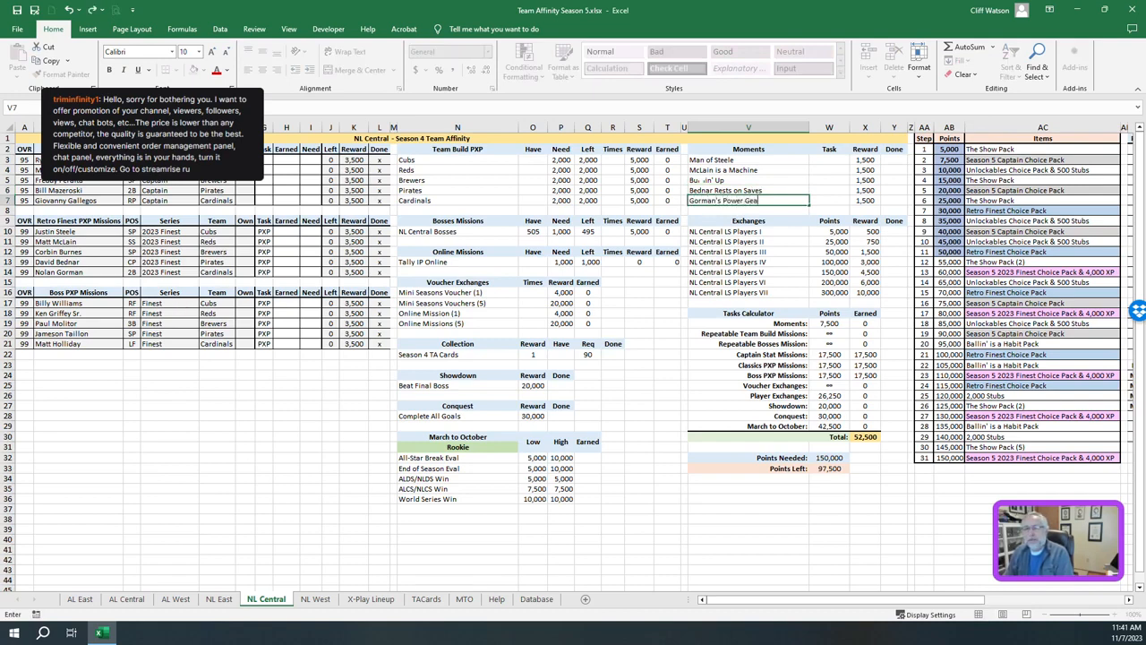
Enter each moment's stat line such as 2 / 0 R and 2 K in the Task column
{"action": "left_click", "coordinate": [827, 159]}
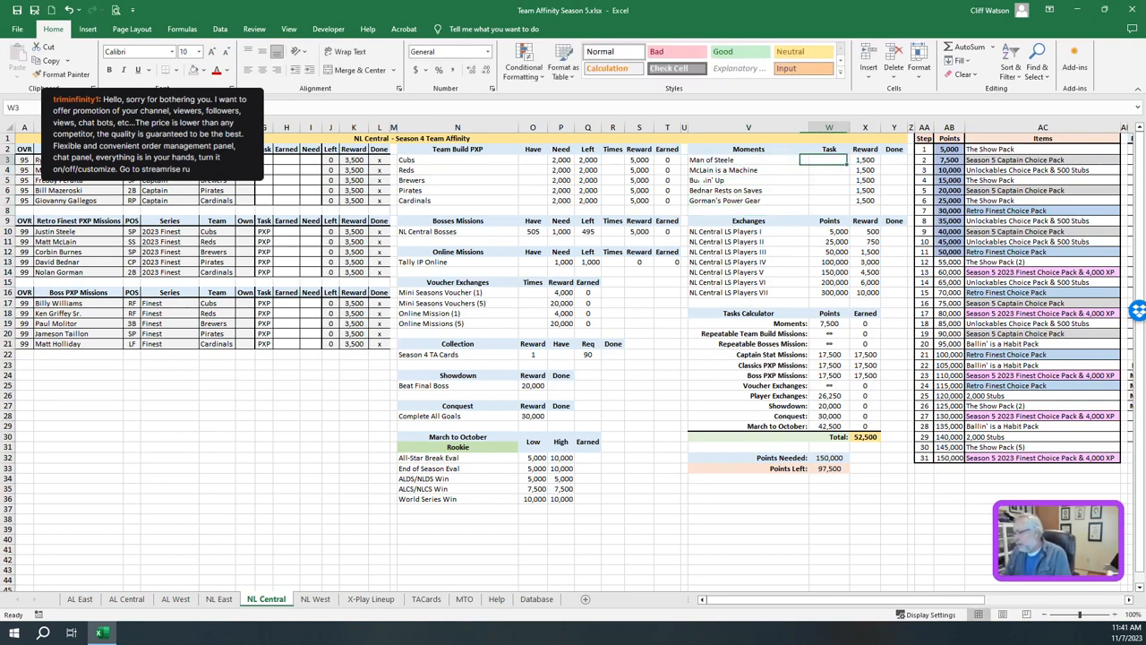
{"action": "type", "text": "2 /"}
{"action": "left_click", "coordinate": [824, 171]}
{"action": "type", "text": "1 XBH"}
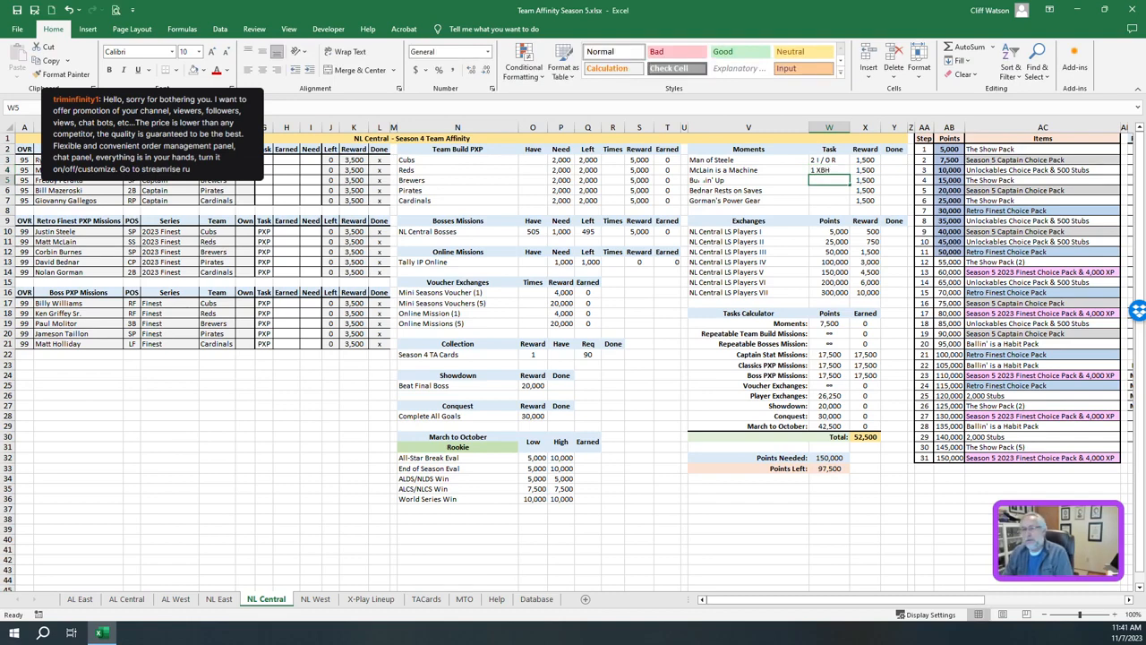
{"action": "type", "text": "2 K / 0 R / 2 I"}
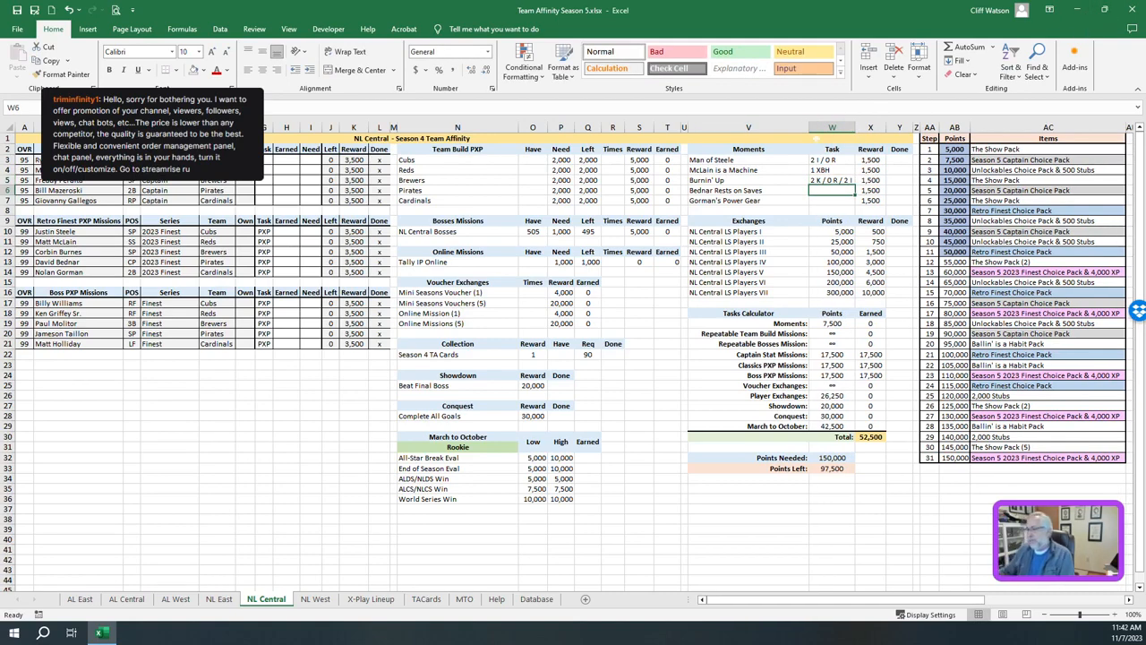
{"action": "type", "text": "2 K / 0 H / 1 I /"}
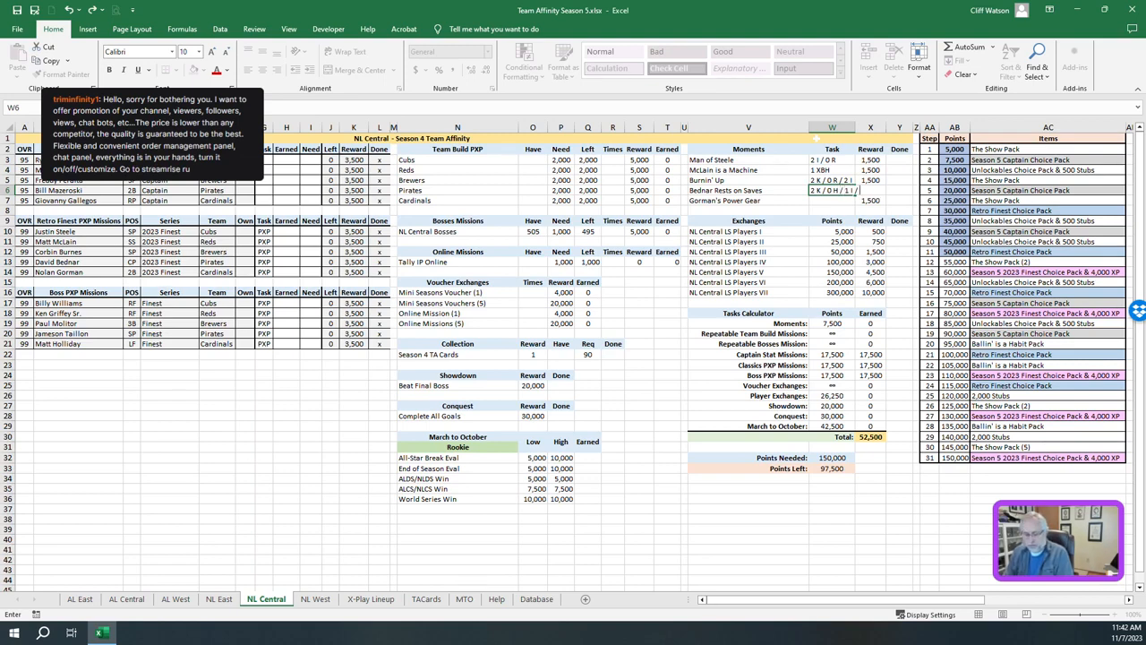
{"action": "left_click", "coordinate": [831, 200]}
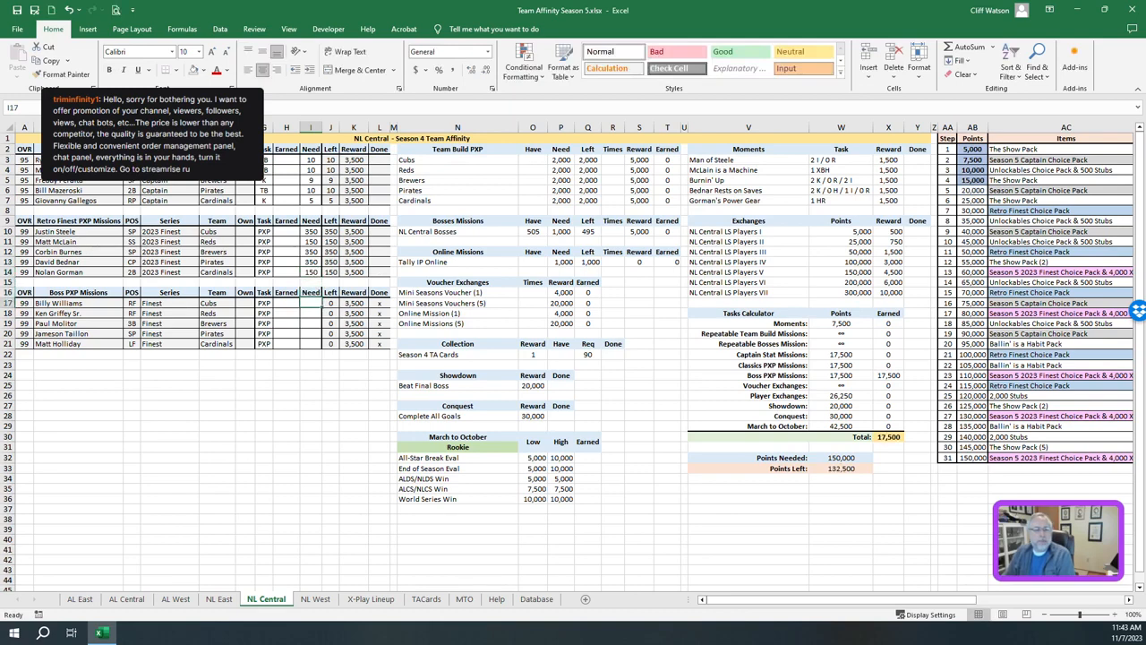
Set the PXP mission Need values so 150,000 points are required with 0 earned
{"action": "type", "text": "150"}
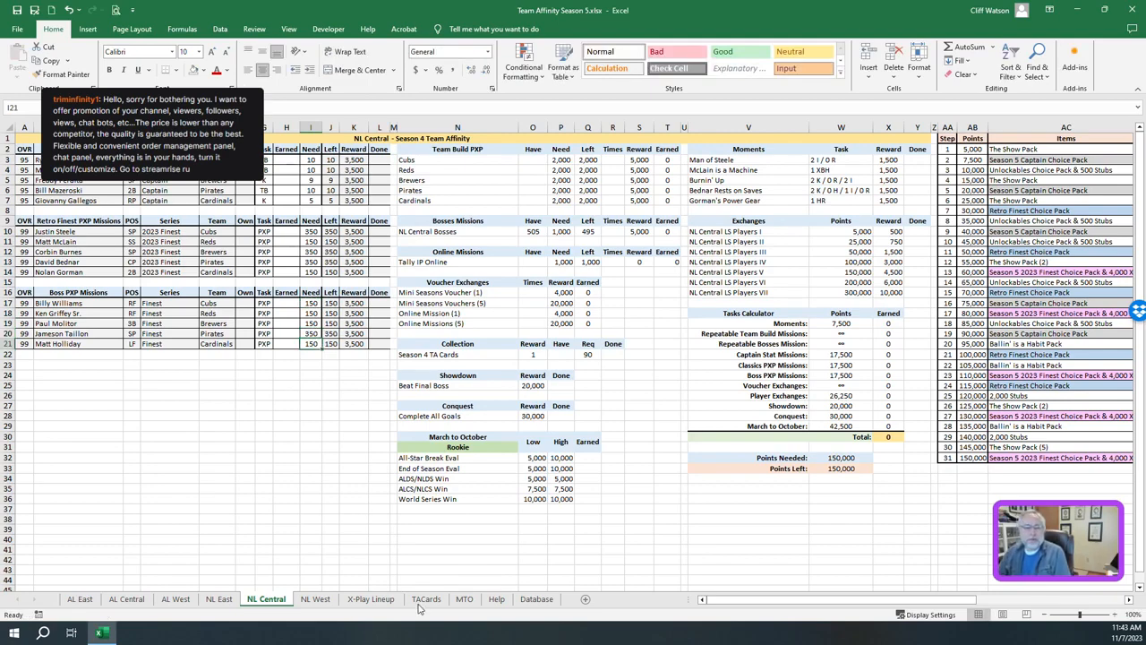
Scroll right to review the NL Central mission tables, then switch to the NL West sheet
{"action": "left_click", "coordinate": [426, 598]}
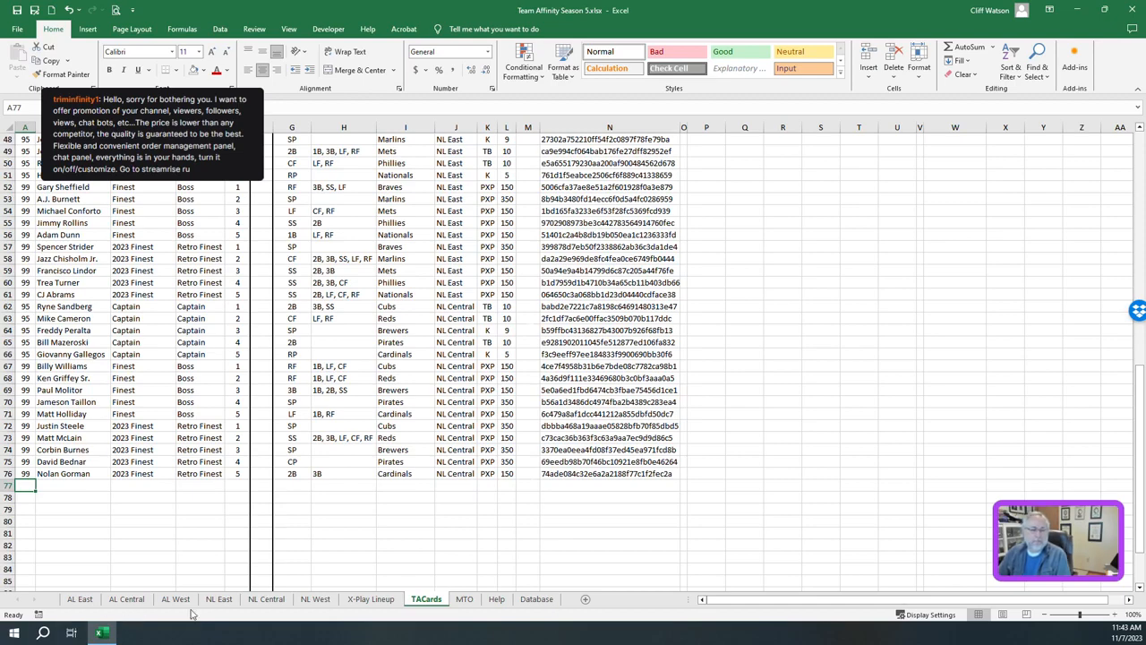
{"action": "left_click", "coordinate": [263, 598]}
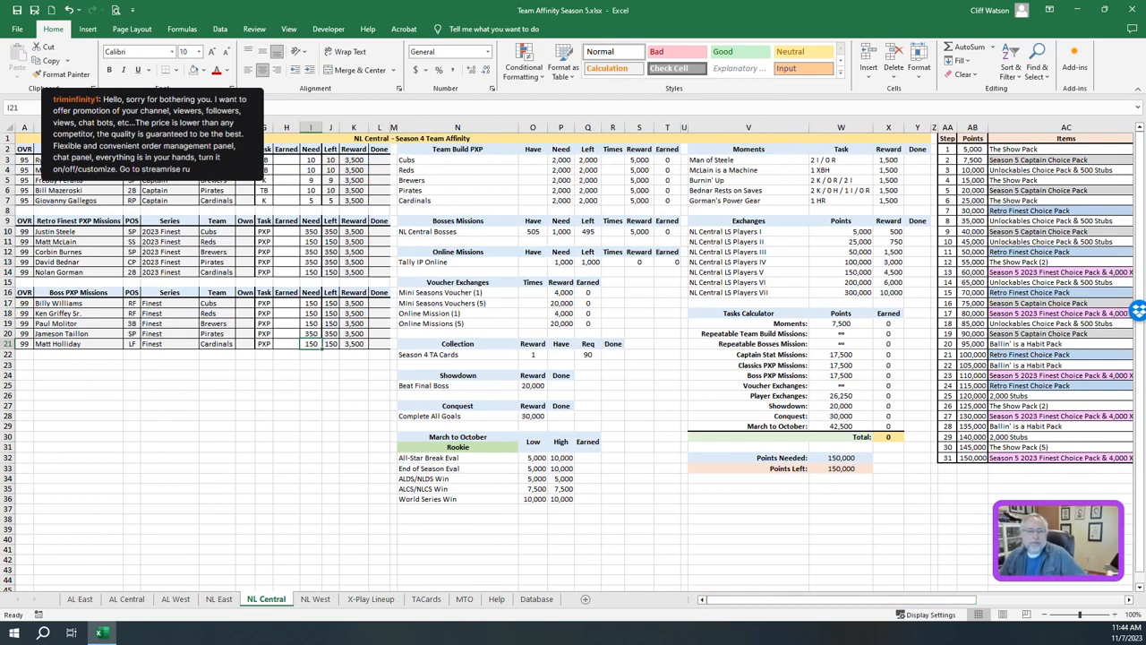
{"action": "left_click", "coordinate": [315, 598]}
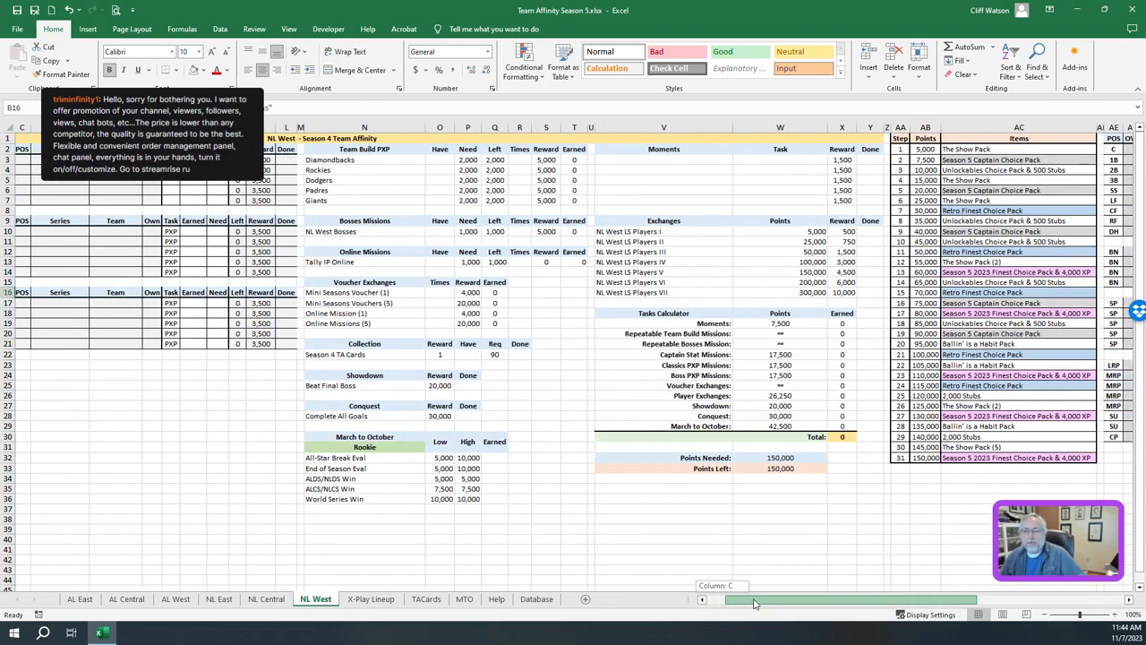
{"action": "scroll", "scroll_direction": "right", "scroll_amount": 3}
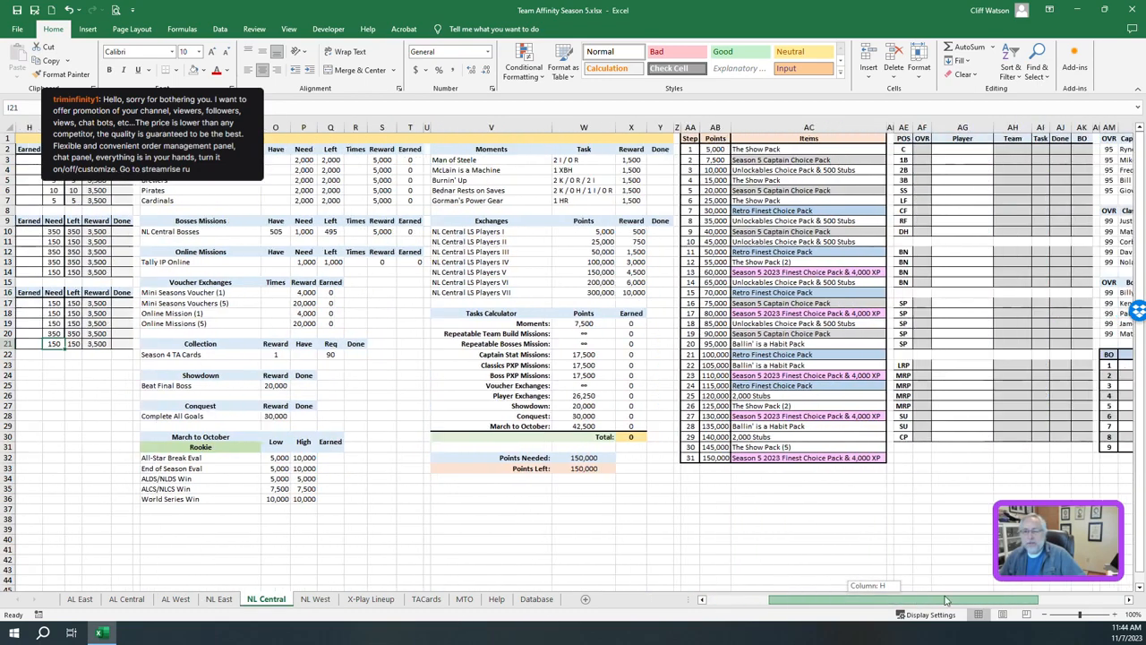
{"action": "scroll", "scroll_direction": "right", "scroll_amount": 3}
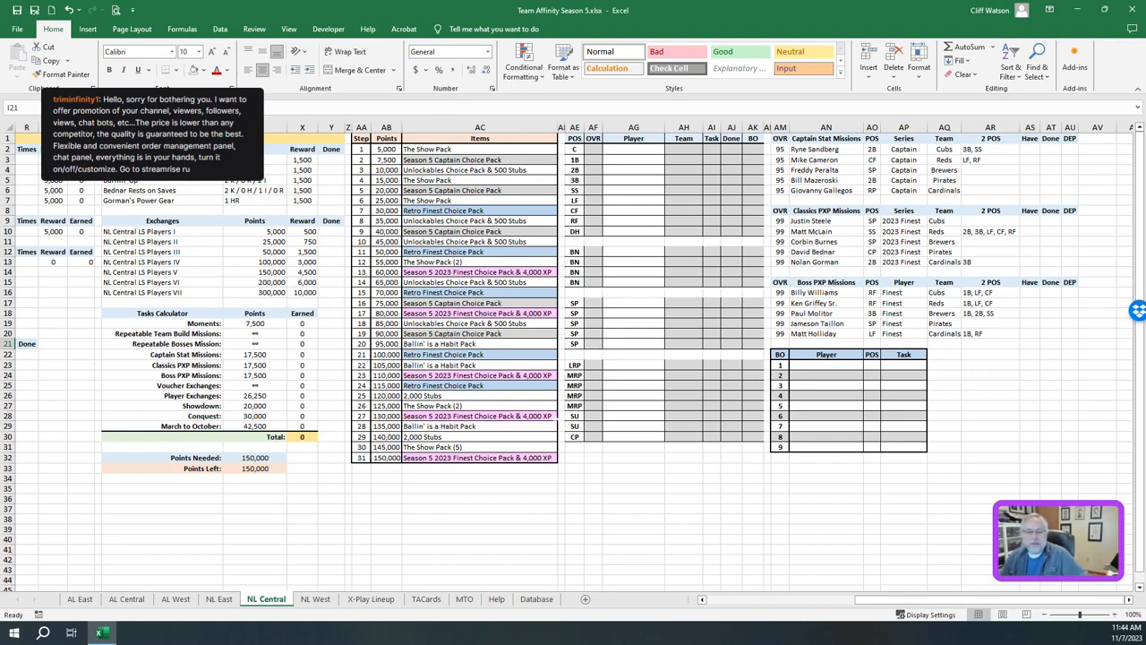
{"action": "left_click", "coordinate": [319, 598]}
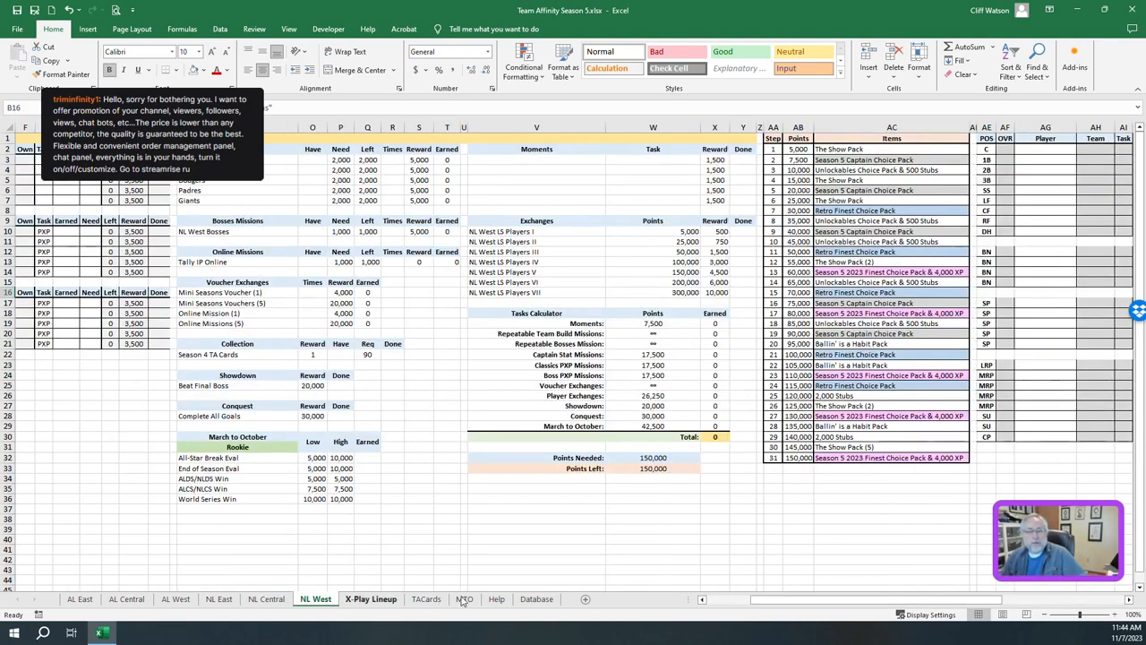
Add Merrill Kelly as an NL West Captain row at the bottom of TACards
{"action": "left_click", "coordinate": [426, 598]}
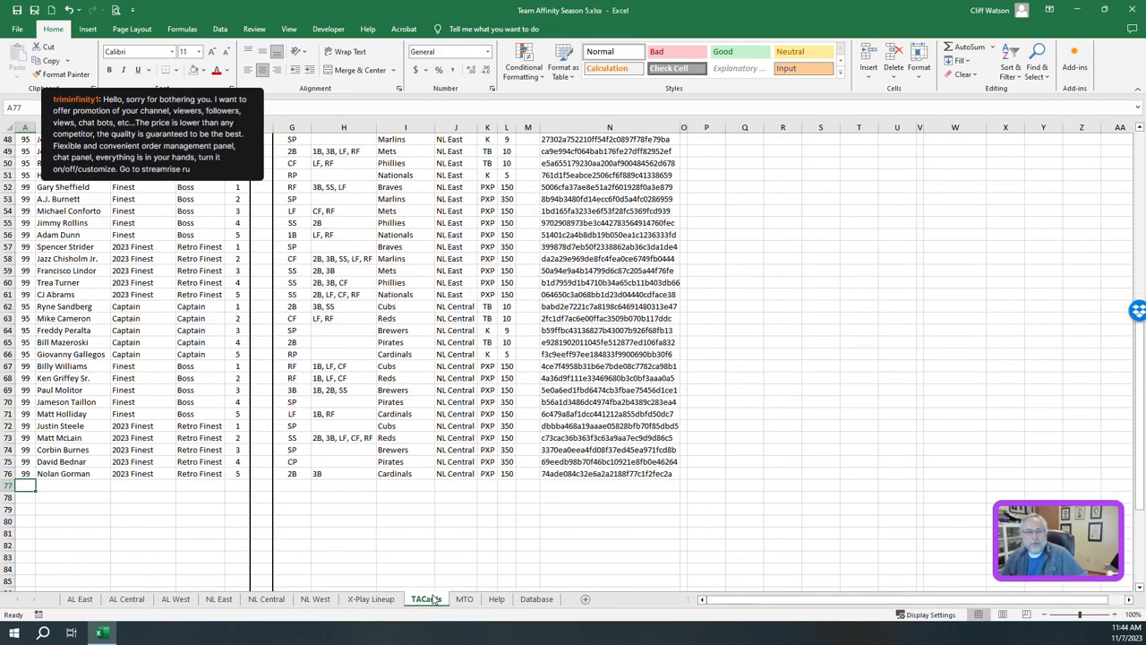
{"action": "scroll", "scroll_direction": "down", "scroll_amount": 3}
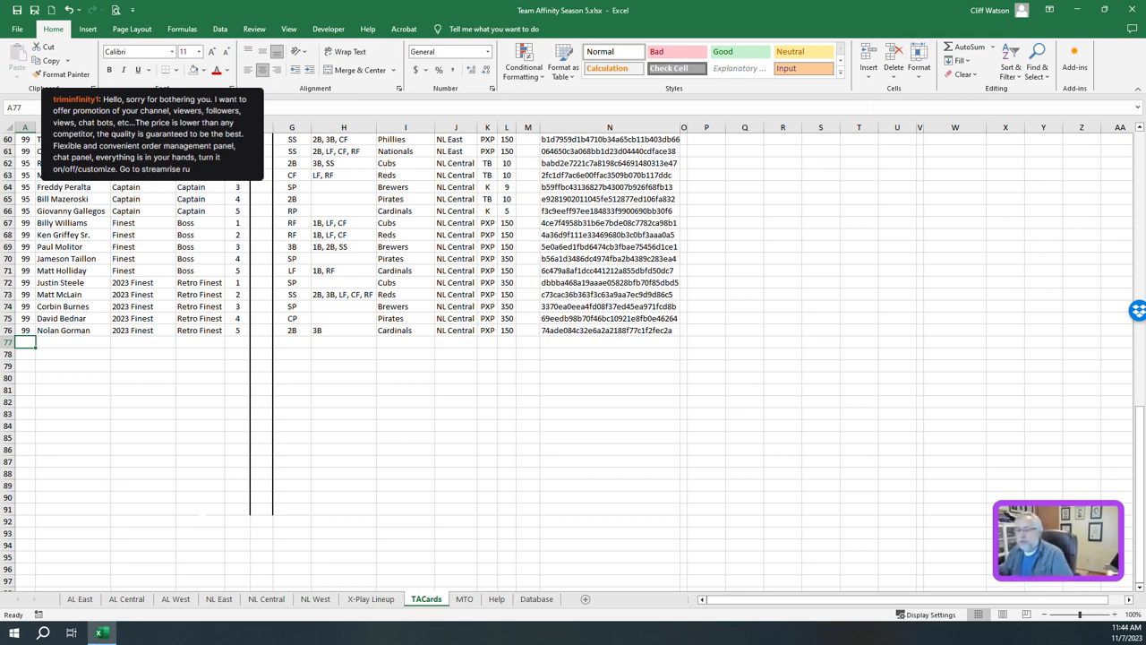
{"action": "type", "text": "95"}
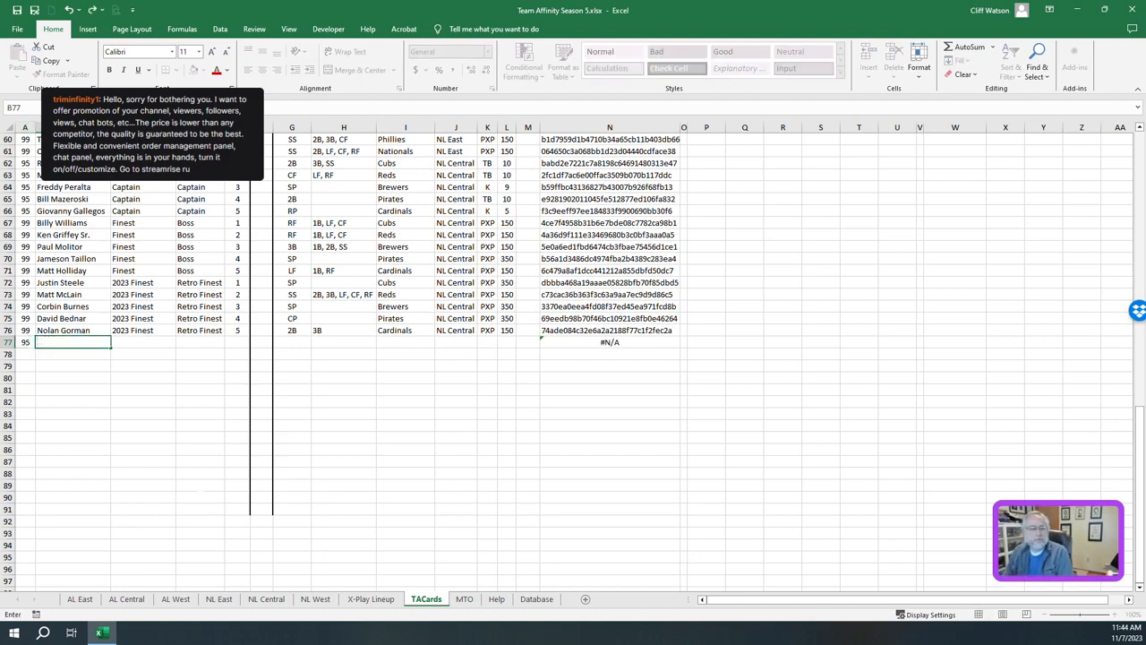
{"action": "type", "text": "Merrill Kelly"}
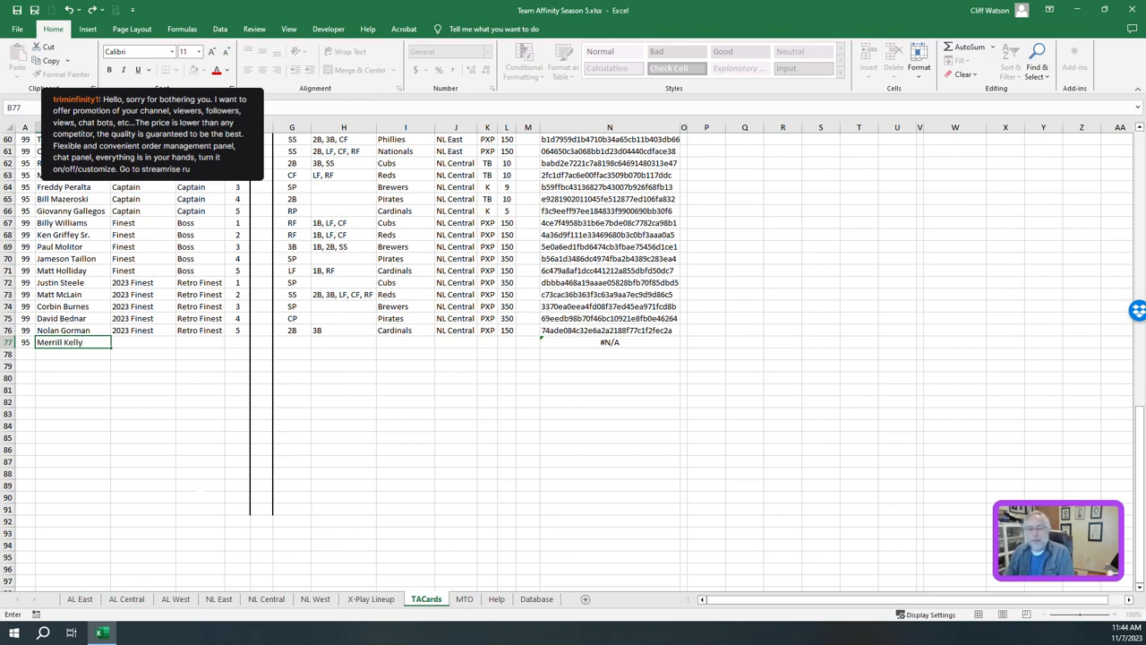
{"action": "type", "text": "Captain"}
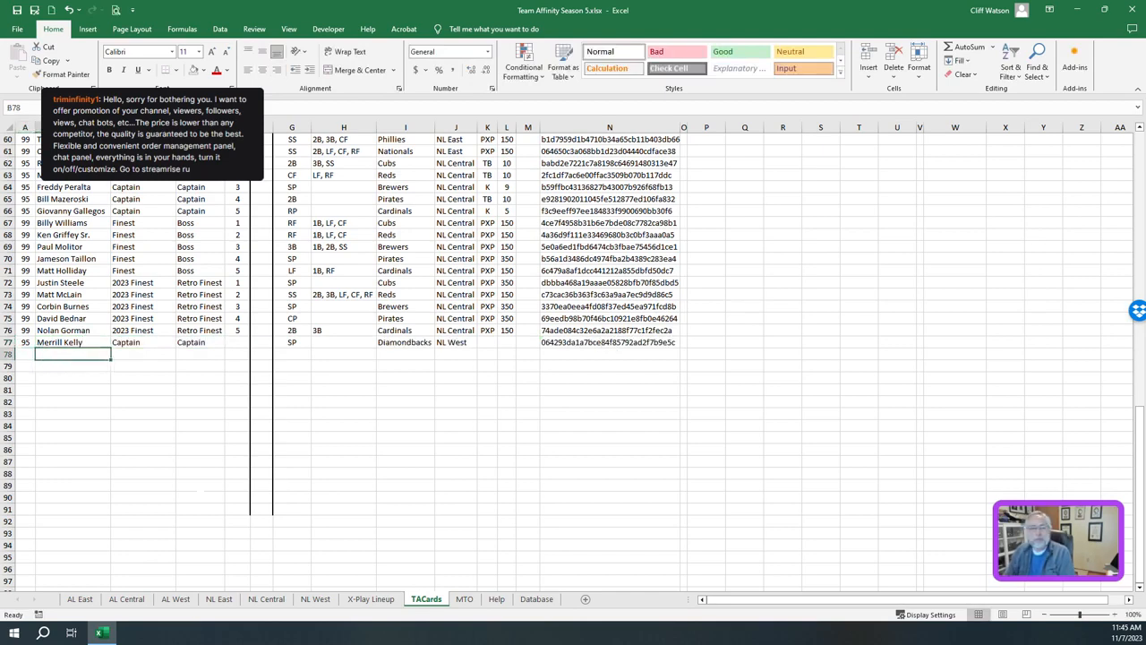
Add the next NL West captain names including Justin Lawrence and Xander Bogaerts
{"action": "type", "text": "Jun"}
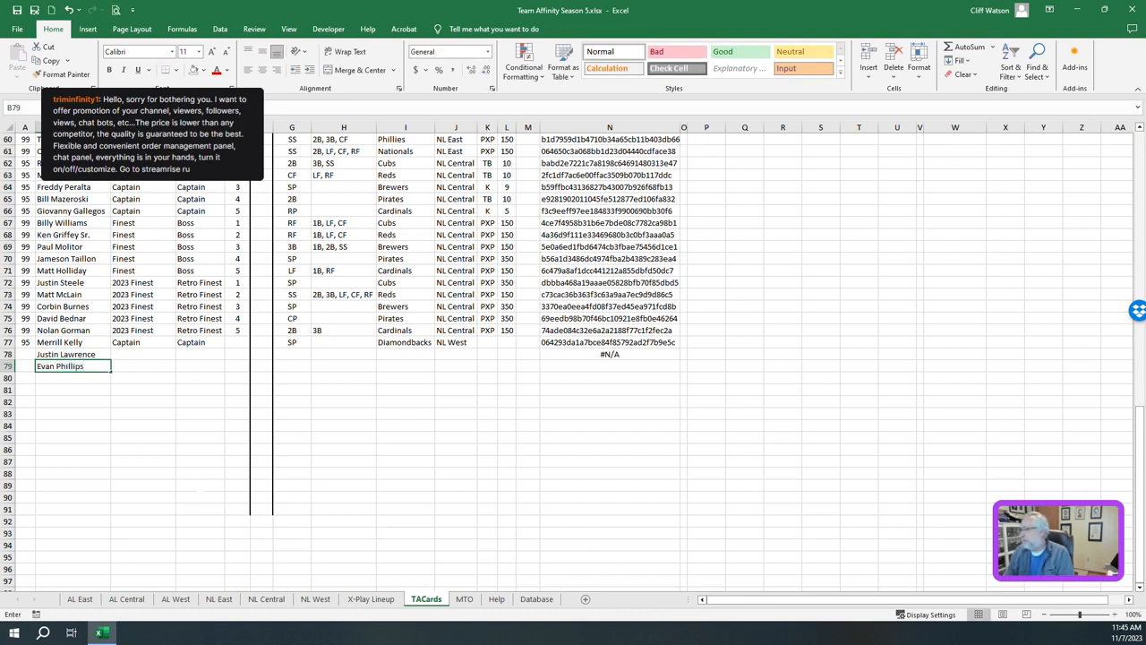
{"action": "type", "text": "Xander Bogaerts"}
{"action": "left_click", "coordinate": [72, 389]}
{"action": "type", "text": "Monte Irvin"}
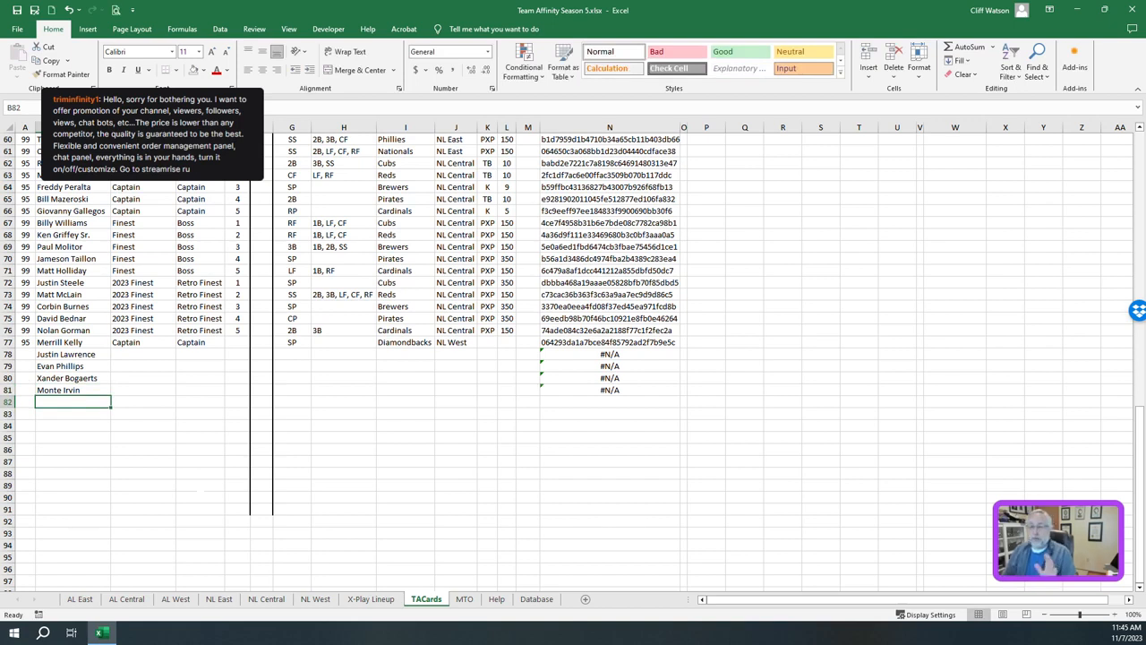
{"action": "left_click", "coordinate": [25, 342]}
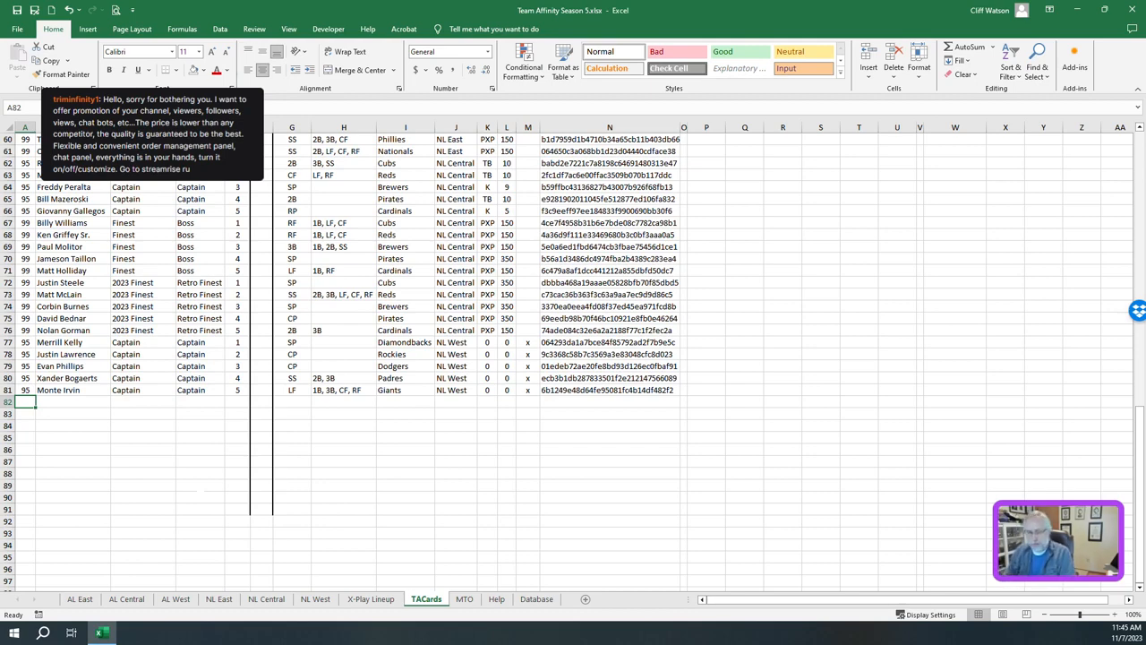
Enter Robbie Ray, Todd Helton, Yasmani Grandal, Jake Peavy and Brandon Belt as Finest boss rows
{"action": "type", "text": "Robbie Ray"}
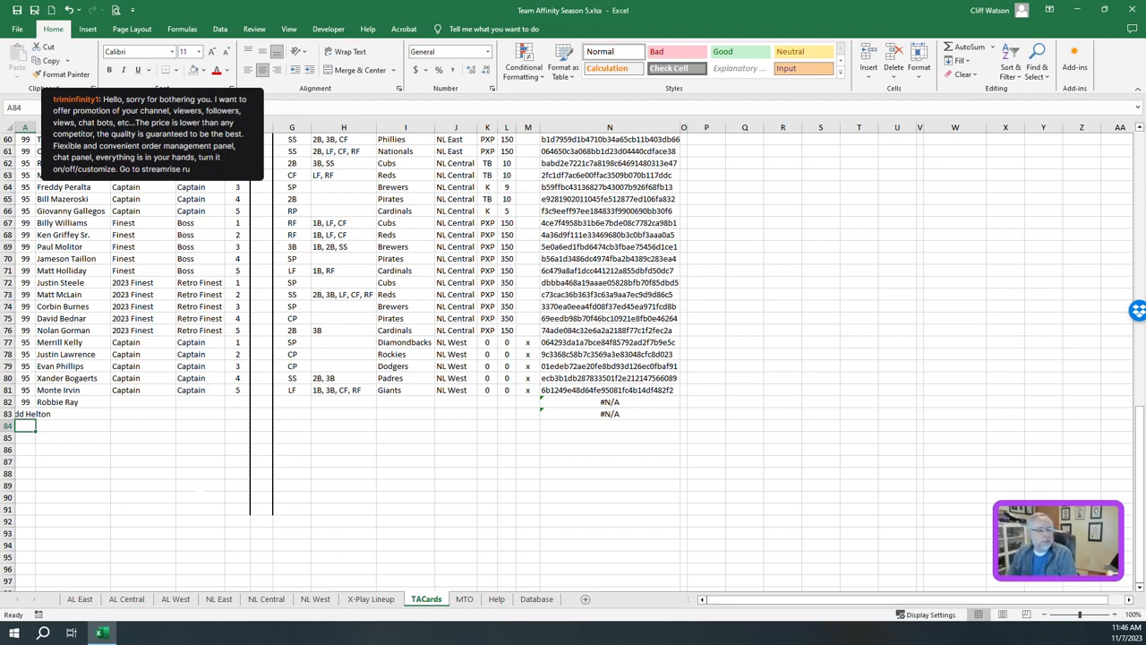
{"action": "left_click", "coordinate": [27, 405]}
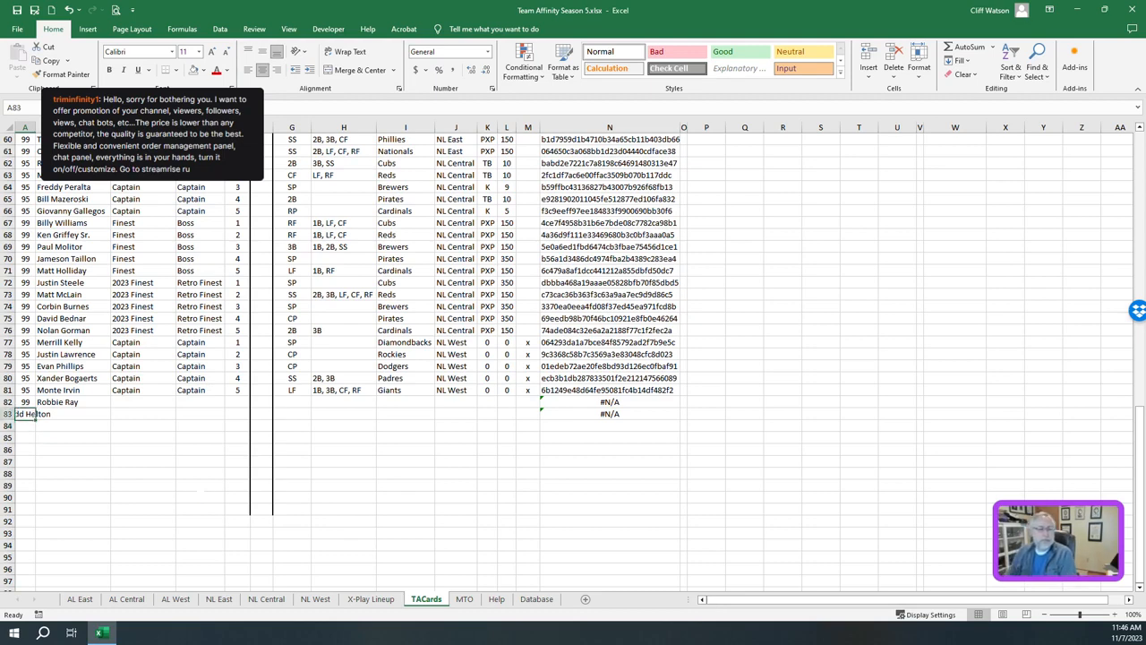
{"action": "type", "text": "Todd"}
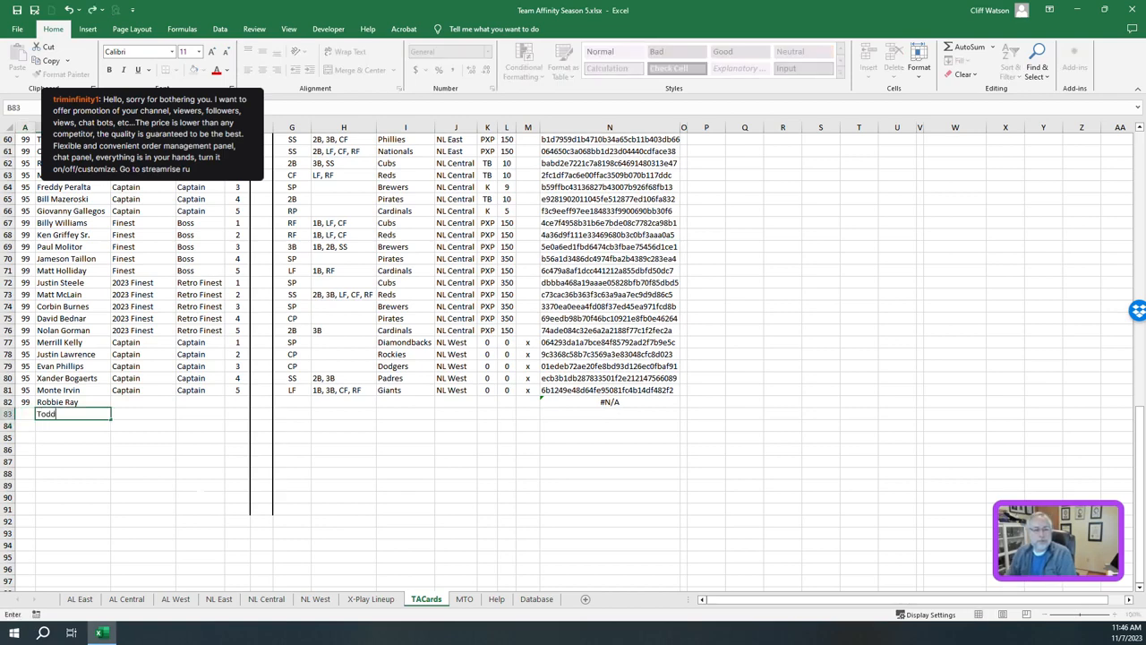
{"action": "type", "text": "Helton"}
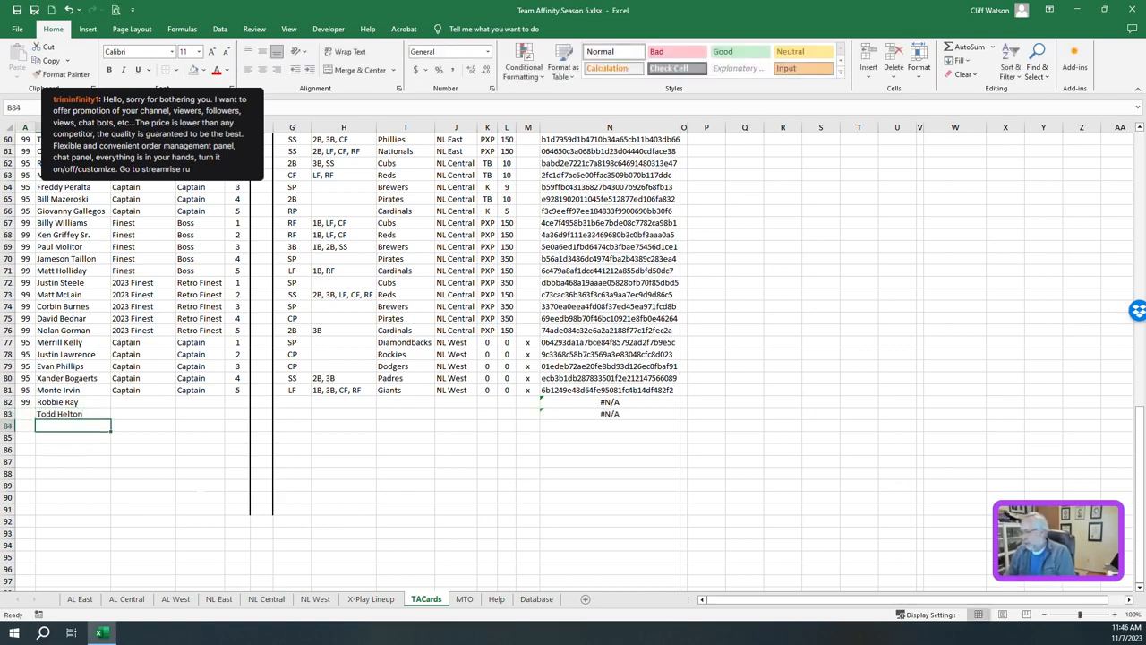
{"action": "type", "text": "Yasmini"}
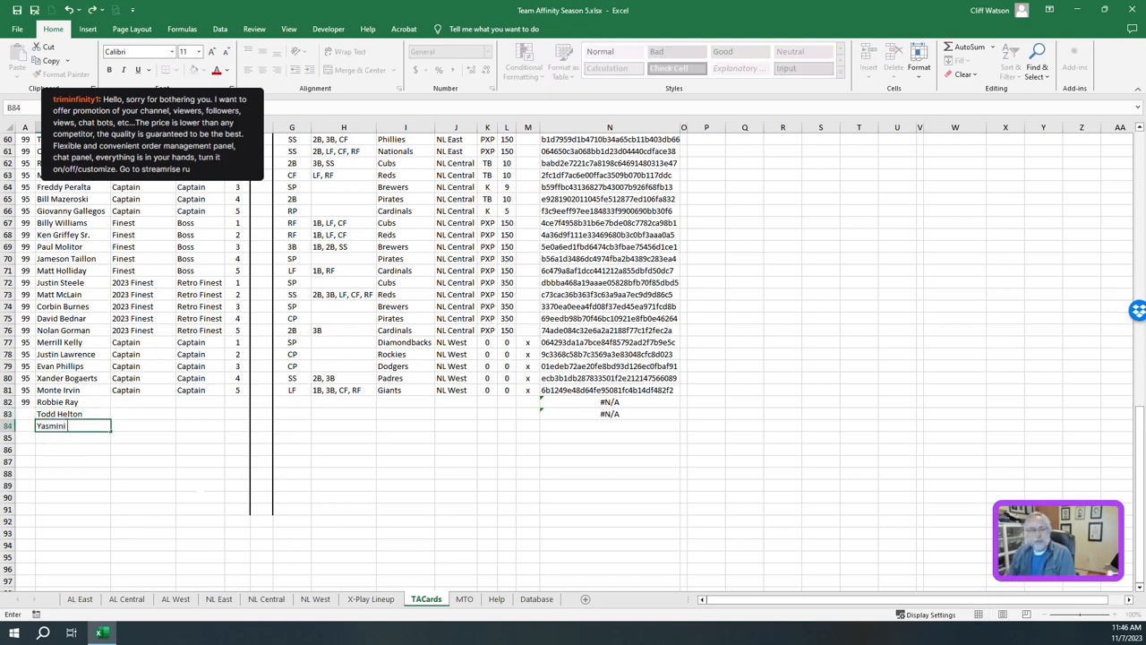
{"action": "type", "text": "Granda"}
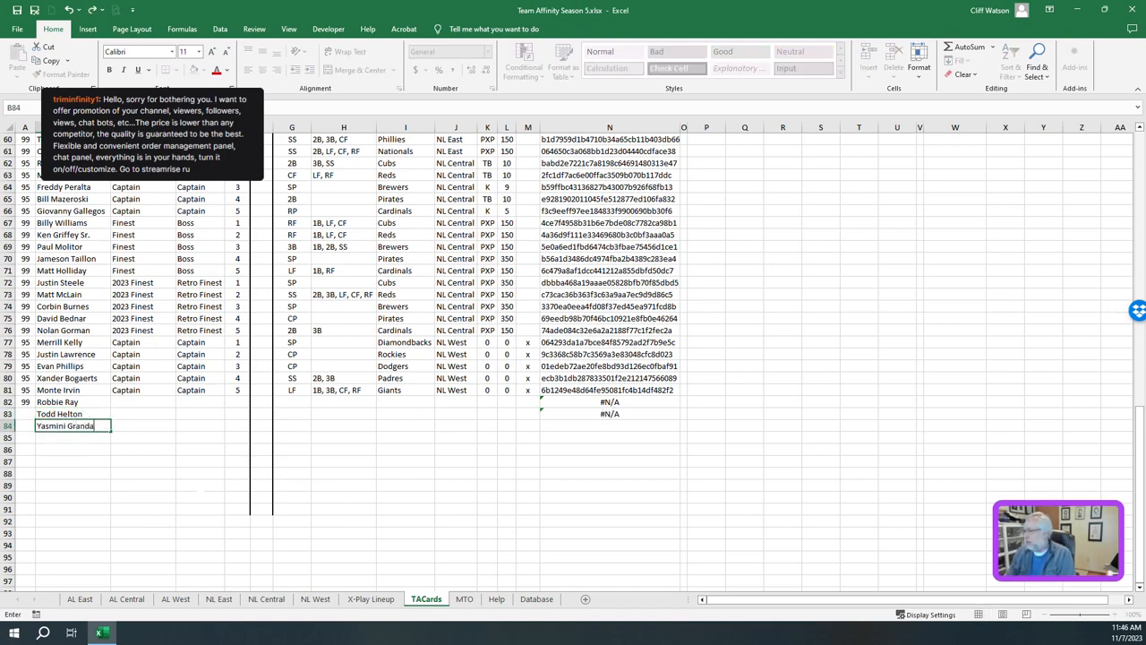
{"action": "type", "text": "Jake"}
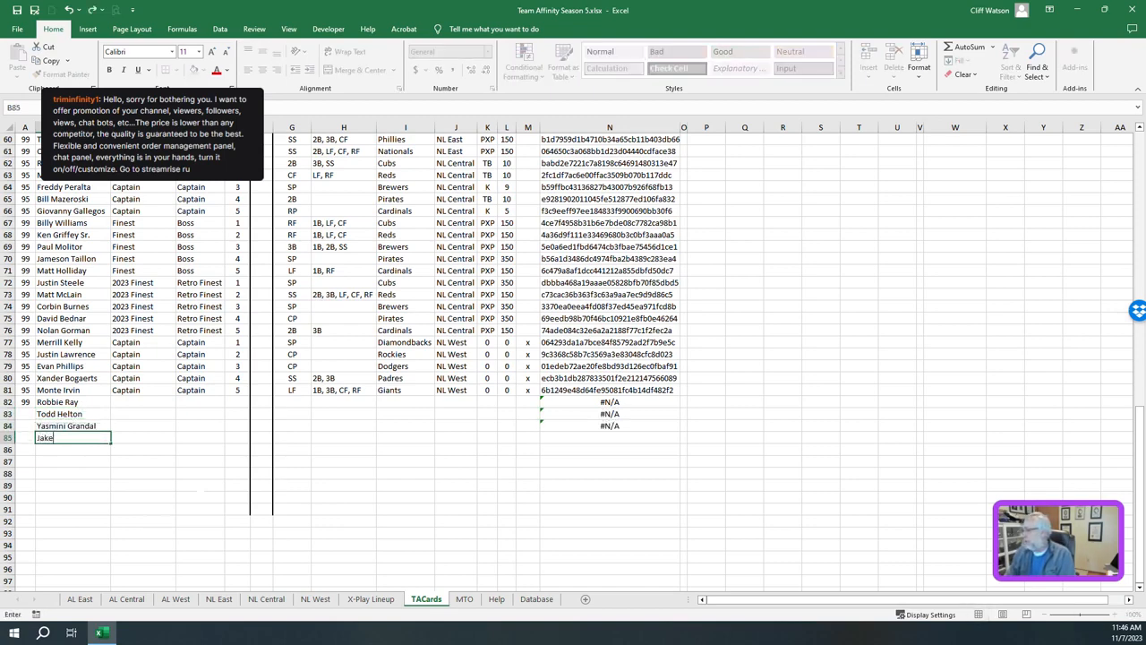
{"action": "type", "text": "Peavy"}
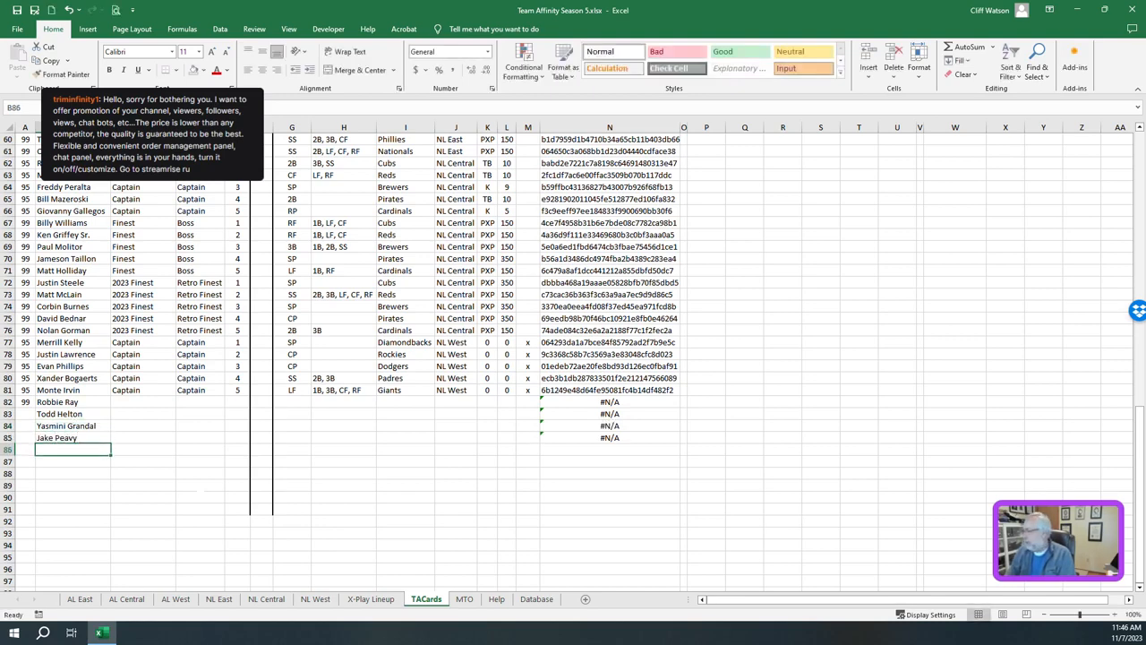
{"action": "type", "text": "Brandon Belt"}
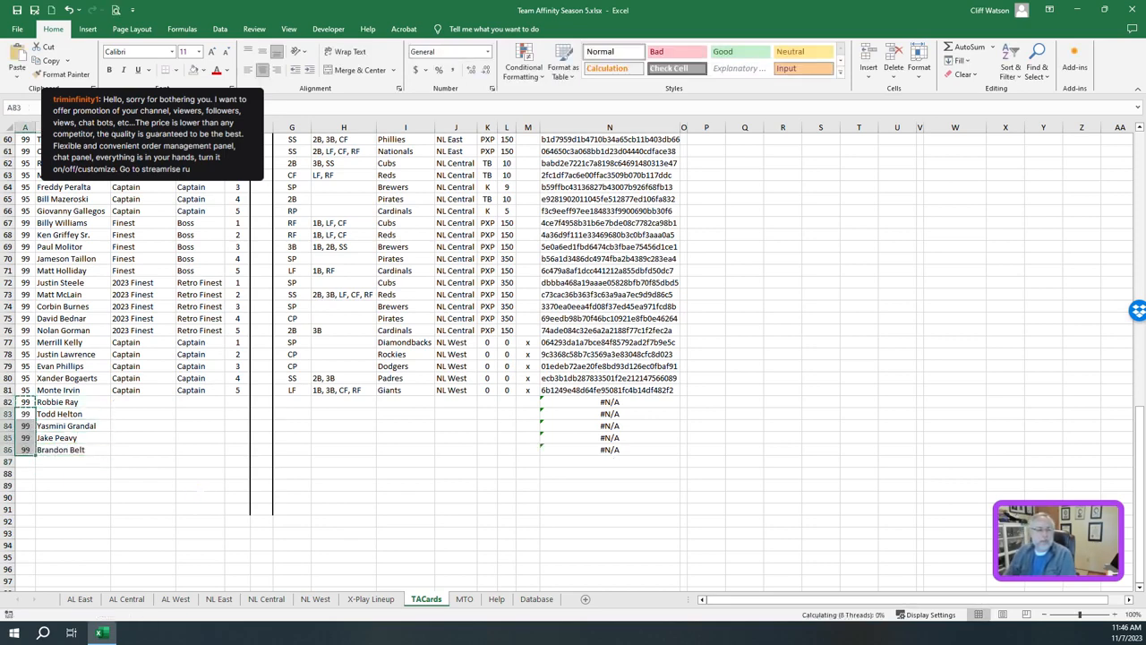
{"action": "type", "text": "Finest"}
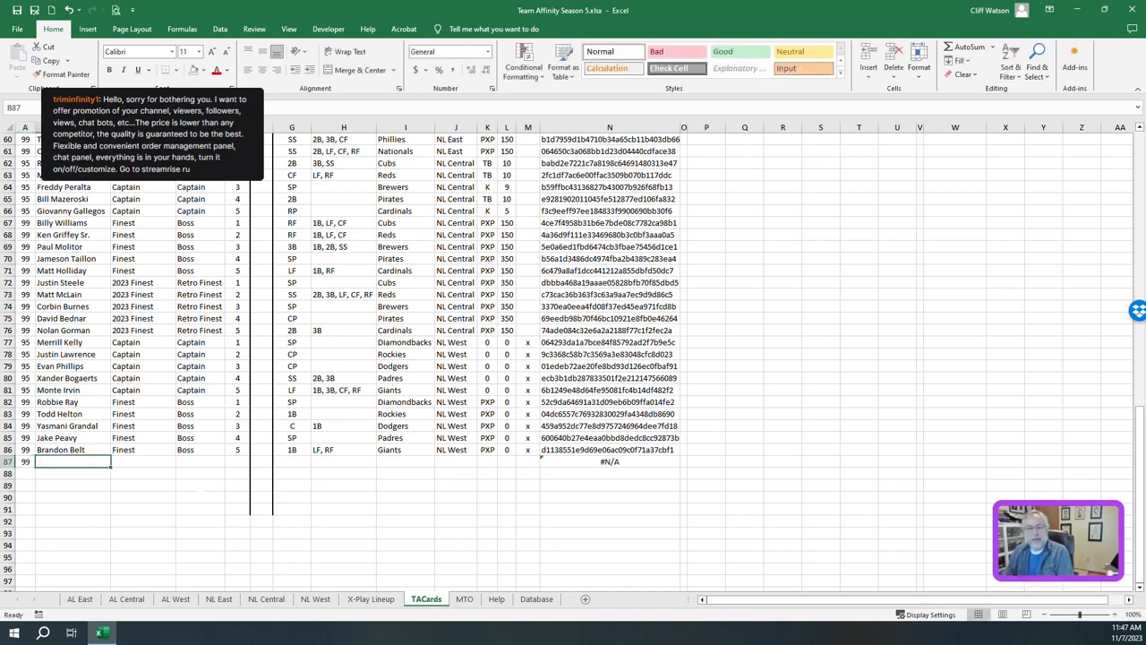
Enter Zac Gallen, Nolan Jones, Freddie Freeman, Ha-Seong Kim and Logan Webb in the name column
{"action": "type", "text": "Zac G"}
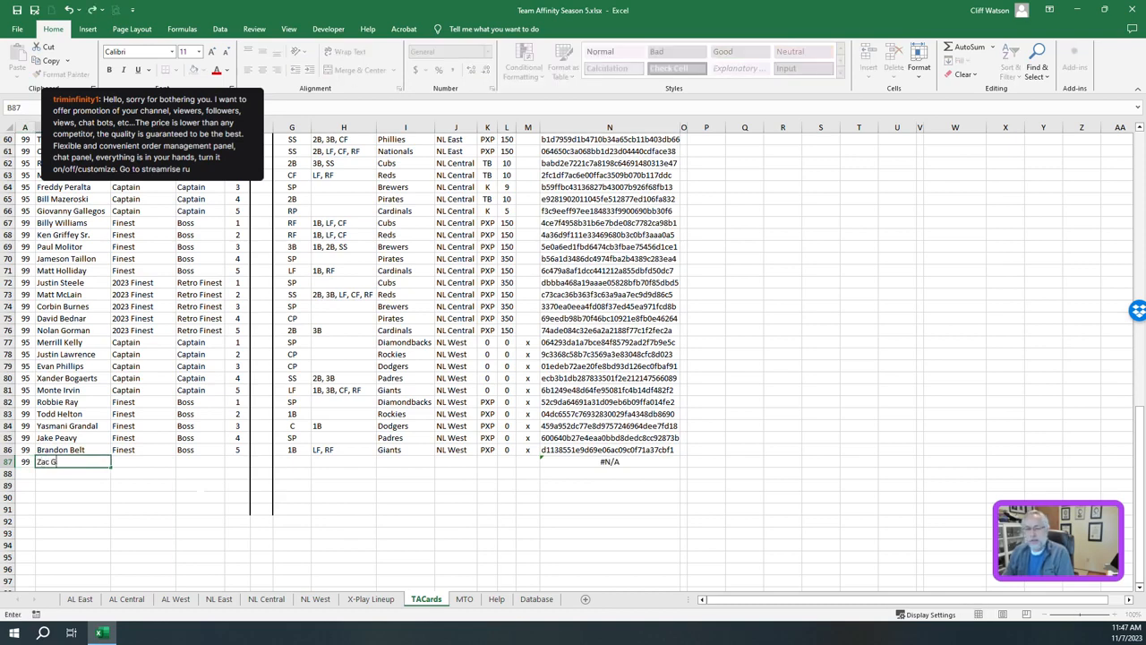
{"action": "key", "text": "Enter"}
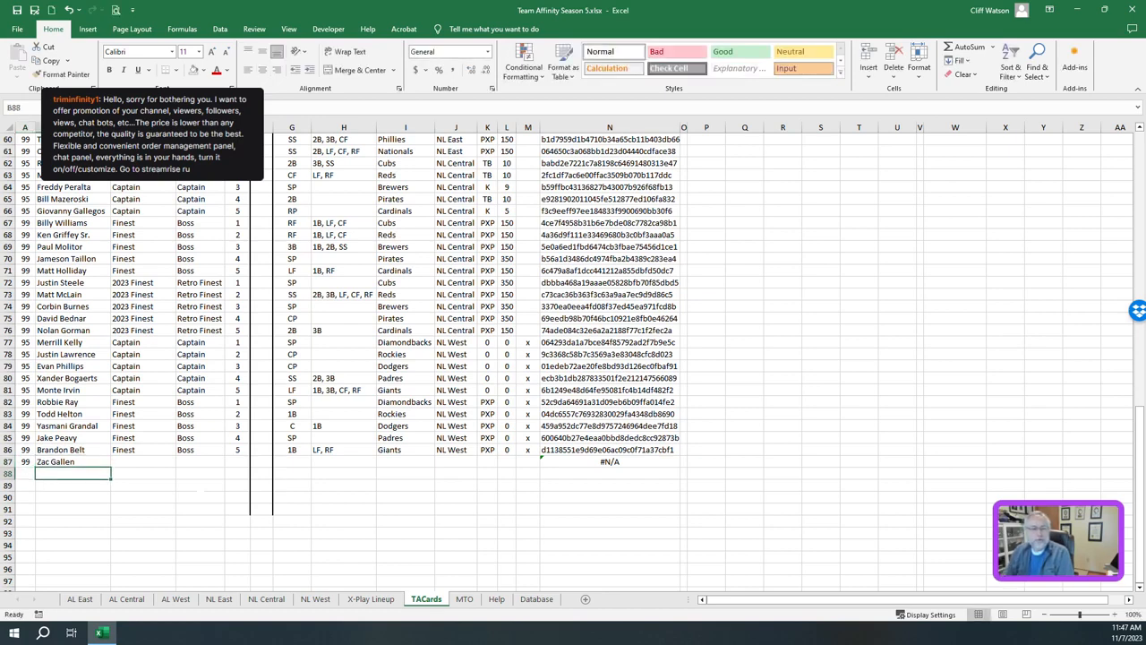
{"action": "type", "text": "Nolan Jones"}
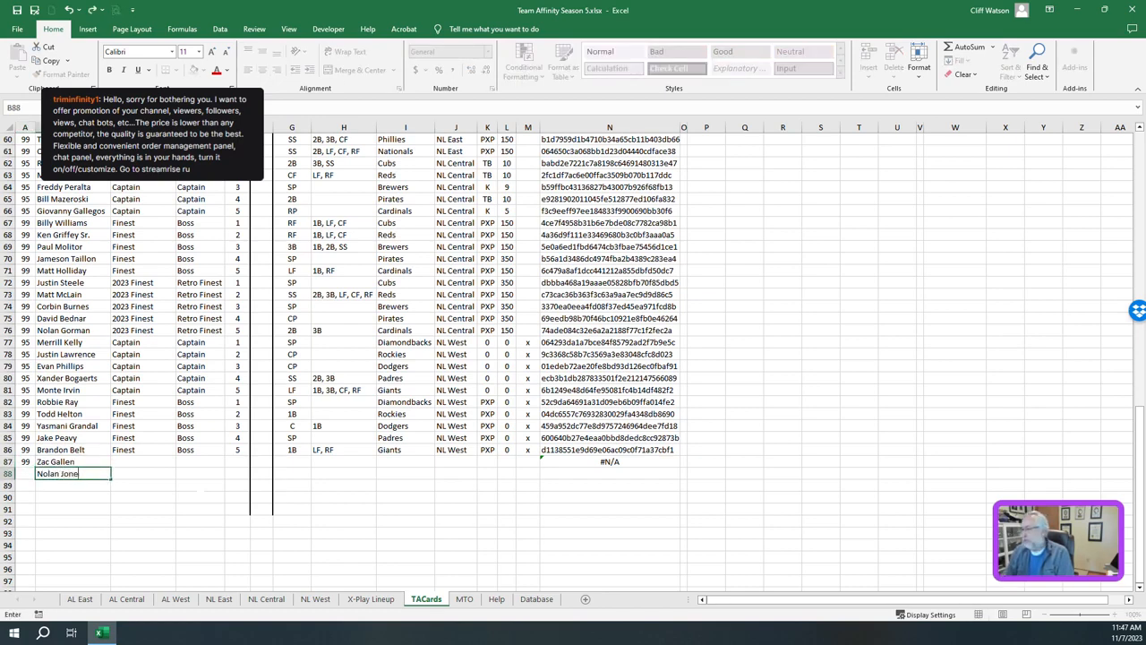
{"action": "type", "text": "Feddoe"}
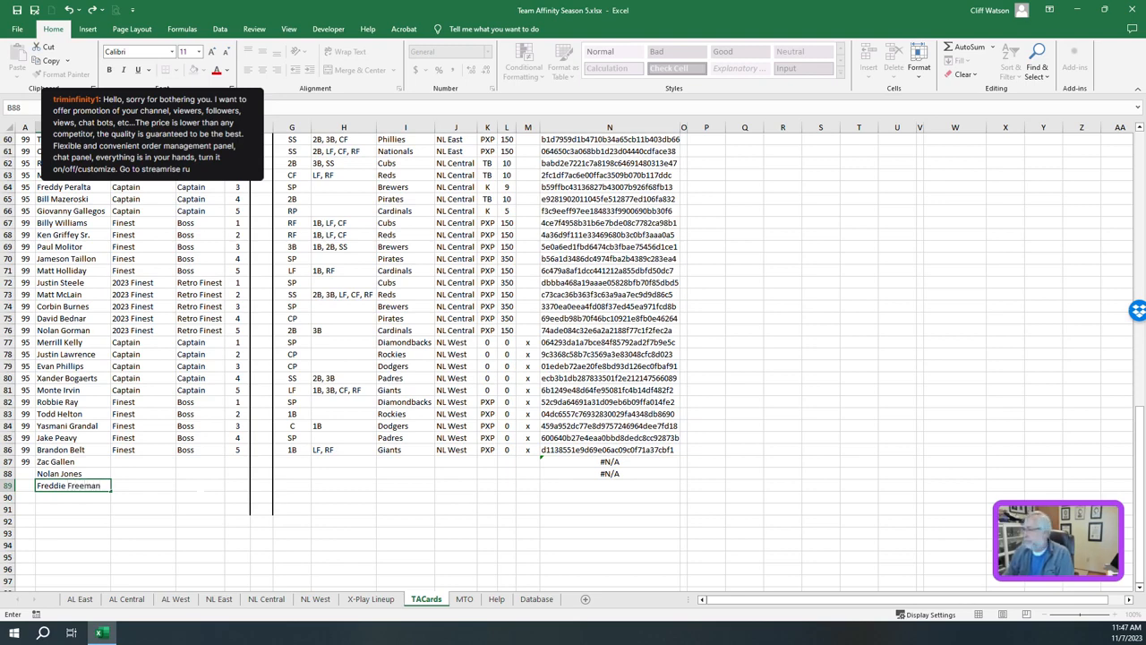
{"action": "type", "text": "Ha-Seon"}
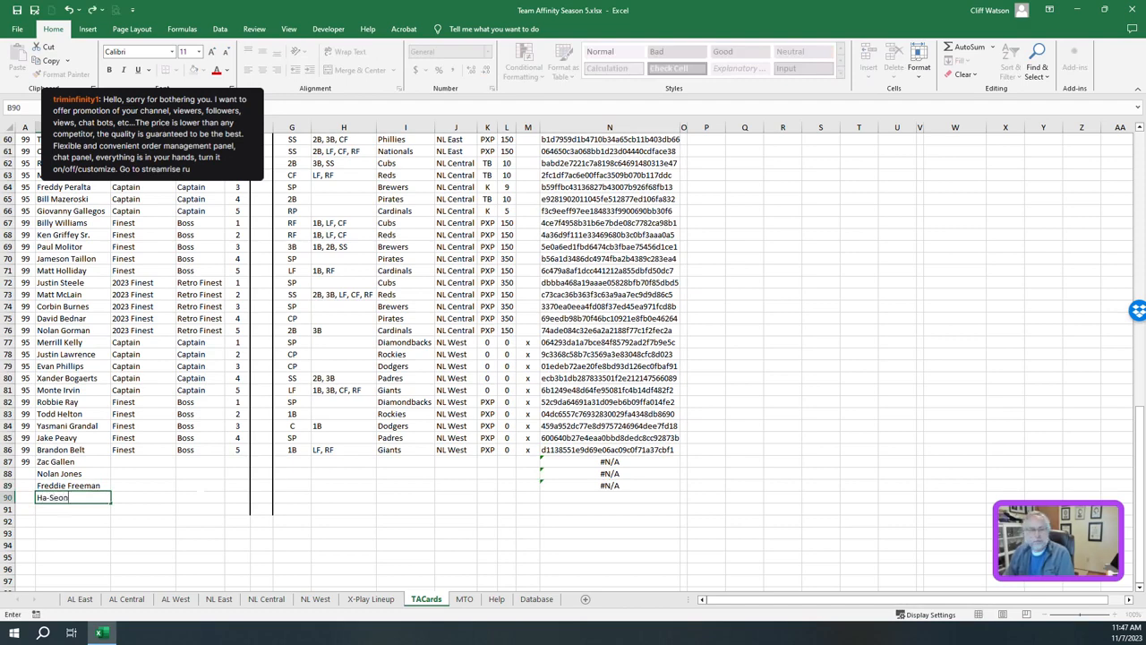
{"action": "key", "text": "Enter"}
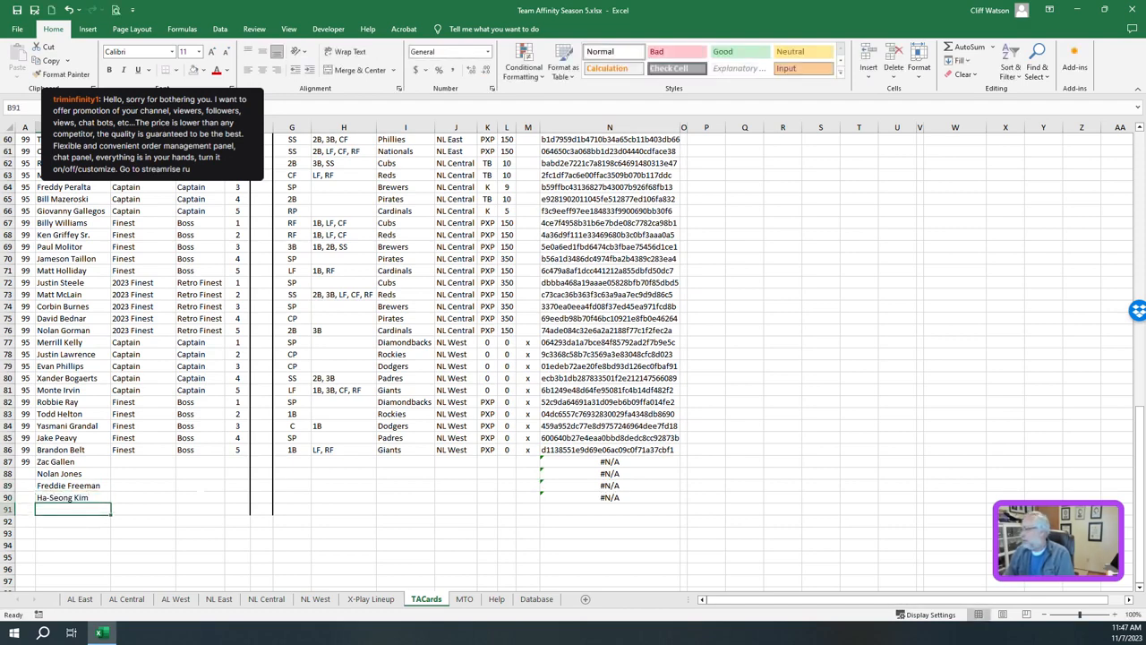
{"action": "type", "text": "Logan Webb"}
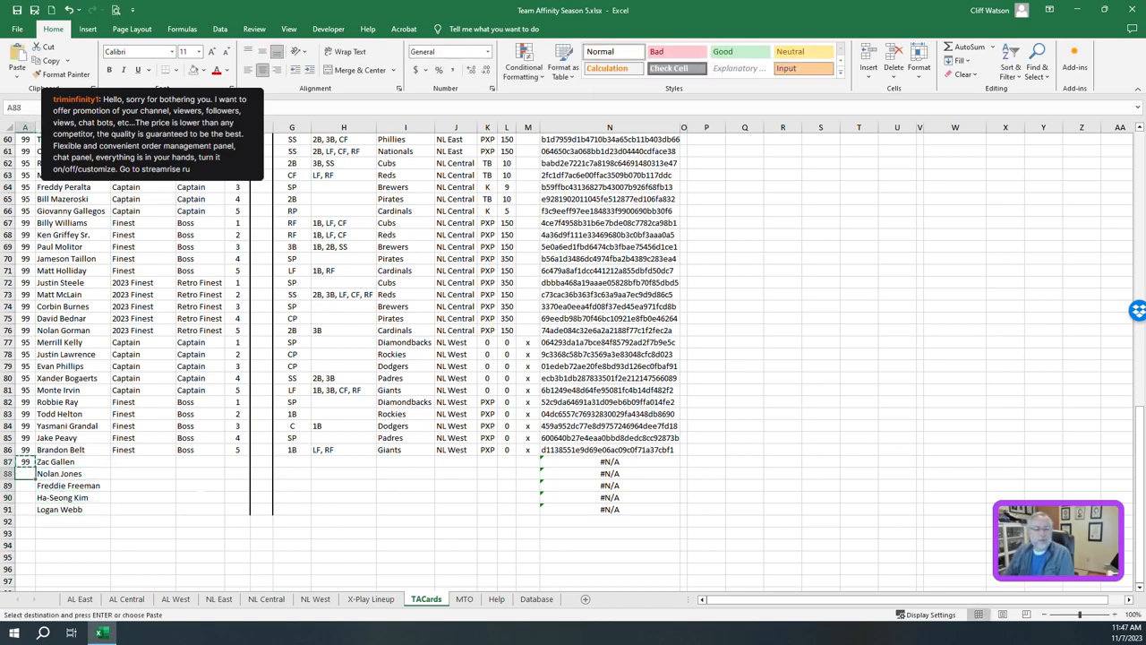
Set 2023 Finest as the series and paste the Retro Finest row details down rows 87–91
{"action": "left_click", "coordinate": [142, 473]}
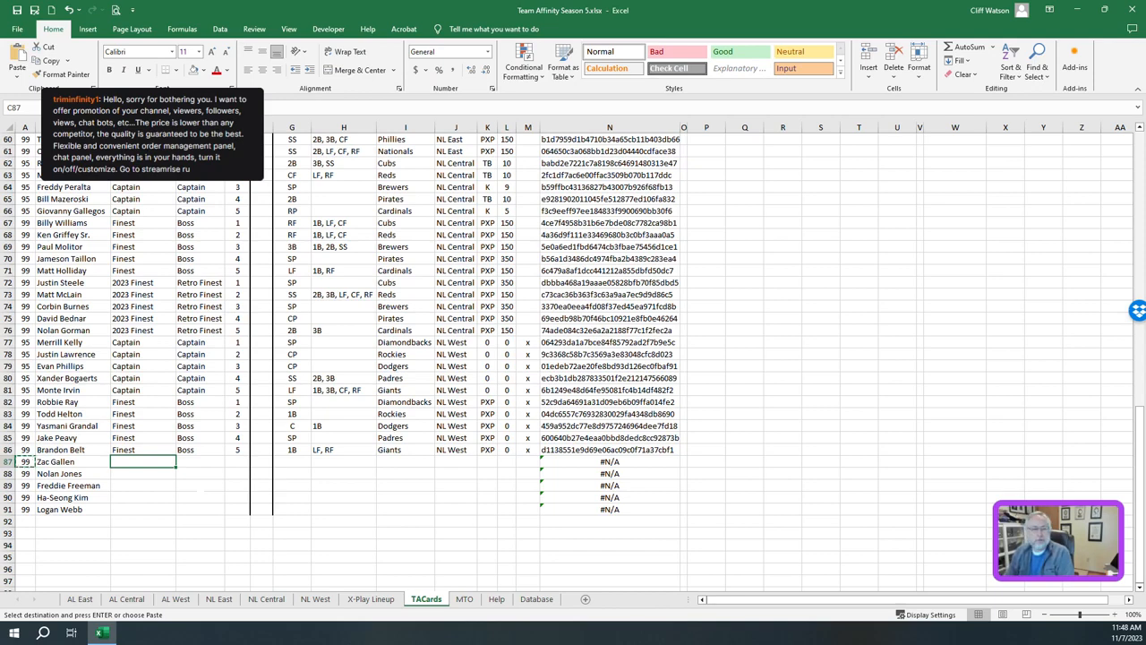
{"action": "type", "text": "2023 Finest"}
{"action": "left_click", "coordinate": [200, 461]}
{"action": "type", "text": "Retro Finest"}
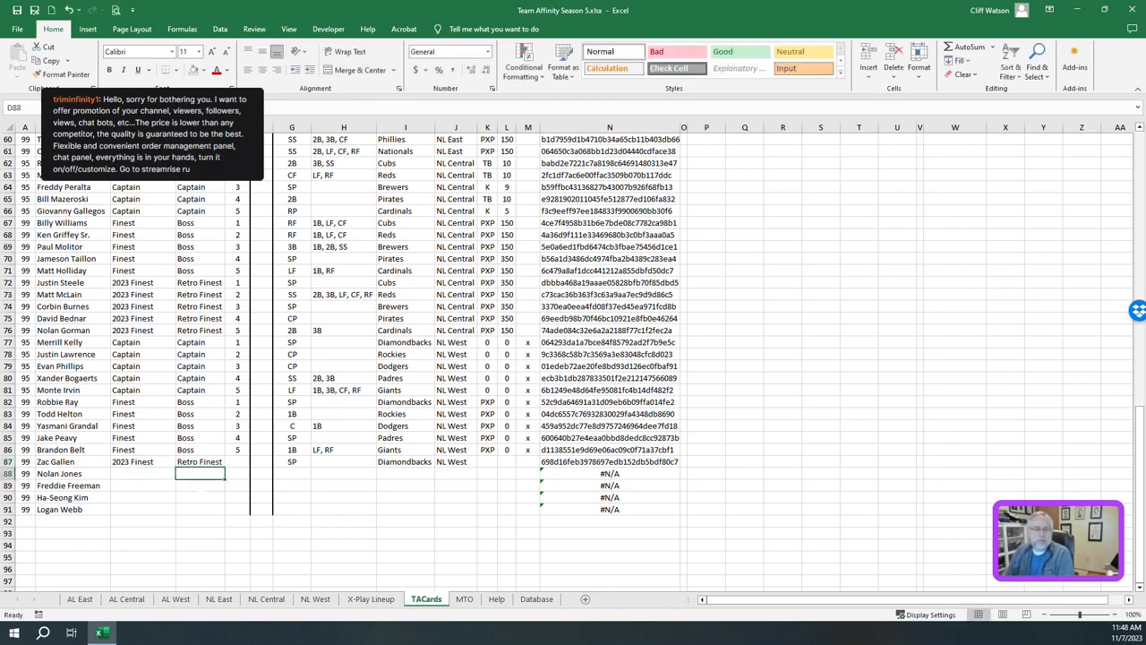
{"action": "left_click", "coordinate": [135, 462]}
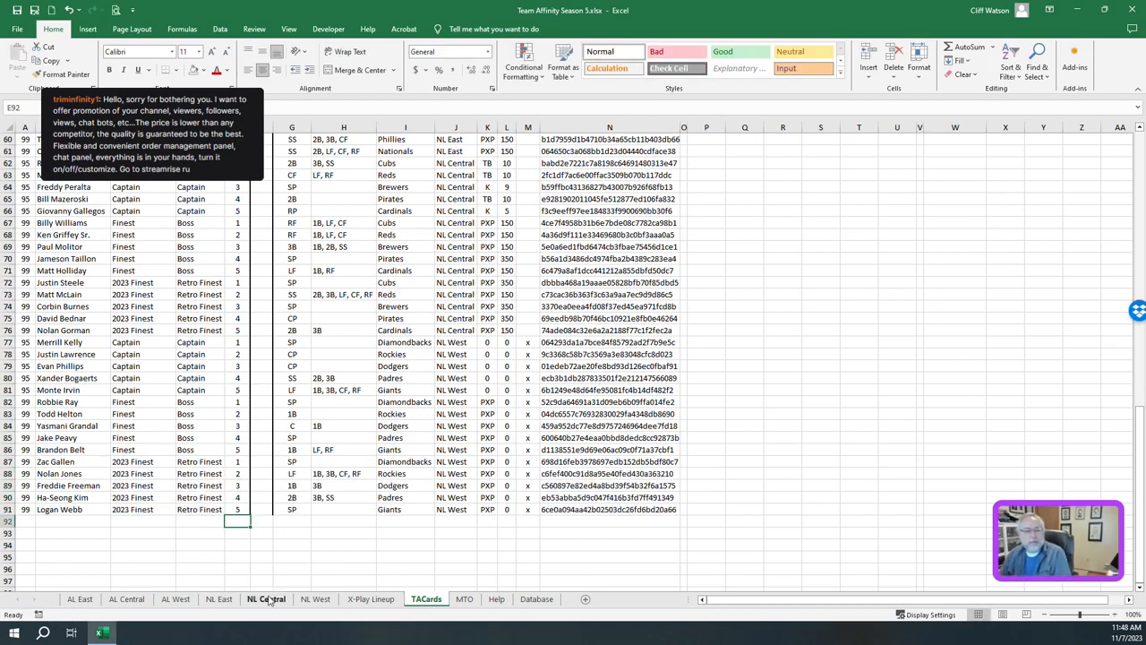
Enter the first NL West moments, Zac's Pitches Zig and Zag and Nolan's, in the Moments list
{"action": "left_click", "coordinate": [315, 599]}
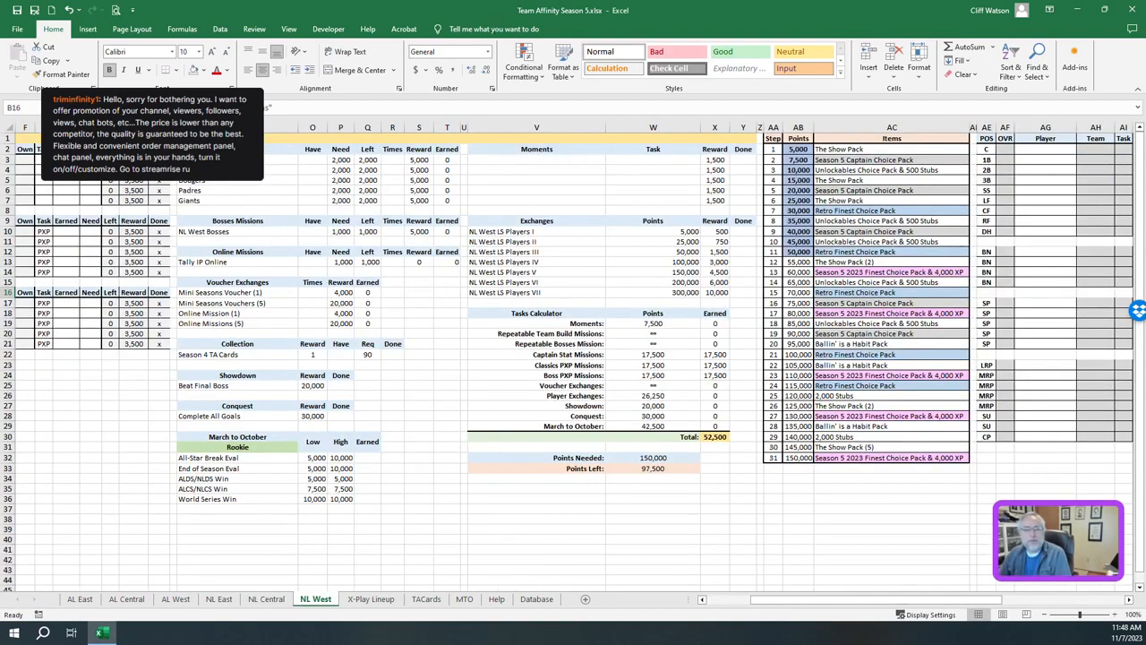
{"action": "left_click", "coordinate": [537, 168]}
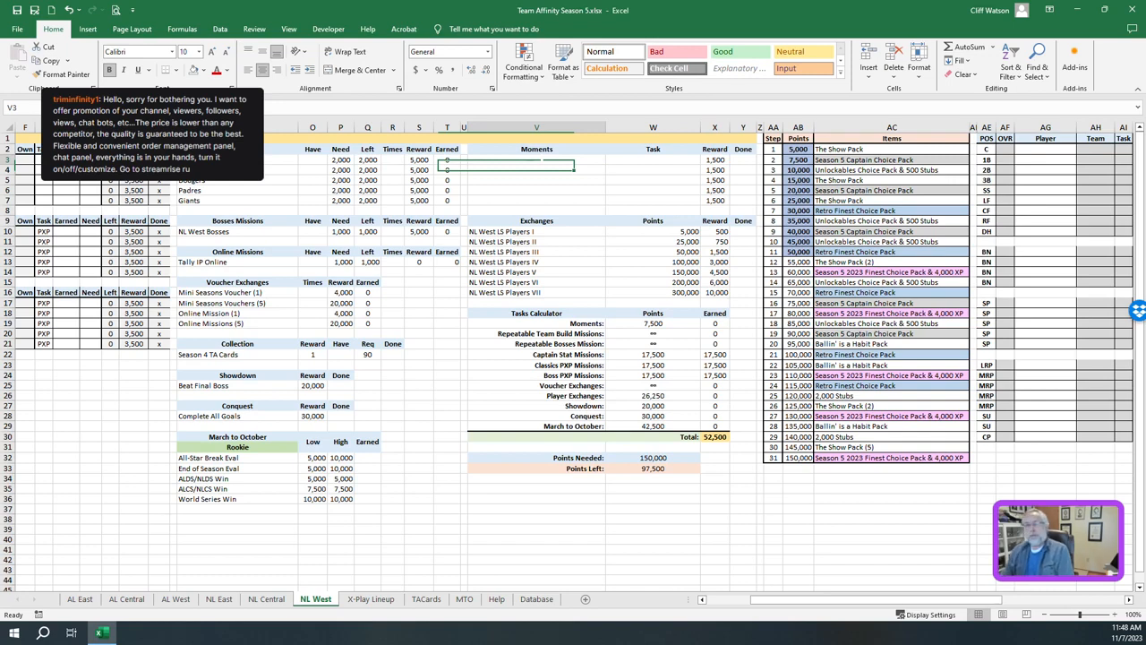
{"action": "type", "text": "Zac's Pitches"}
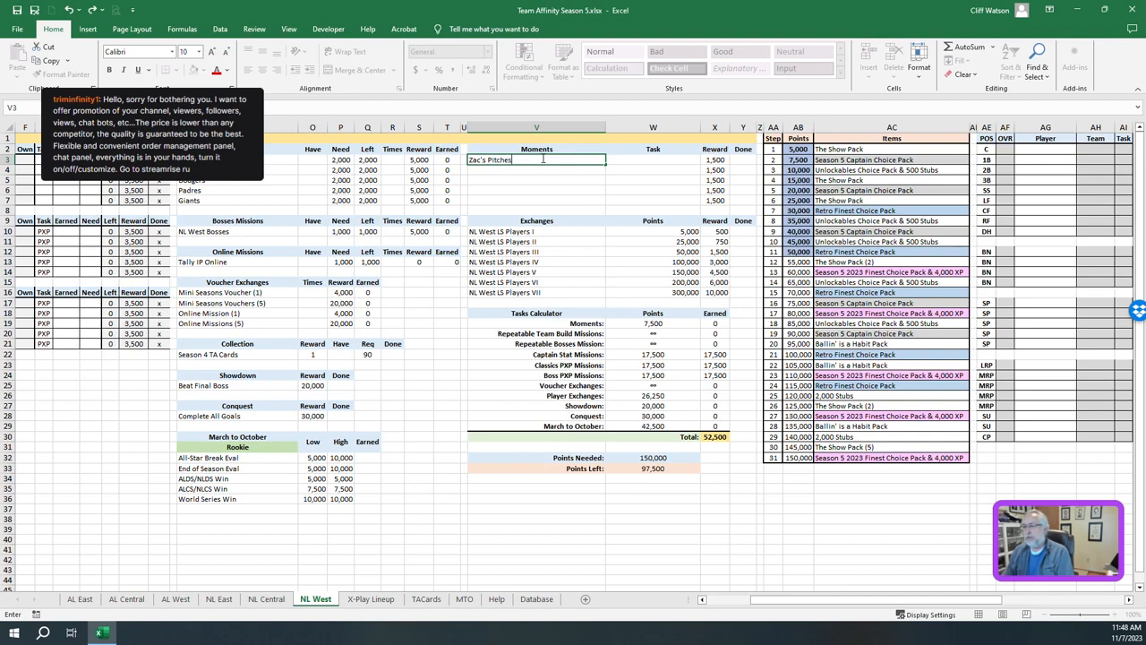
{"action": "type", "text": "Zig and"}
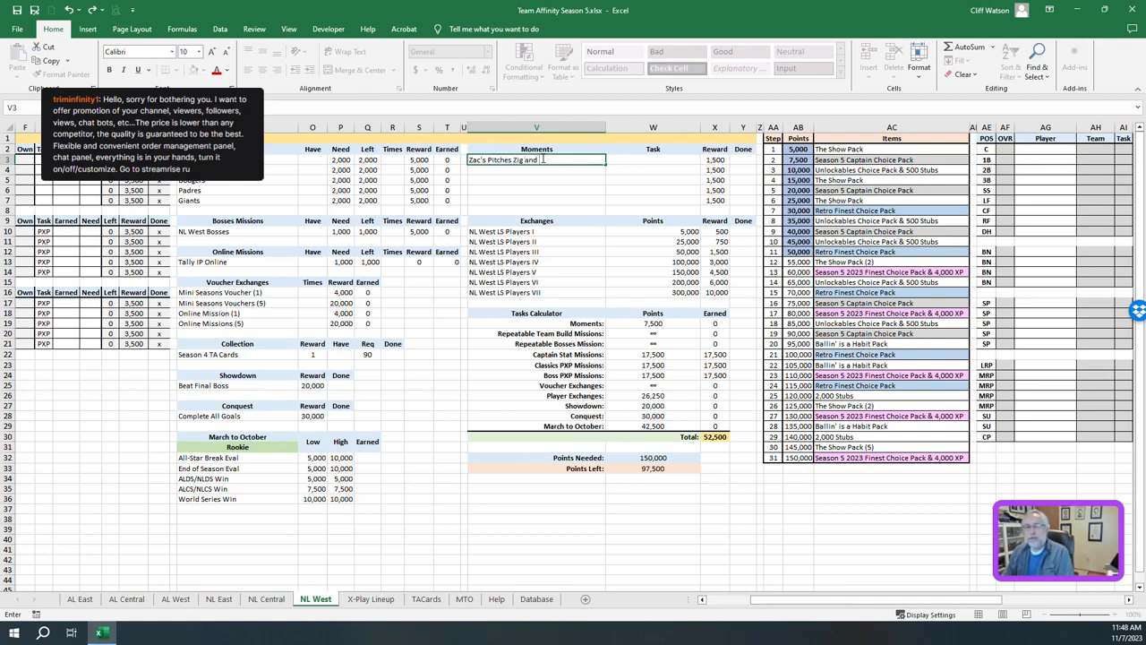
{"action": "type", "text": "Nolan Deos"}
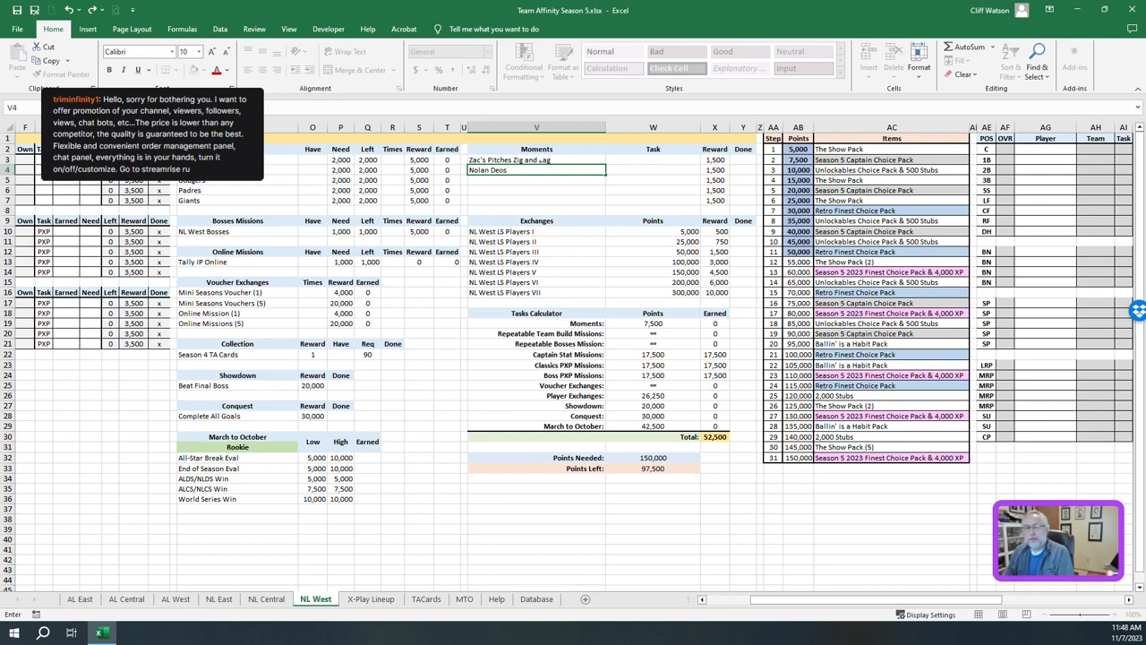
{"action": "key", "text": "Backspace"}
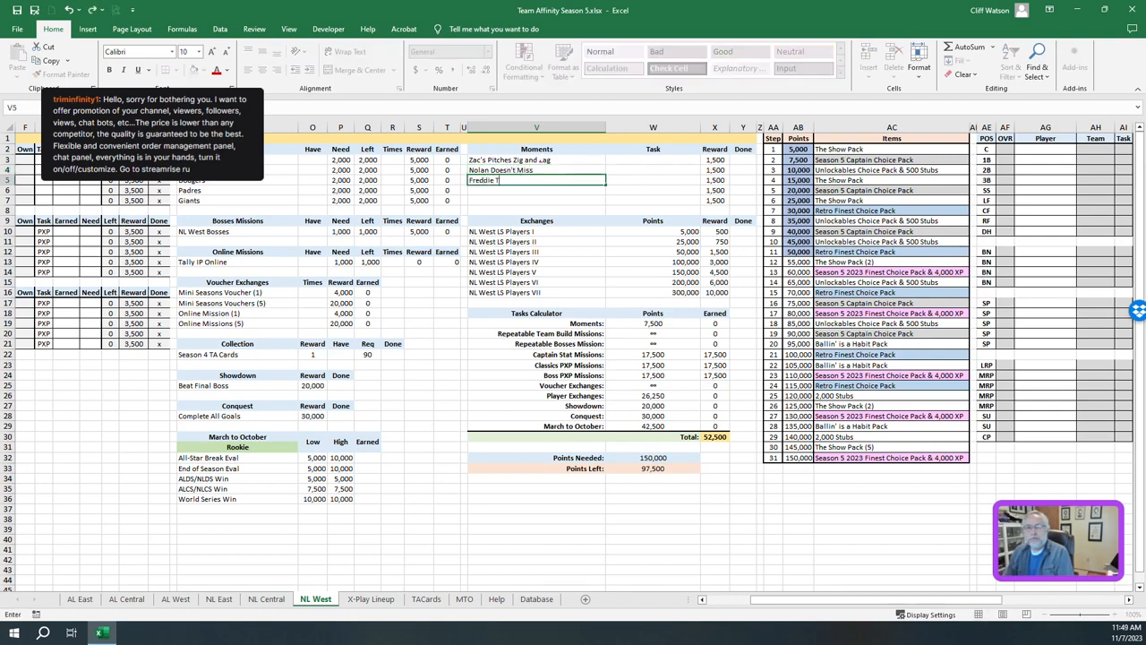
Add the Freddie Two Bags, Ha-Seong Kim and Caught in Logan's Webb moments
{"action": "type", "text": "Freddie Two Bags"}
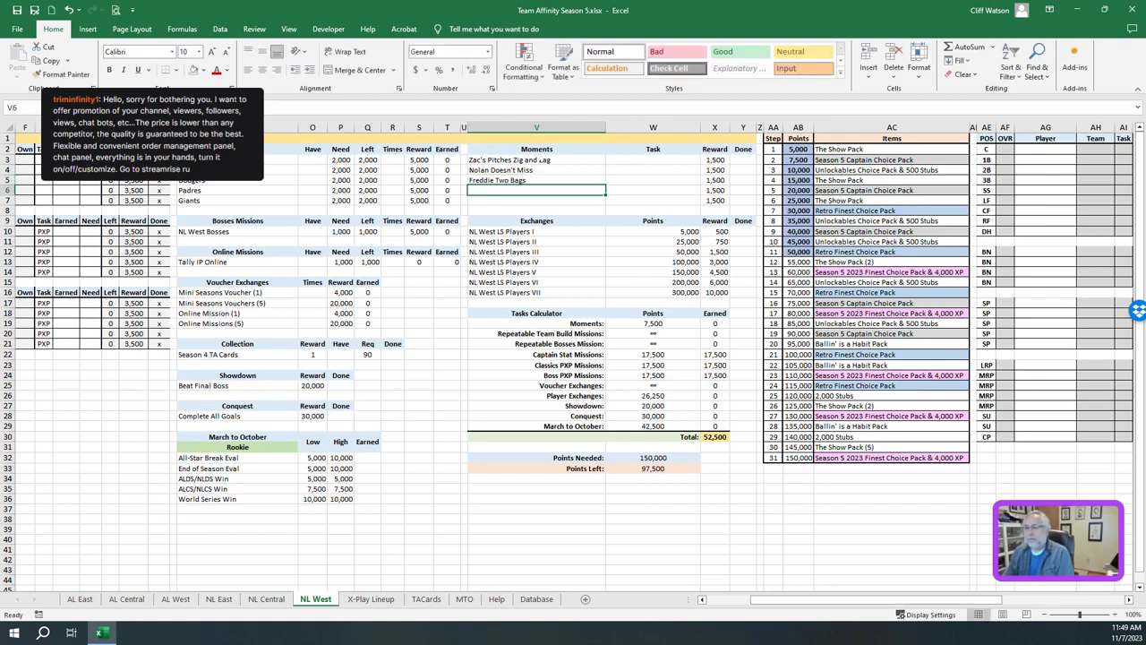
{"action": "type", "text": "Ha-Seong Hi"}
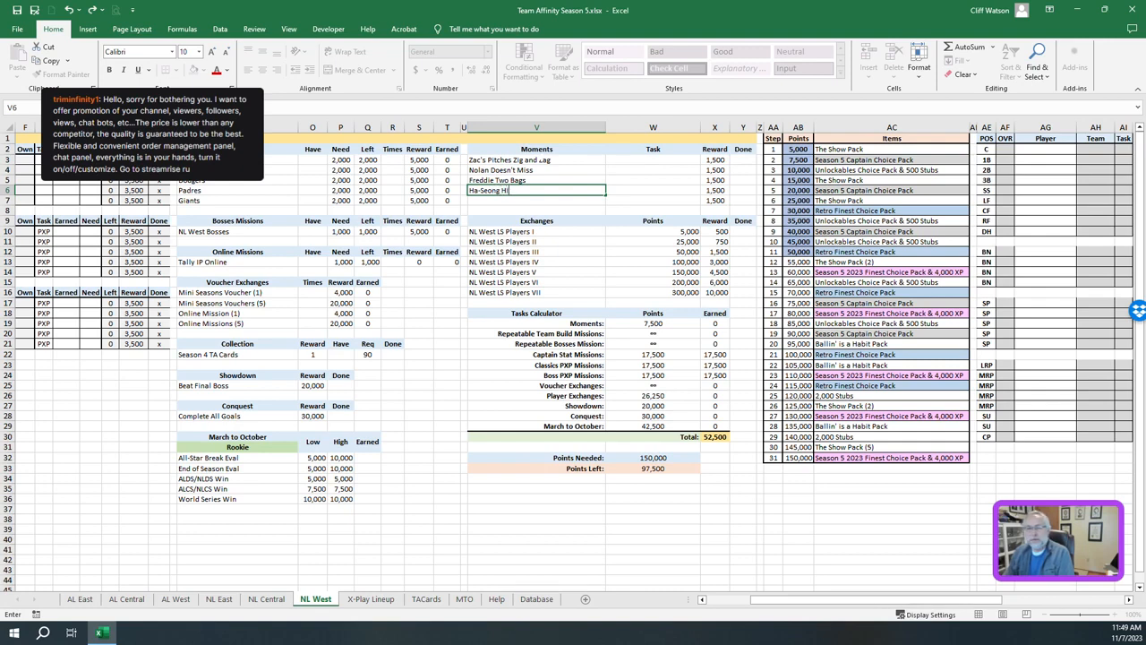
{"action": "type", "text": "Caught in Logan's Webb"}
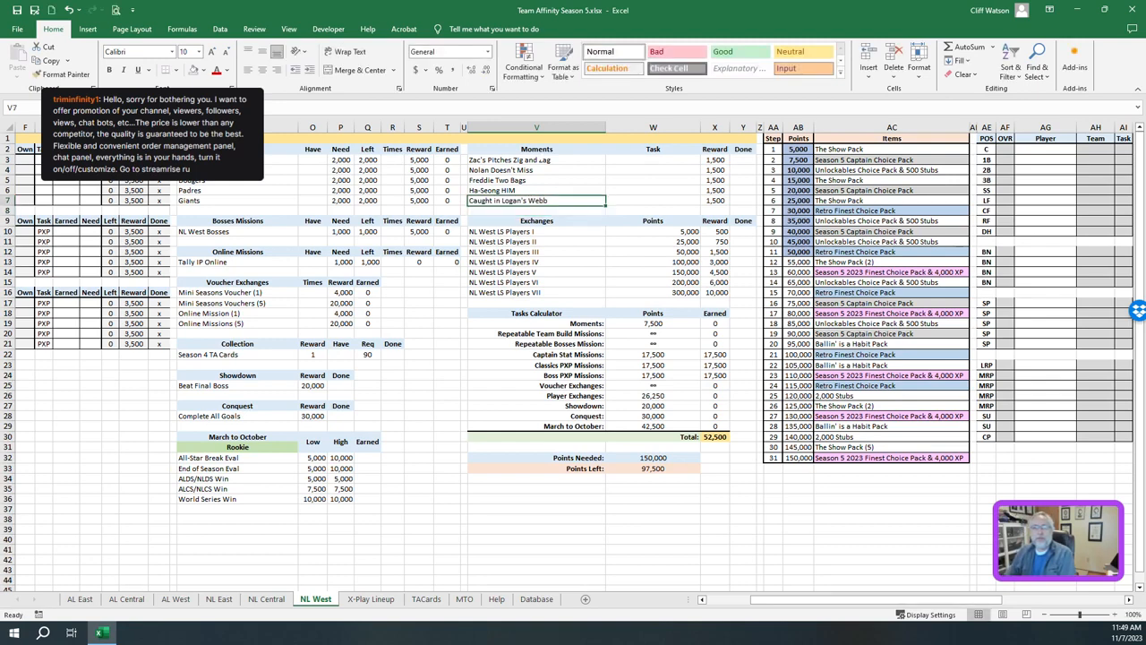
{"action": "left_click", "coordinate": [648, 160]}
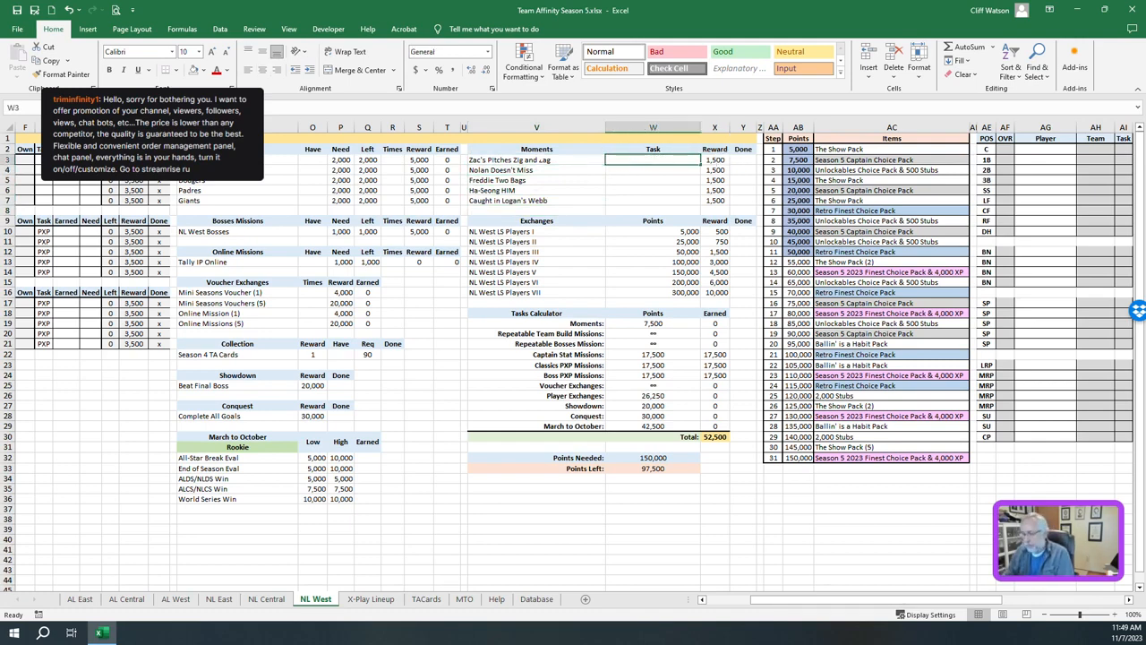
Enter the moment tasks 4 K / 0 R, 1 HR, 1 XBH / 2 H and 1 SB in the Task column
{"action": "type", "text": "4 K"}
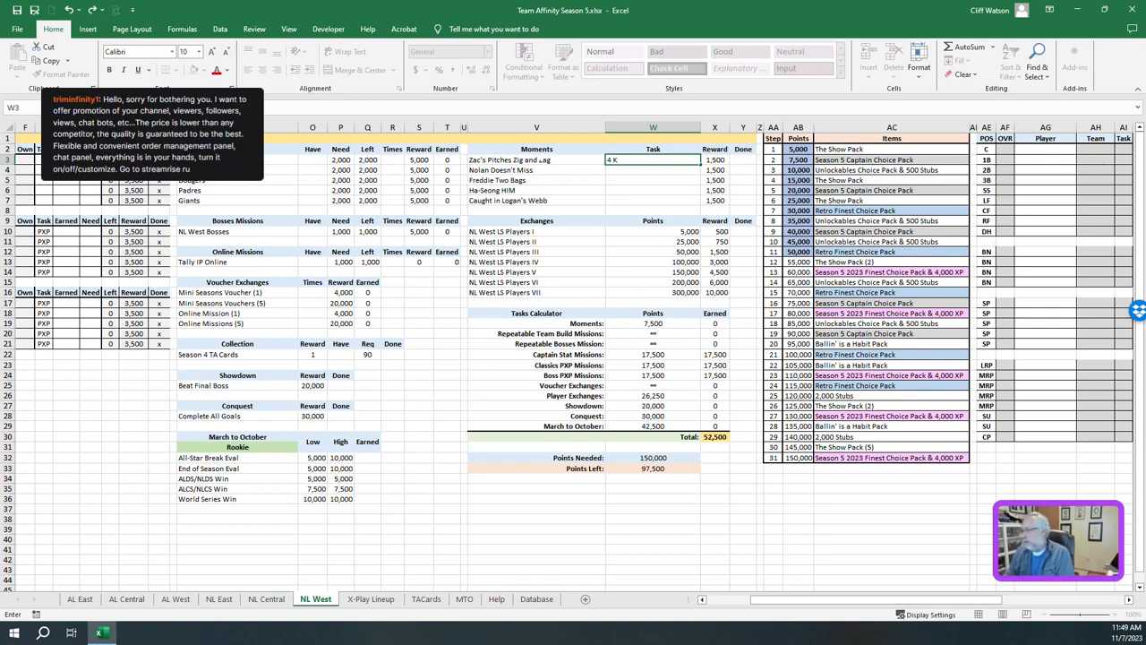
{"action": "type", "text": "/ 0 R"}
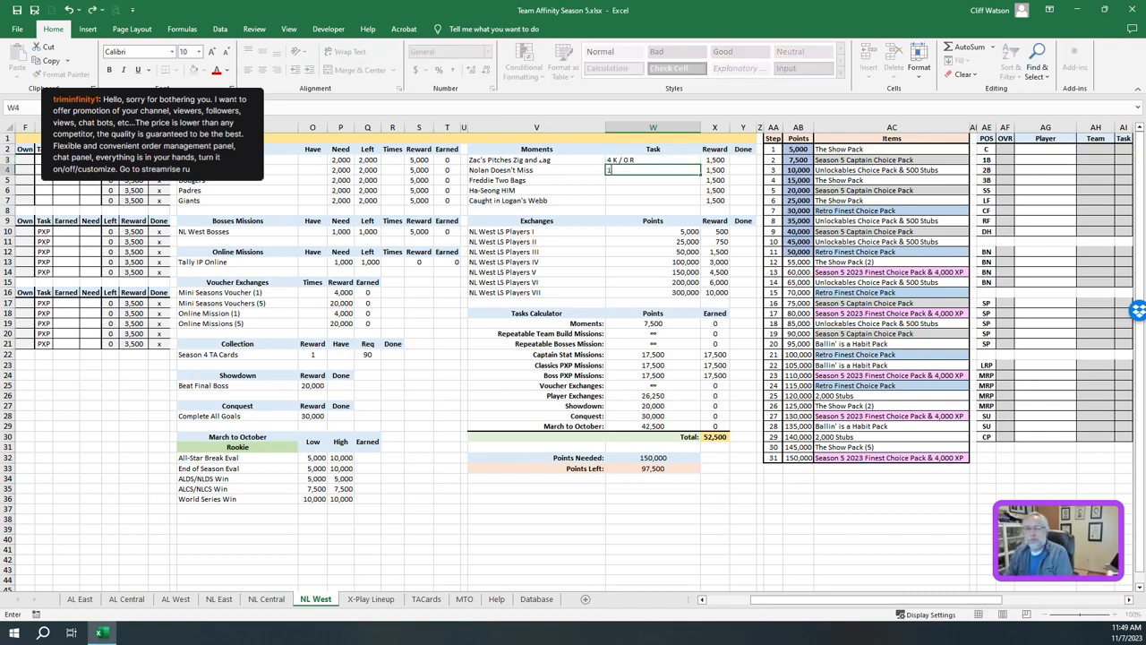
{"action": "type", "text": "1 HR"}
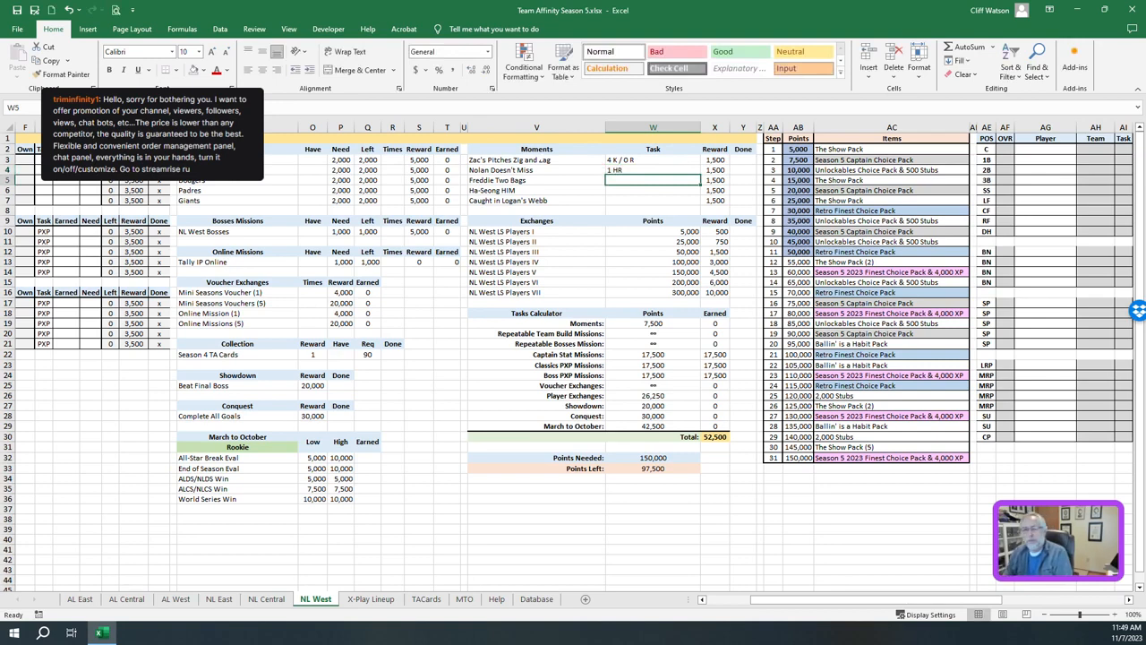
{"action": "type", "text": "1 XBH /"}
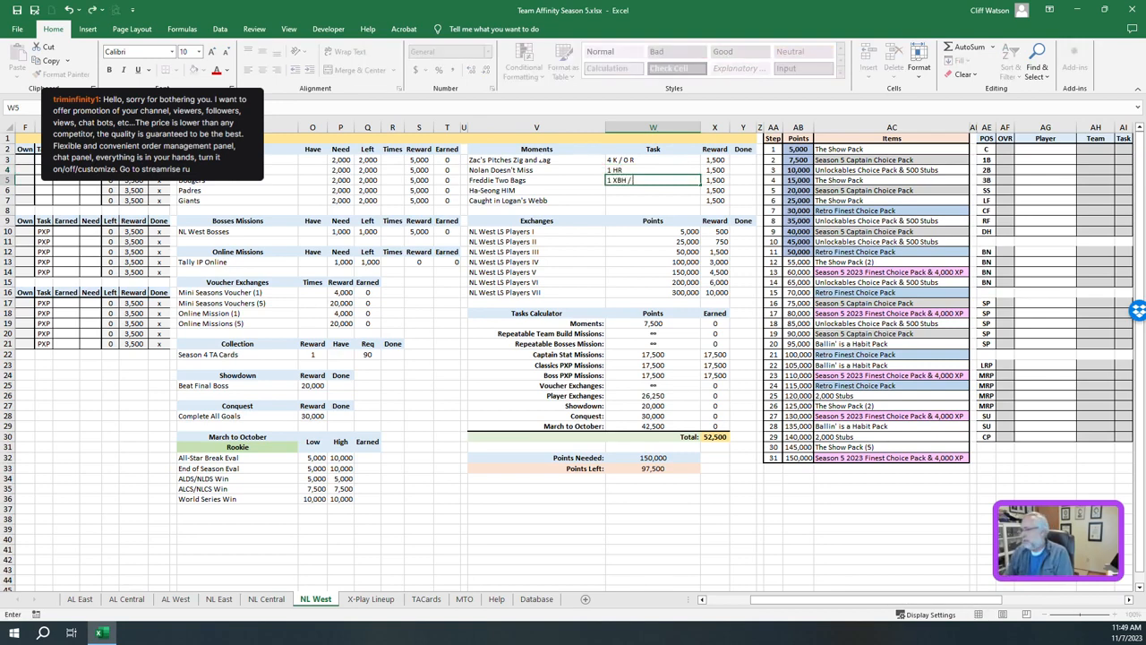
{"action": "type", "text": "1 XBH / 2 H"}
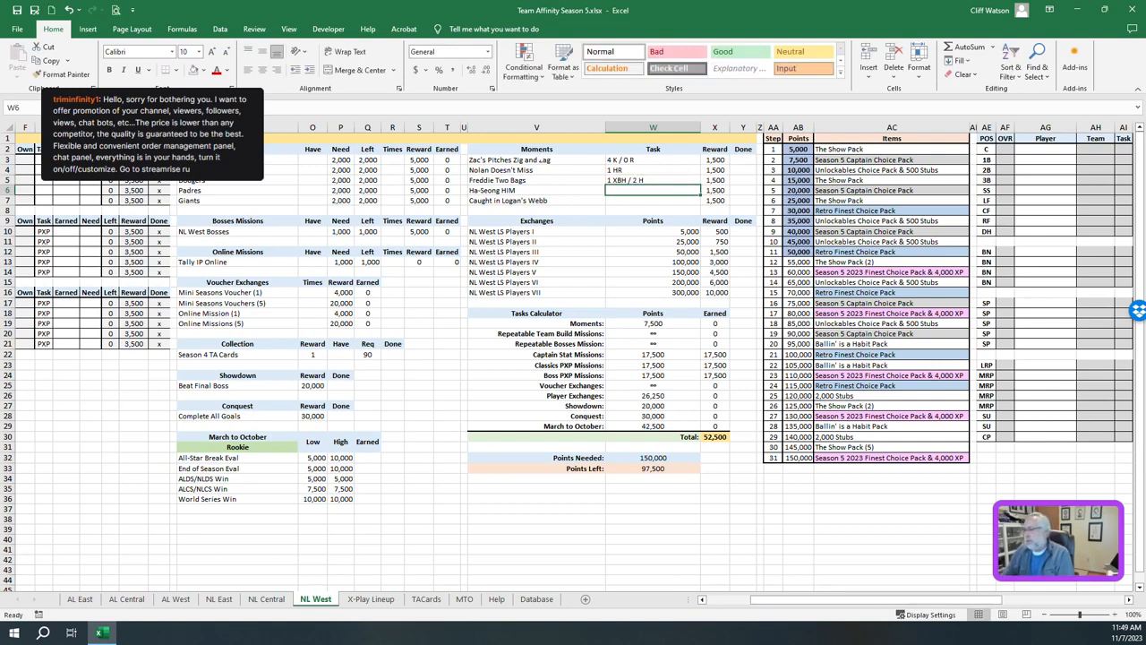
{"action": "type", "text": "1 SB / 0 S"}
{"action": "left_click", "coordinate": [654, 199]}
{"action": "type", "text": "3 K / 0 R / 0 H"}
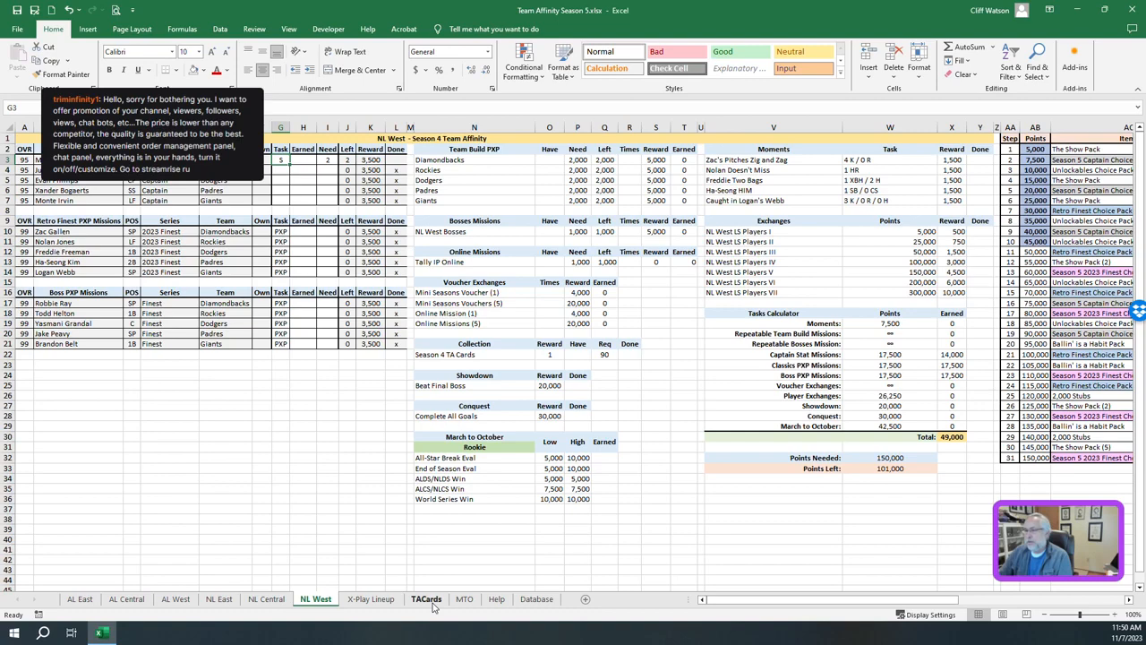
Return to the TACards sheet showing the NL West player rows
{"action": "left_click", "coordinate": [424, 598]}
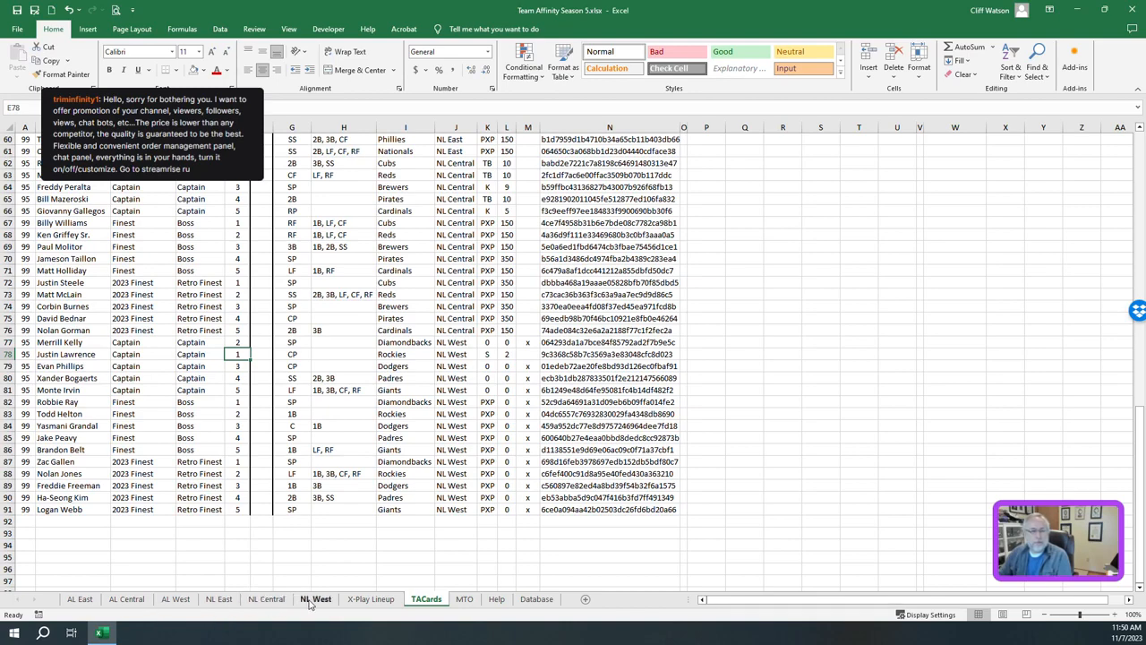
Return to the NL West sheet to fill its mission requirement tables
{"action": "left_click", "coordinate": [315, 598]}
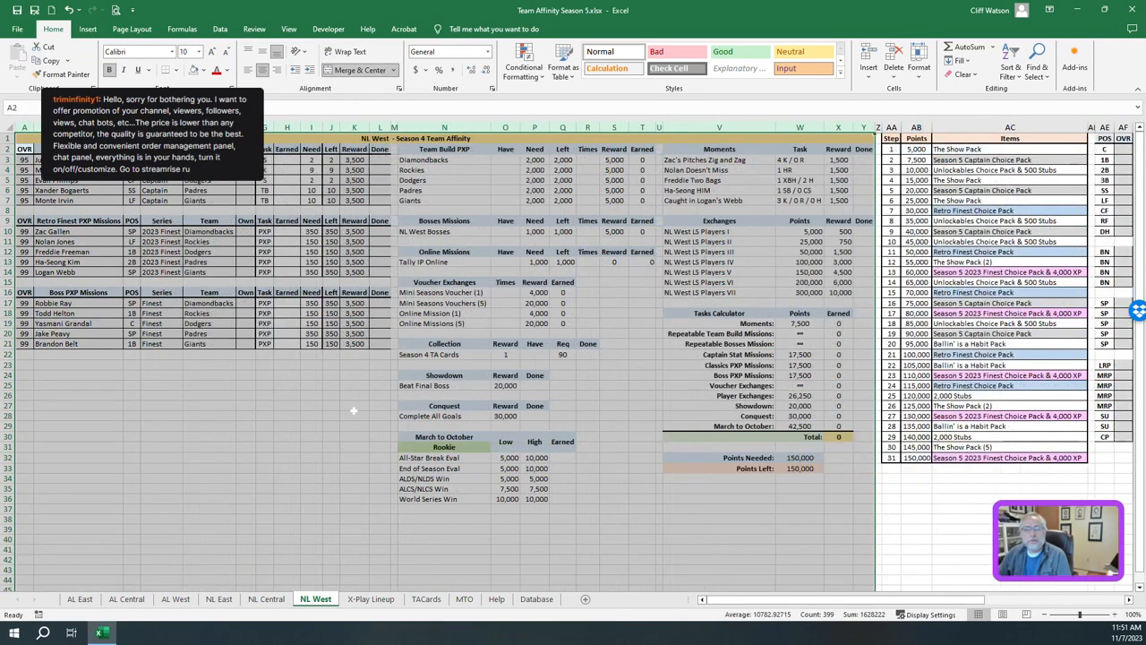
Deselect the mission tables and switch to the X-Play Lineup sheet
{"action": "left_click", "coordinate": [355, 416]}
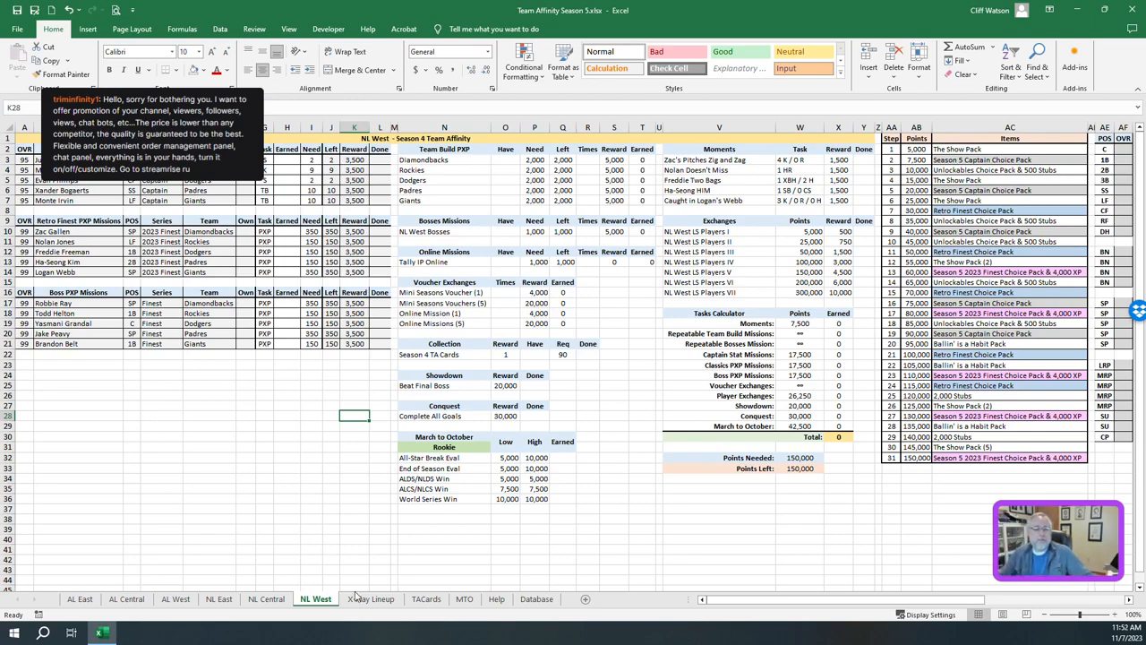
{"action": "left_click", "coordinate": [369, 599]}
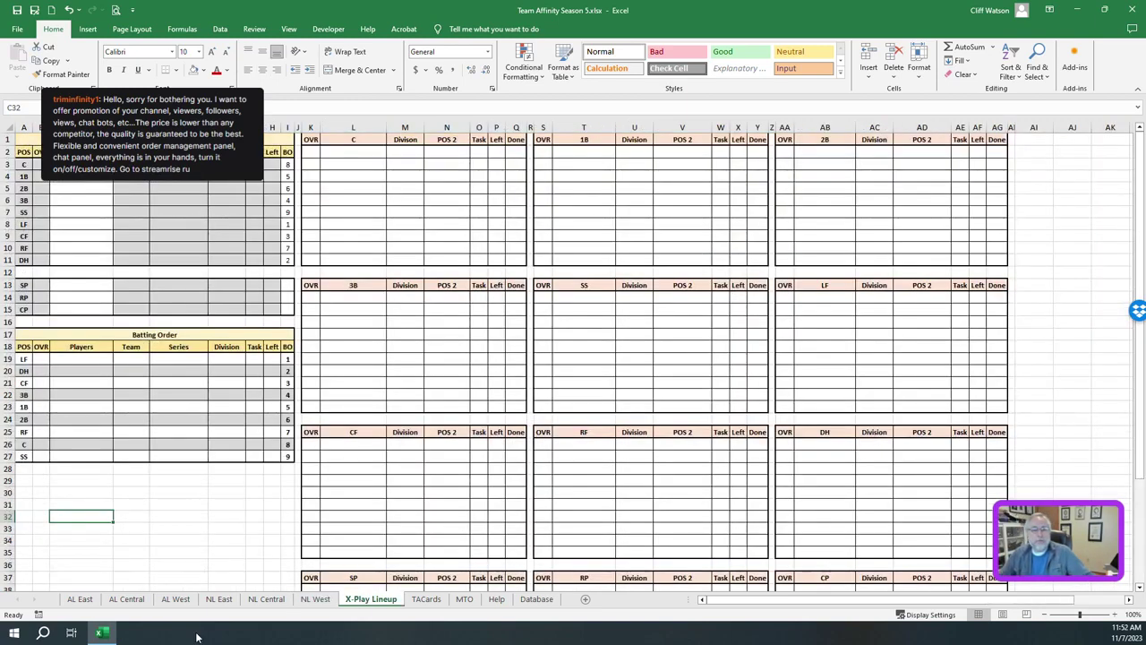